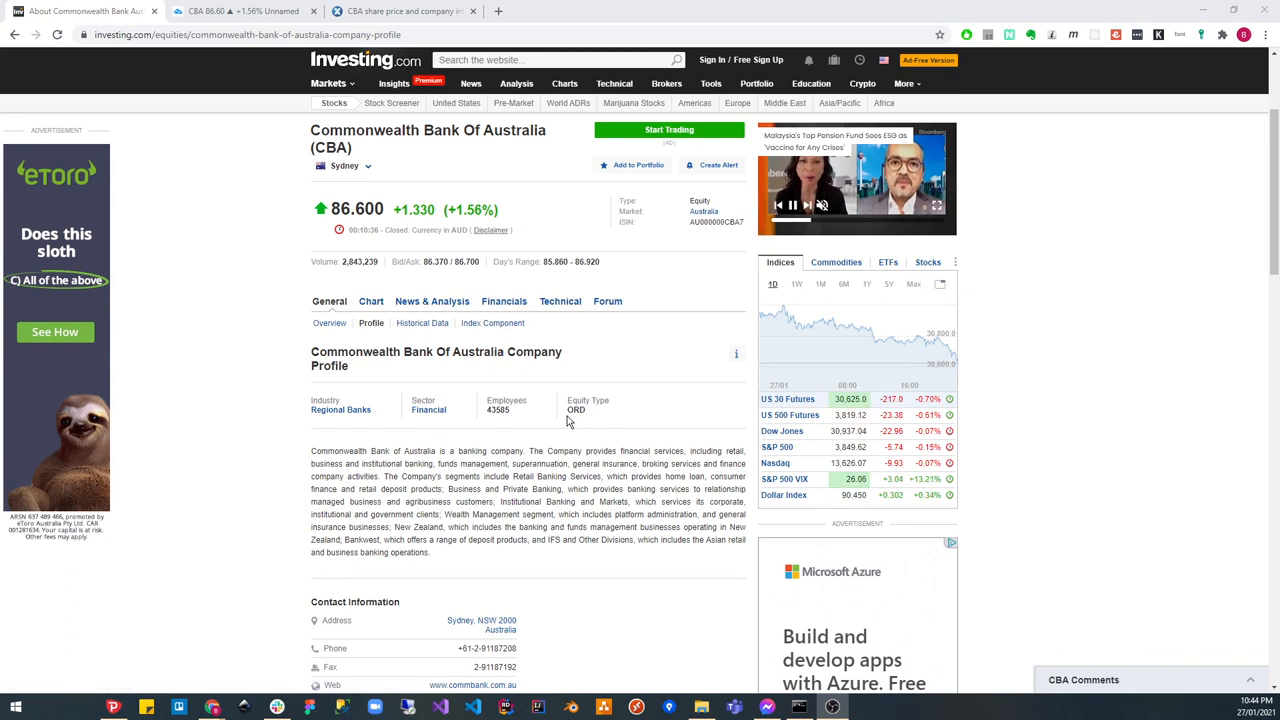
Read CBA's Investing.com profile, then bring up the ASX CBA company page.
{"action": "left_click", "coordinate": [608, 300]}
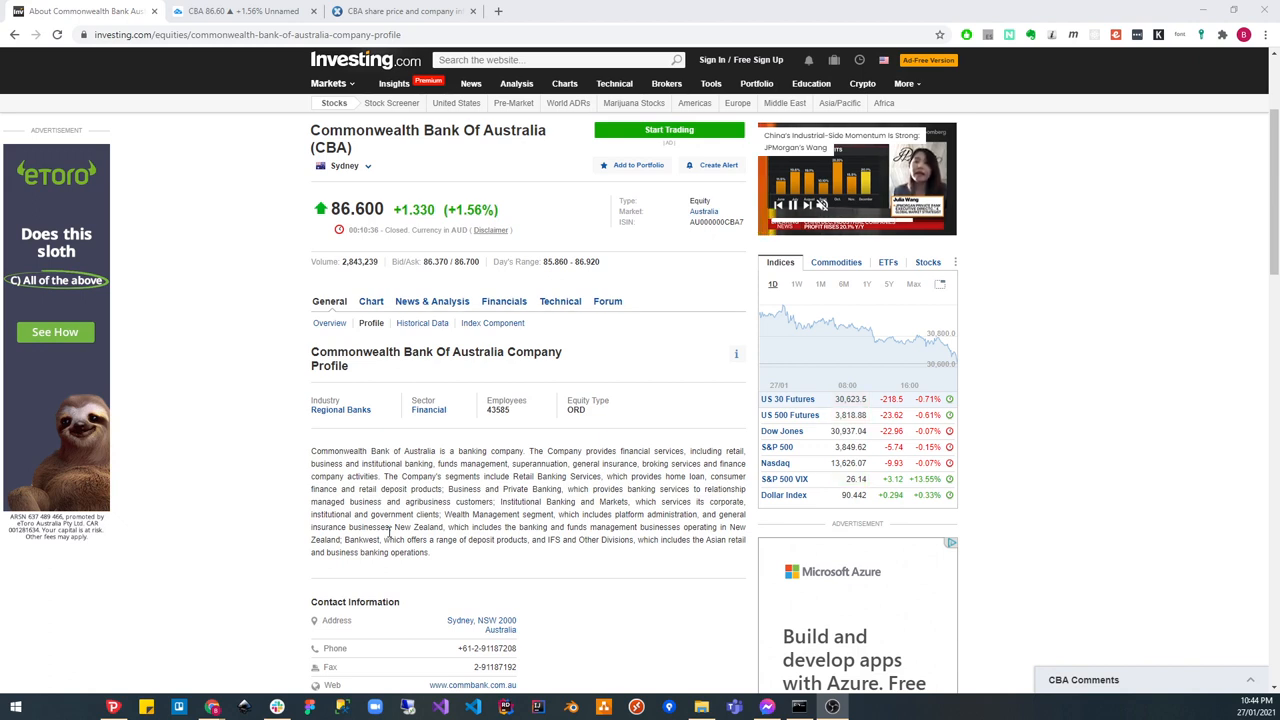
{"action": "left_click", "coordinate": [856, 180]}
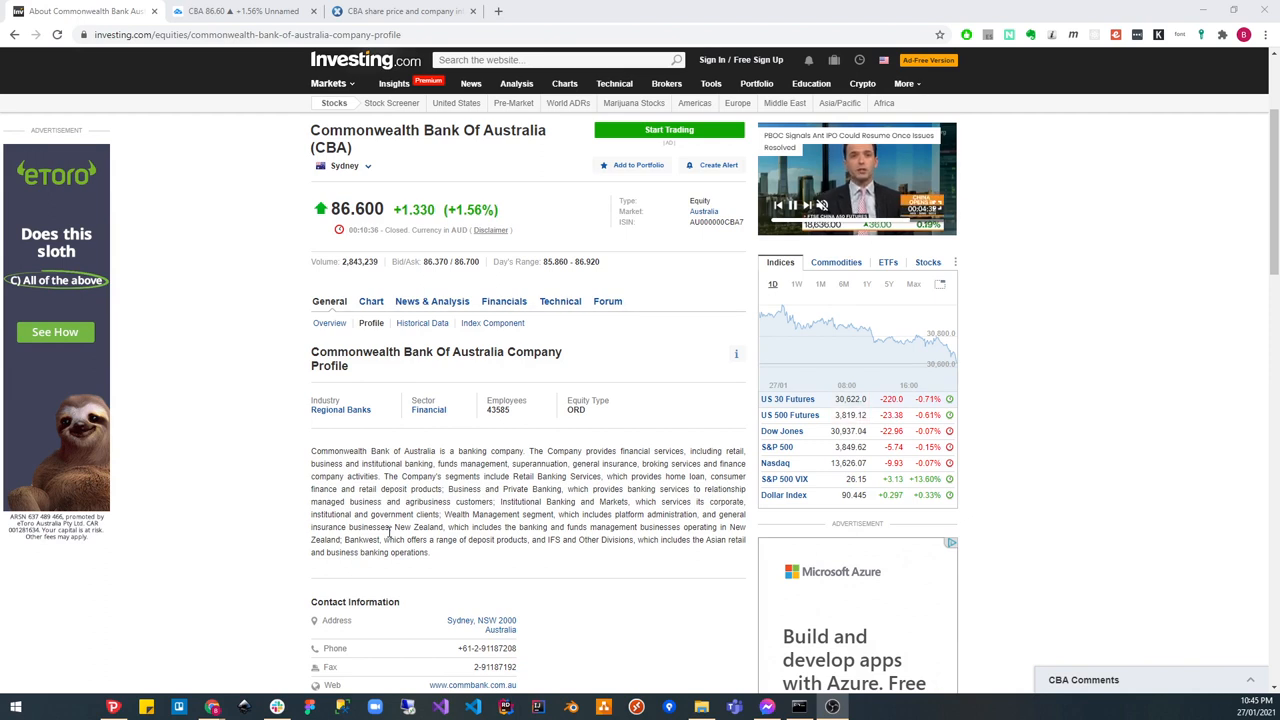
{"action": "left_click", "coordinate": [856, 180]}
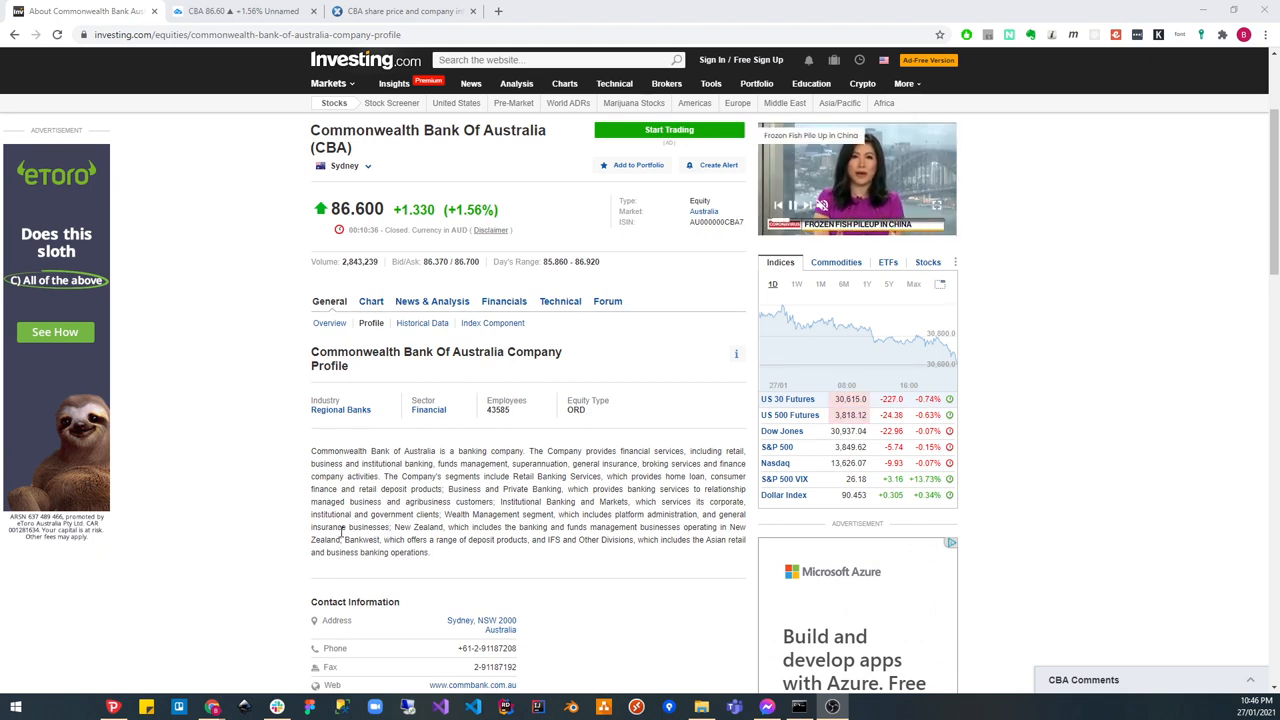
{"action": "left_click", "coordinate": [504, 300]}
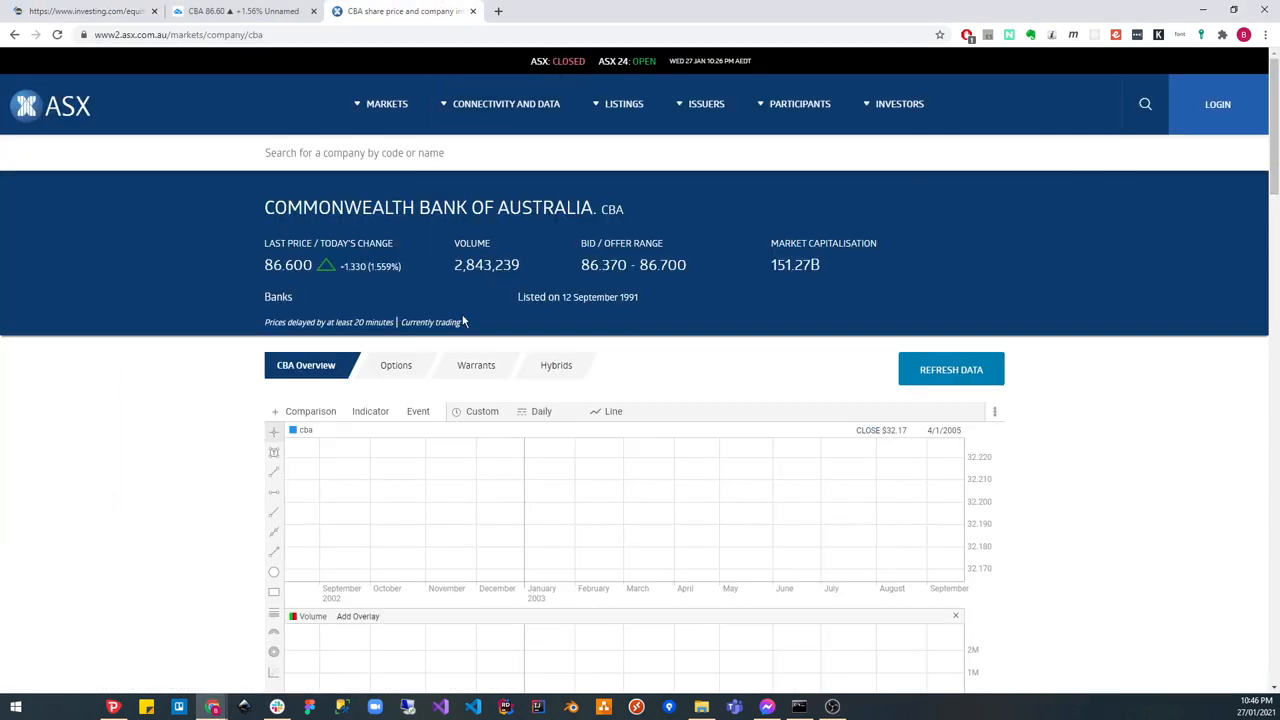
Scroll the ASX CBA page through the price chart to Share Information and Fundamentals.
{"action": "scroll", "scroll_direction": "down", "scroll_amount": 3}
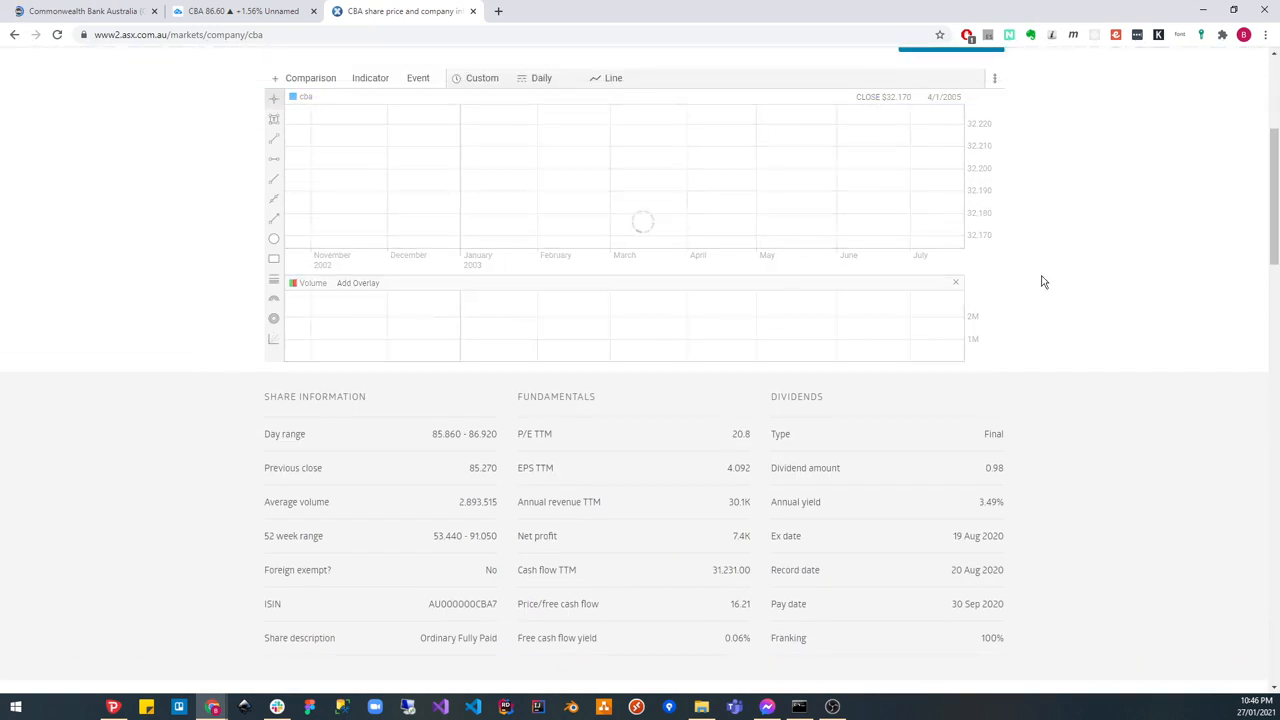
{"action": "scroll", "scroll_direction": "up", "scroll_amount": 3}
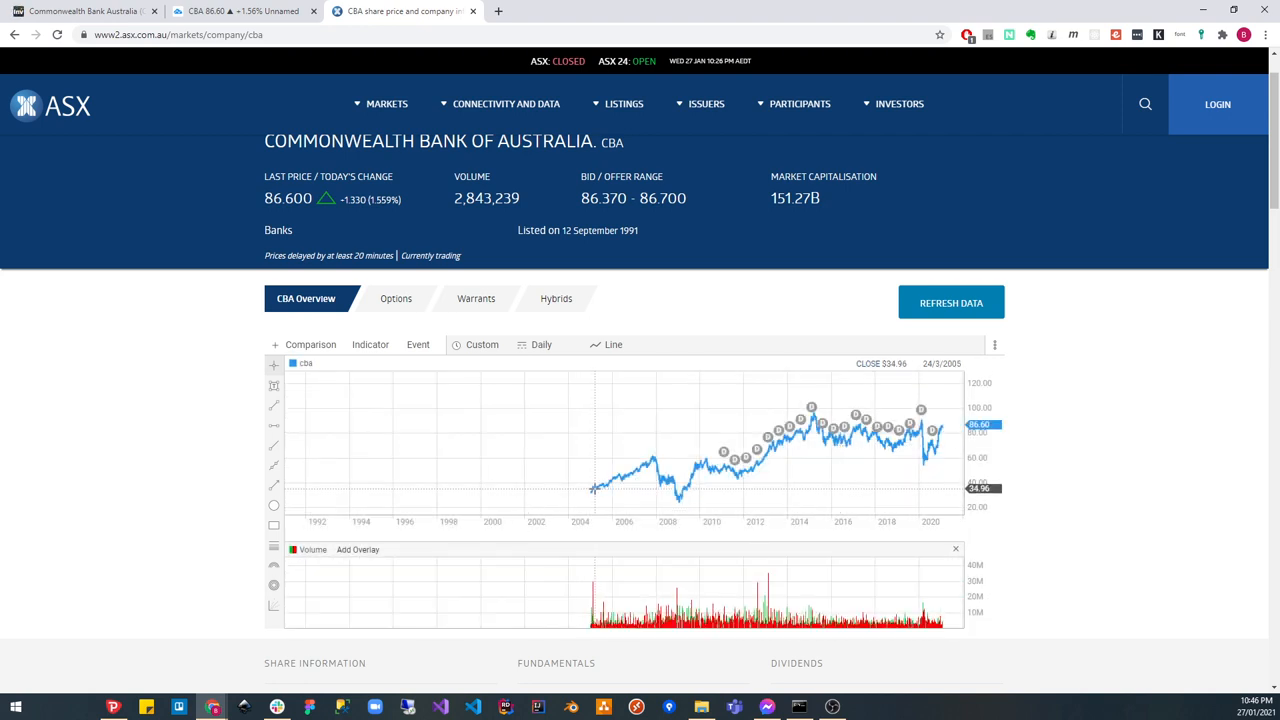
{"action": "mouse_move", "coordinate": [930, 580]}
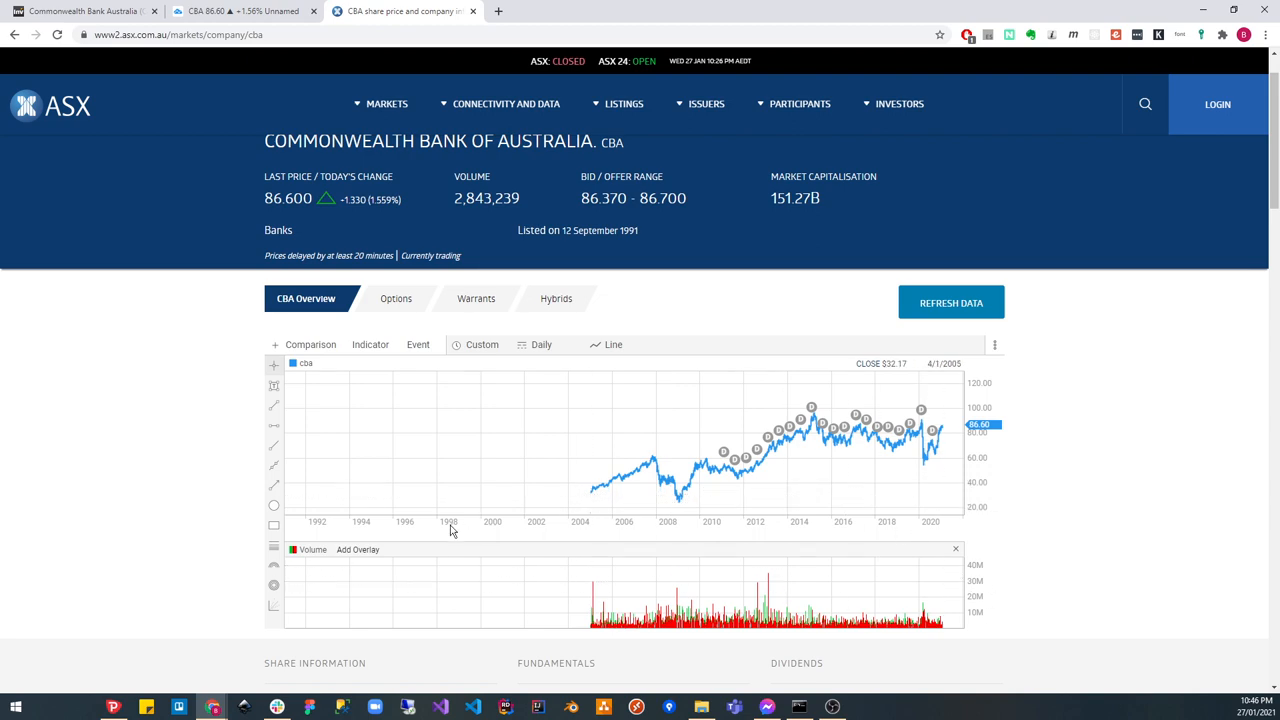
{"action": "scroll", "scroll_direction": "down", "scroll_amount": 3}
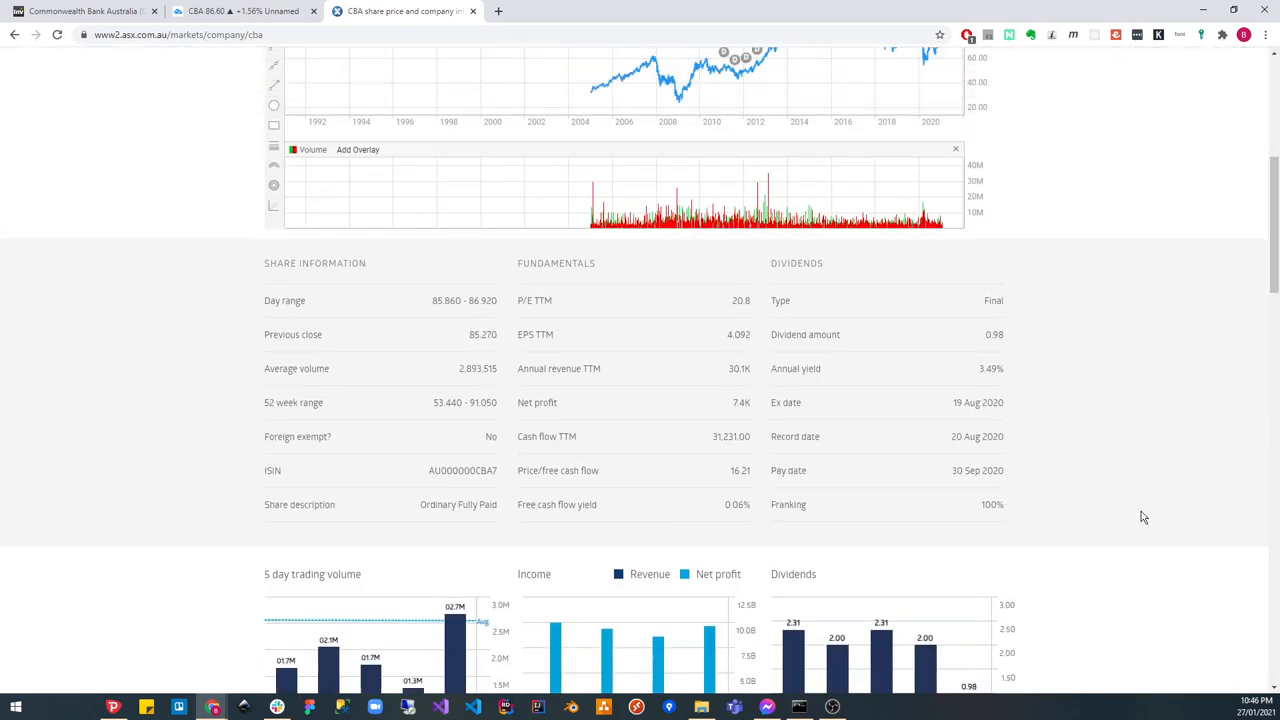
{"action": "mouse_move", "coordinate": [724, 328]}
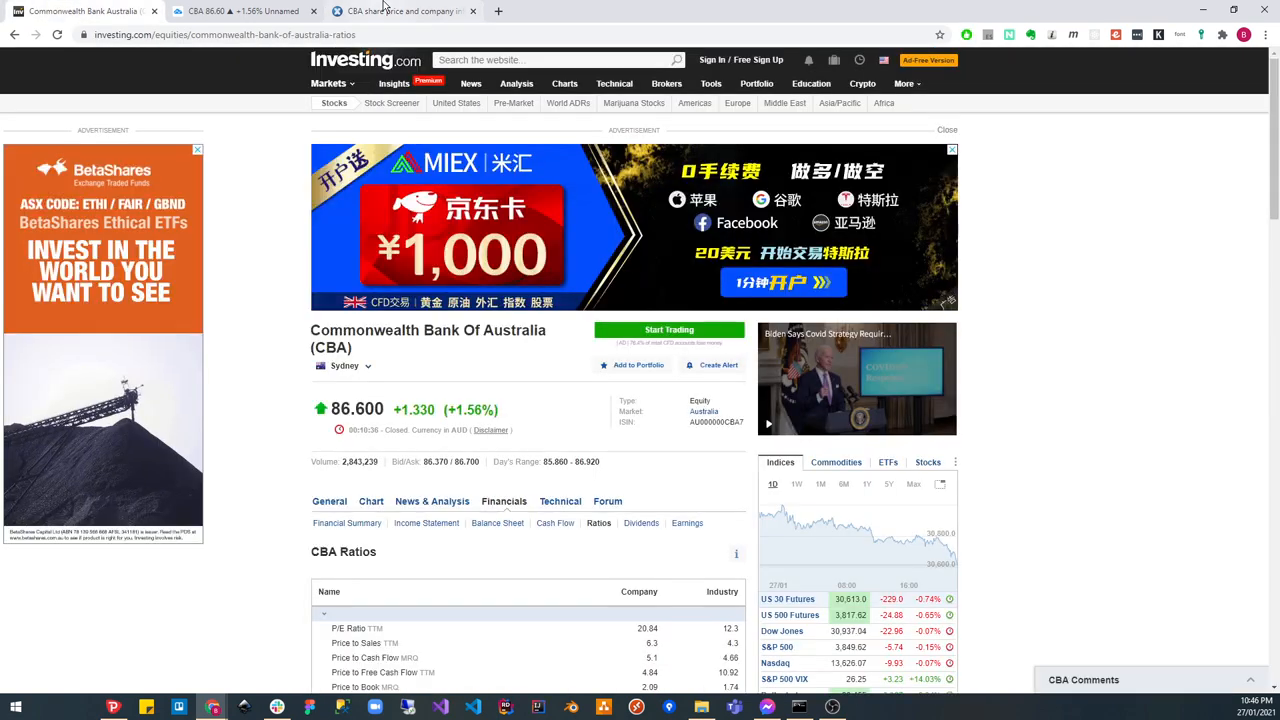
Scroll through CBA's debt and dividend ratios on Investing.com and back to the top.
{"action": "scroll", "scroll_direction": "down", "scroll_amount": 3}
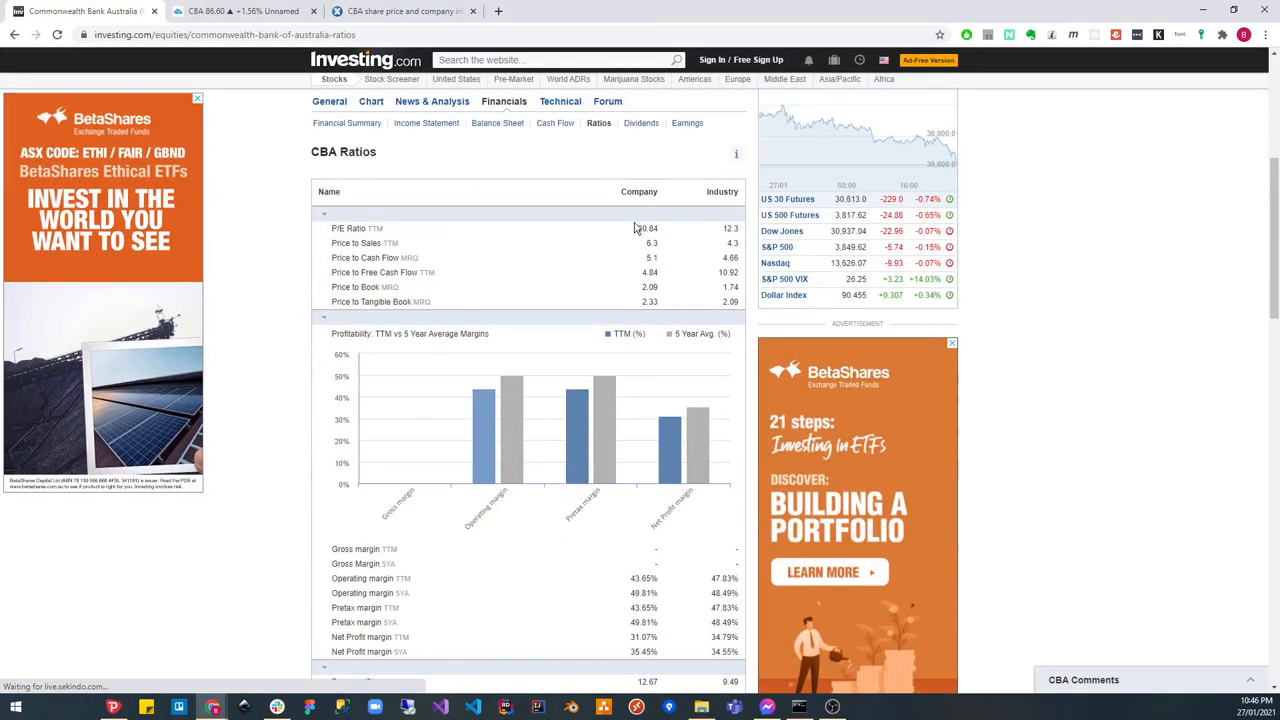
{"action": "scroll", "scroll_direction": "down", "scroll_amount": 3}
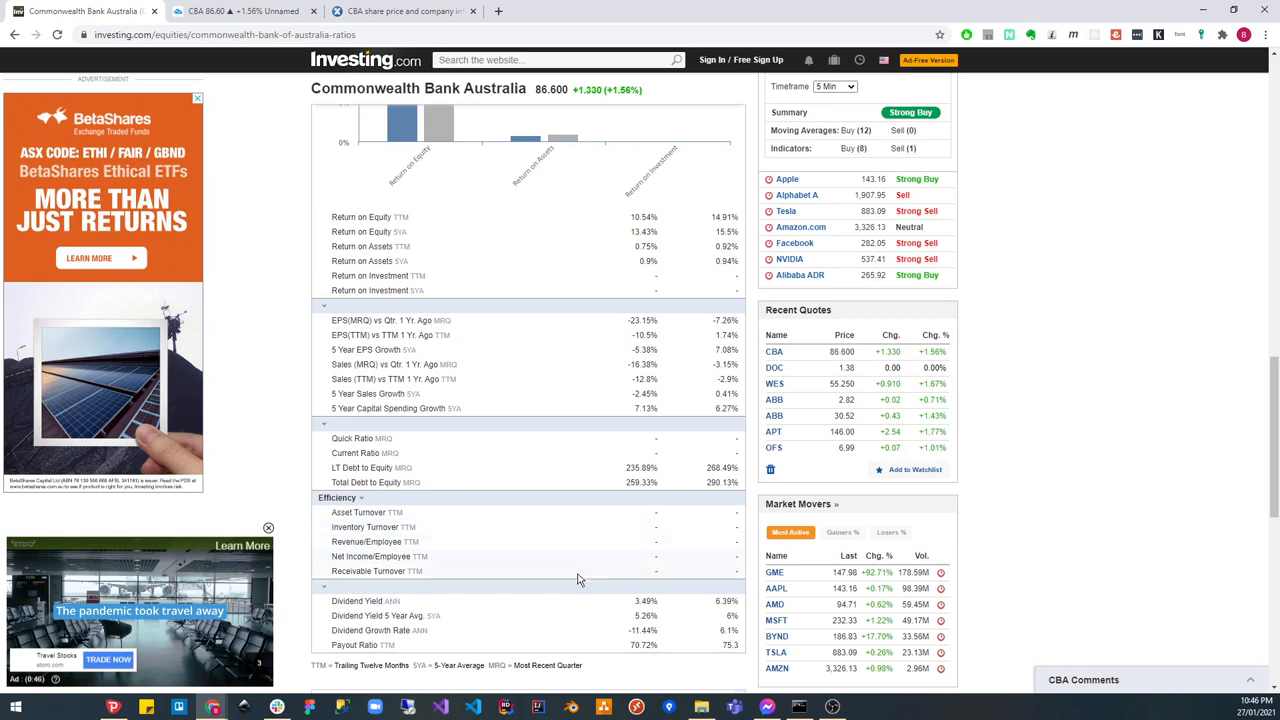
{"action": "scroll", "scroll_direction": "down", "scroll_amount": 3}
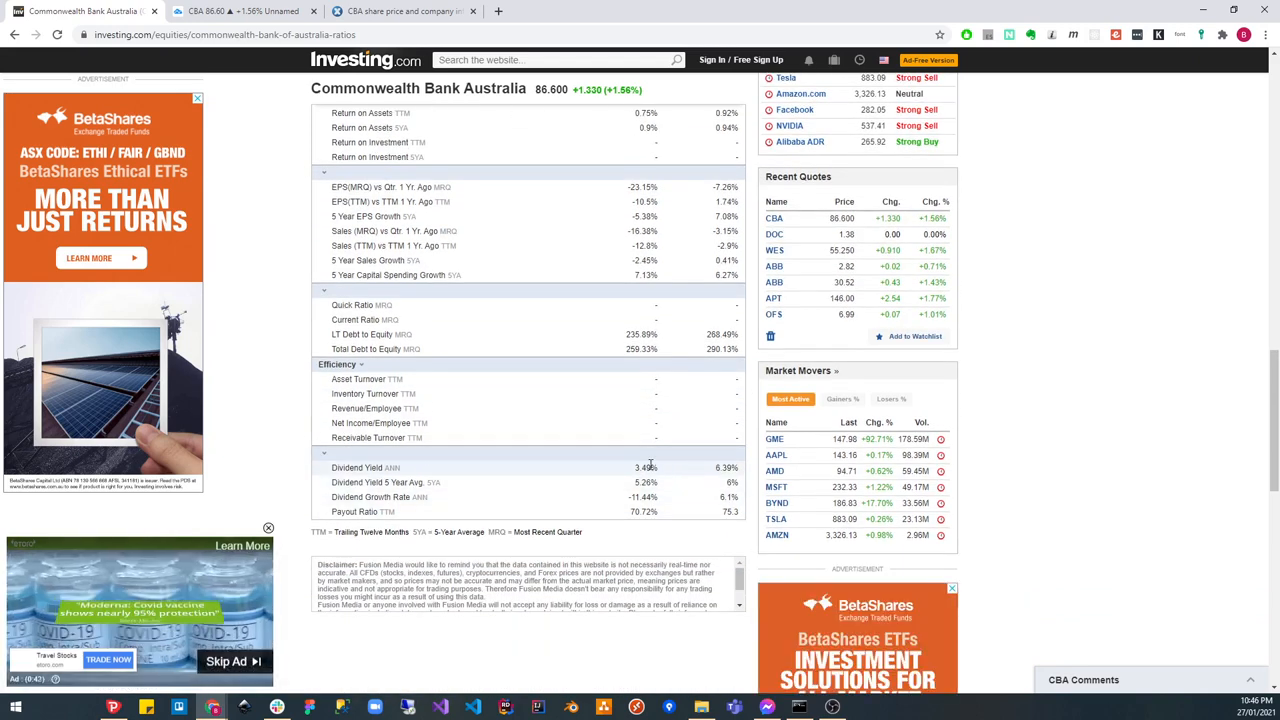
{"action": "mouse_move", "coordinate": [616, 334]}
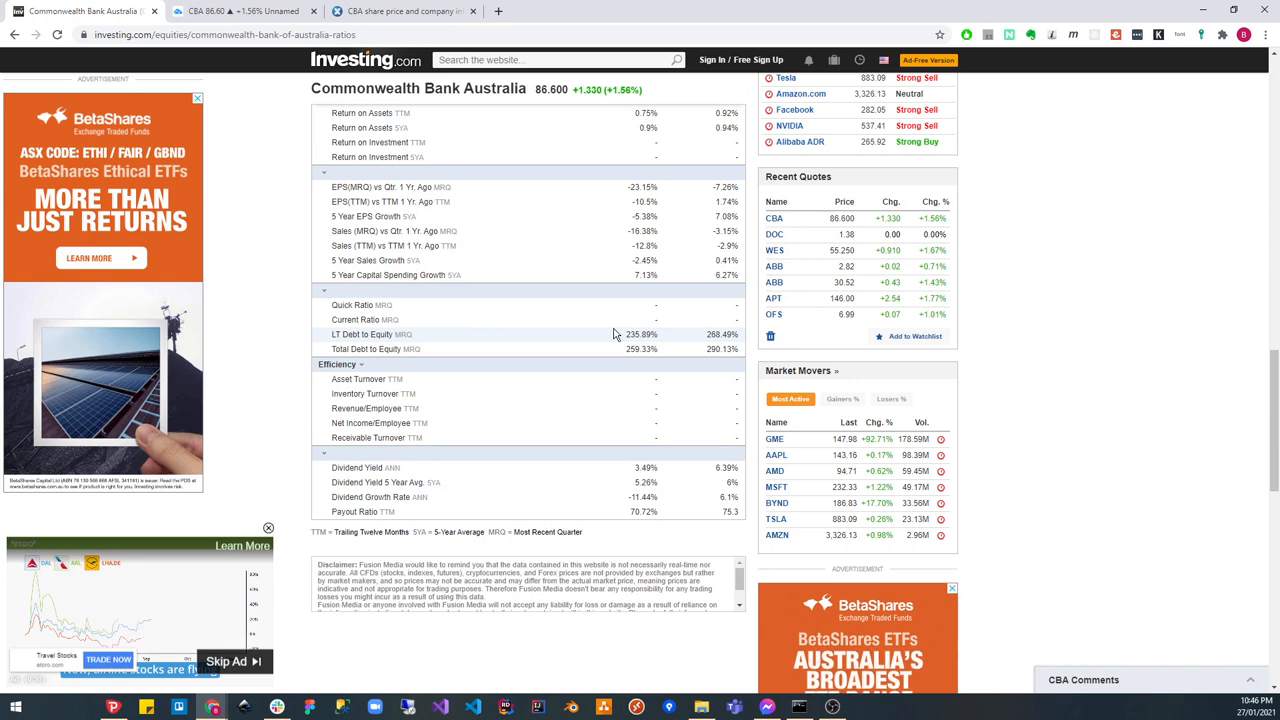
{"action": "mouse_move", "coordinate": [650, 468]}
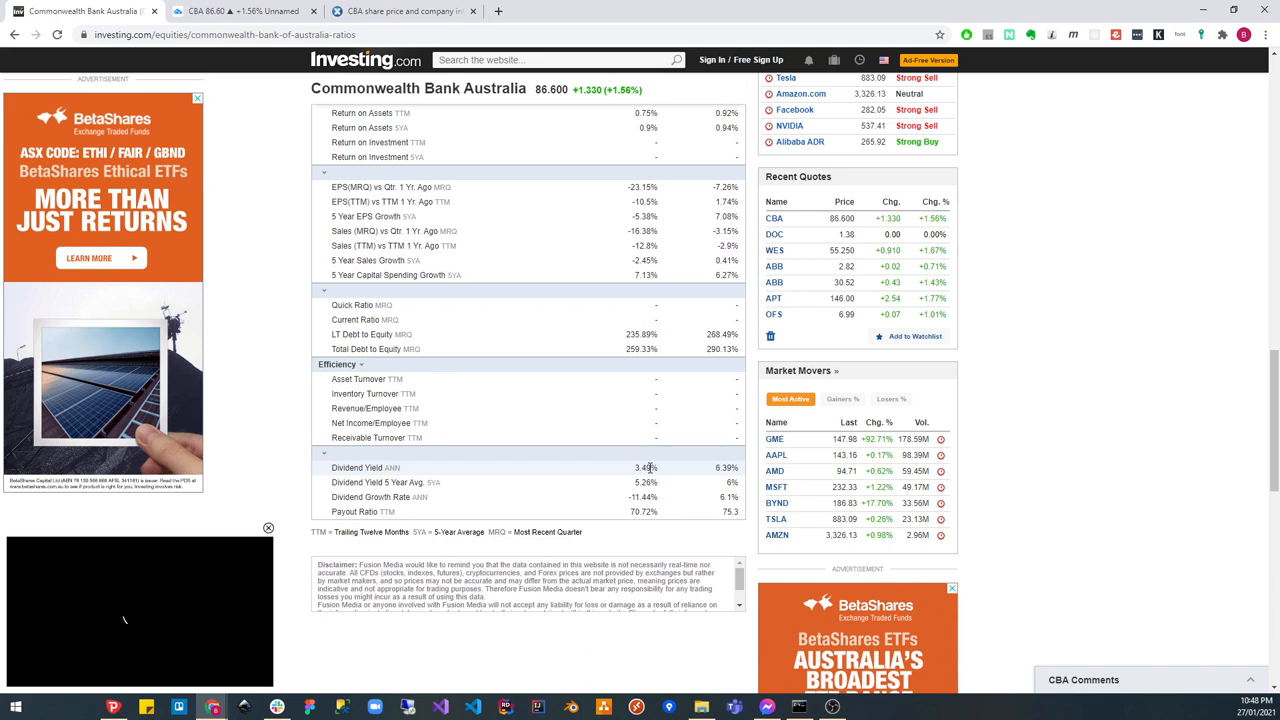
{"action": "scroll", "scroll_direction": "up", "scroll_amount": 3}
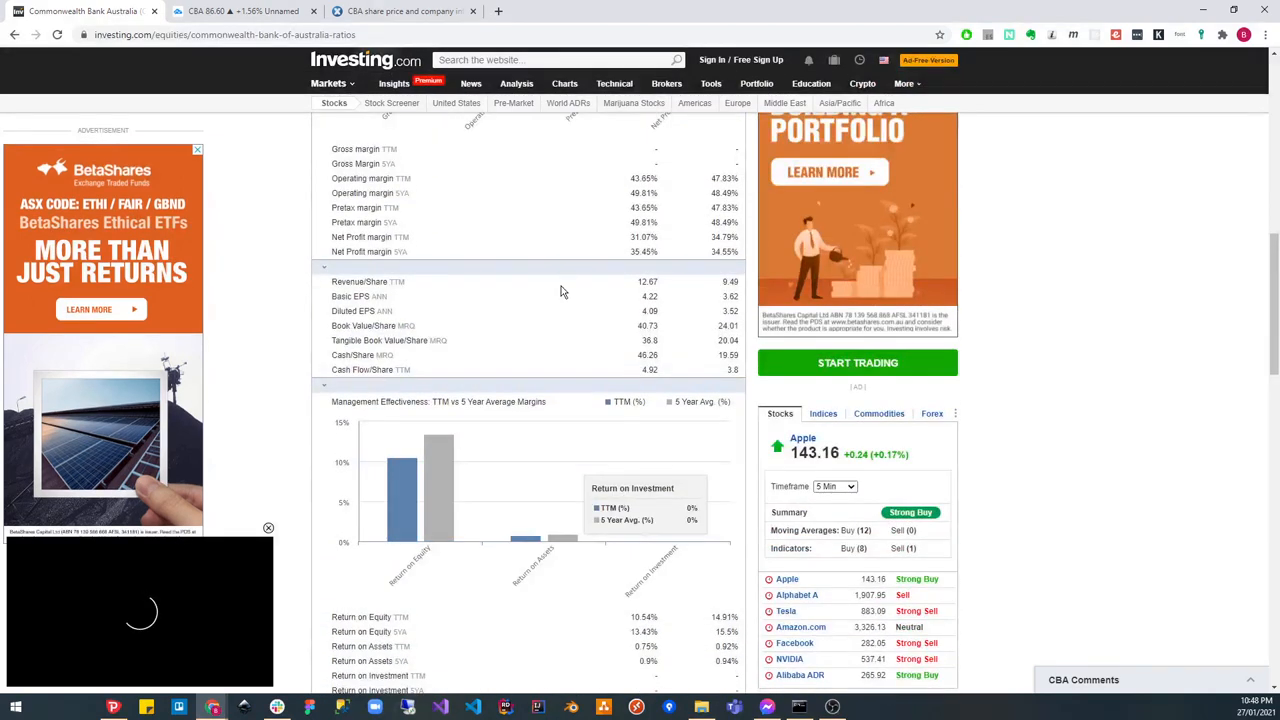
{"action": "scroll", "scroll_direction": "up", "scroll_amount": 3}
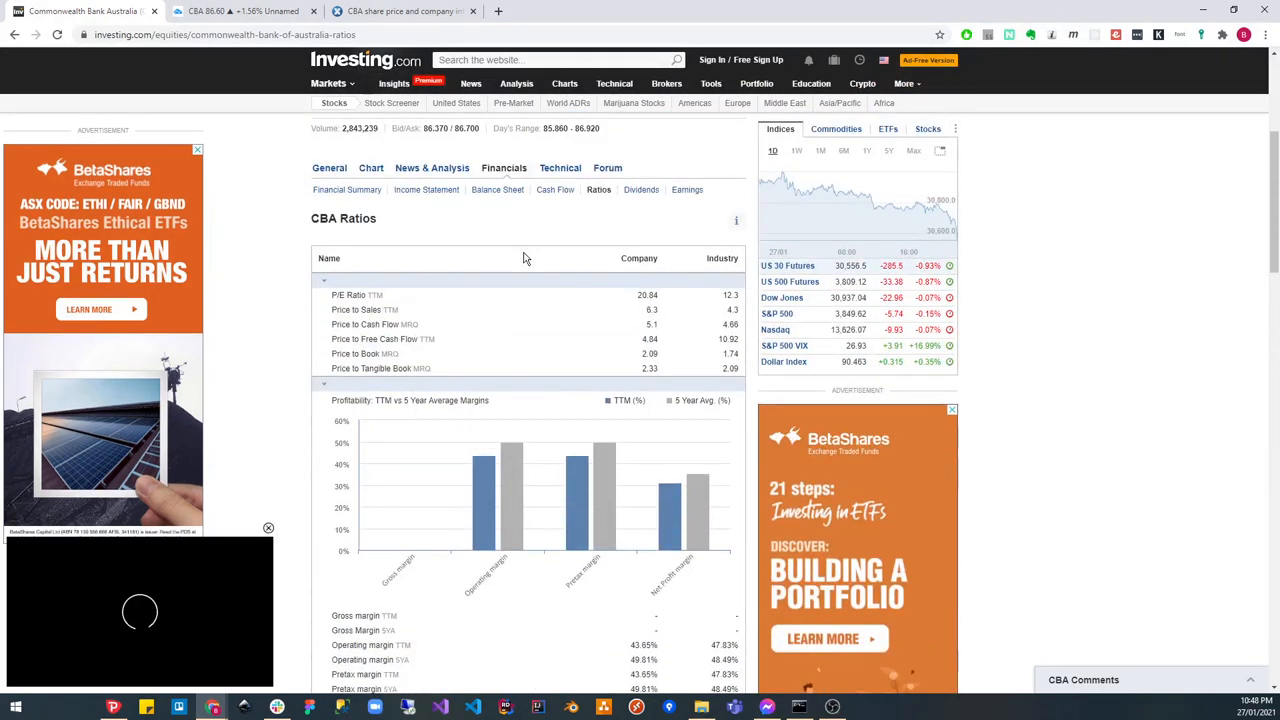
Request CBA's cash flow statement, then switch back to the ASX CBA page.
{"action": "left_click", "coordinate": [556, 190]}
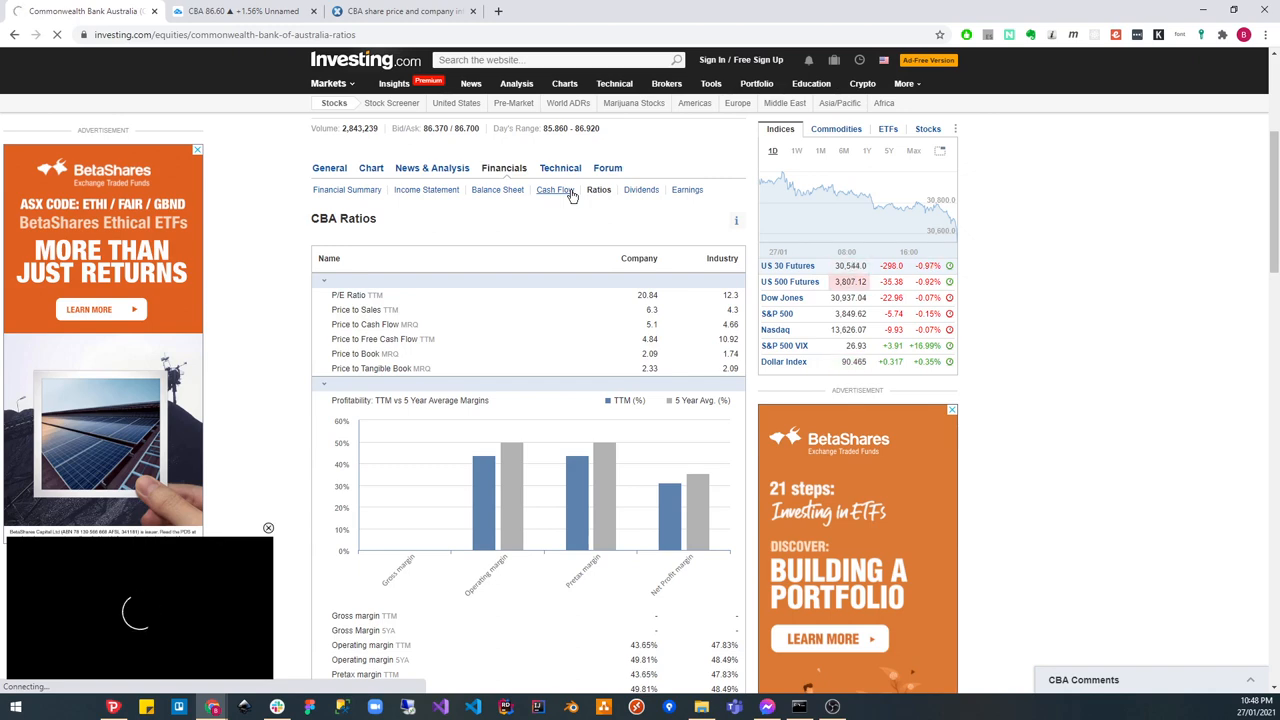
{"action": "left_click", "coordinate": [400, 12]}
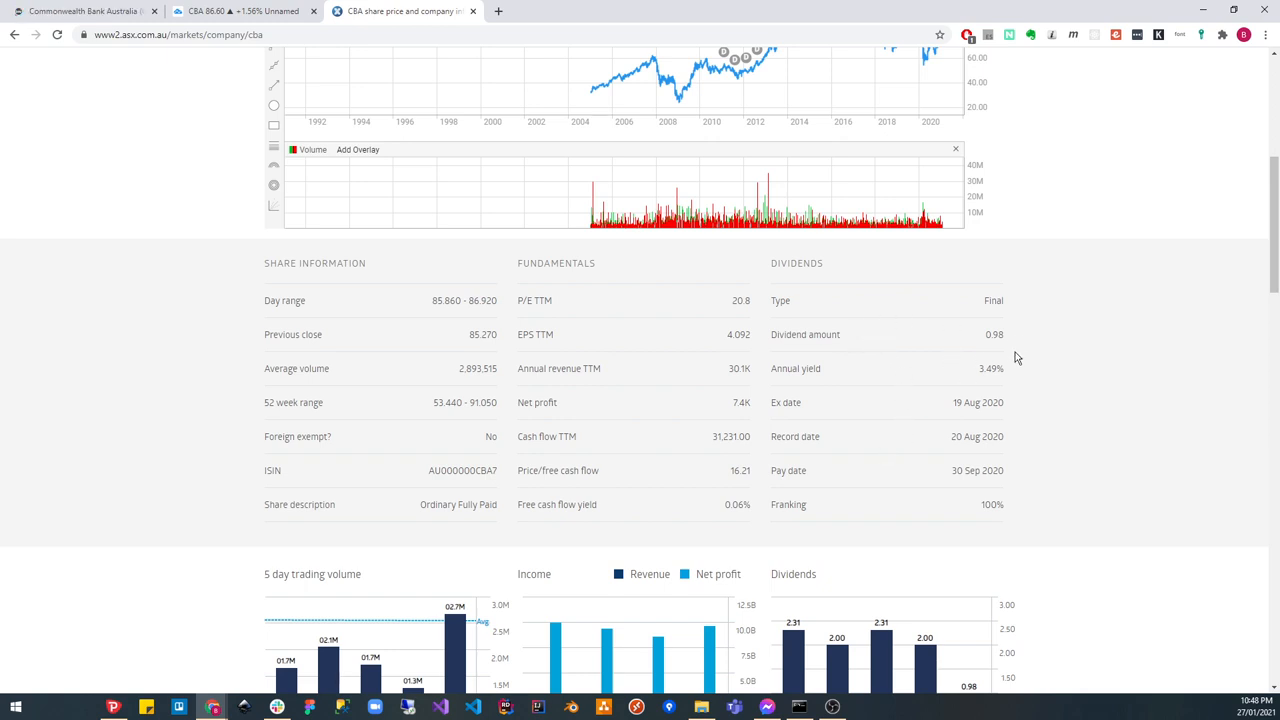
Review CBA's dividend details on ASX — ex-date, record date, pay date and franking.
{"action": "double_click", "coordinate": [992, 504]}
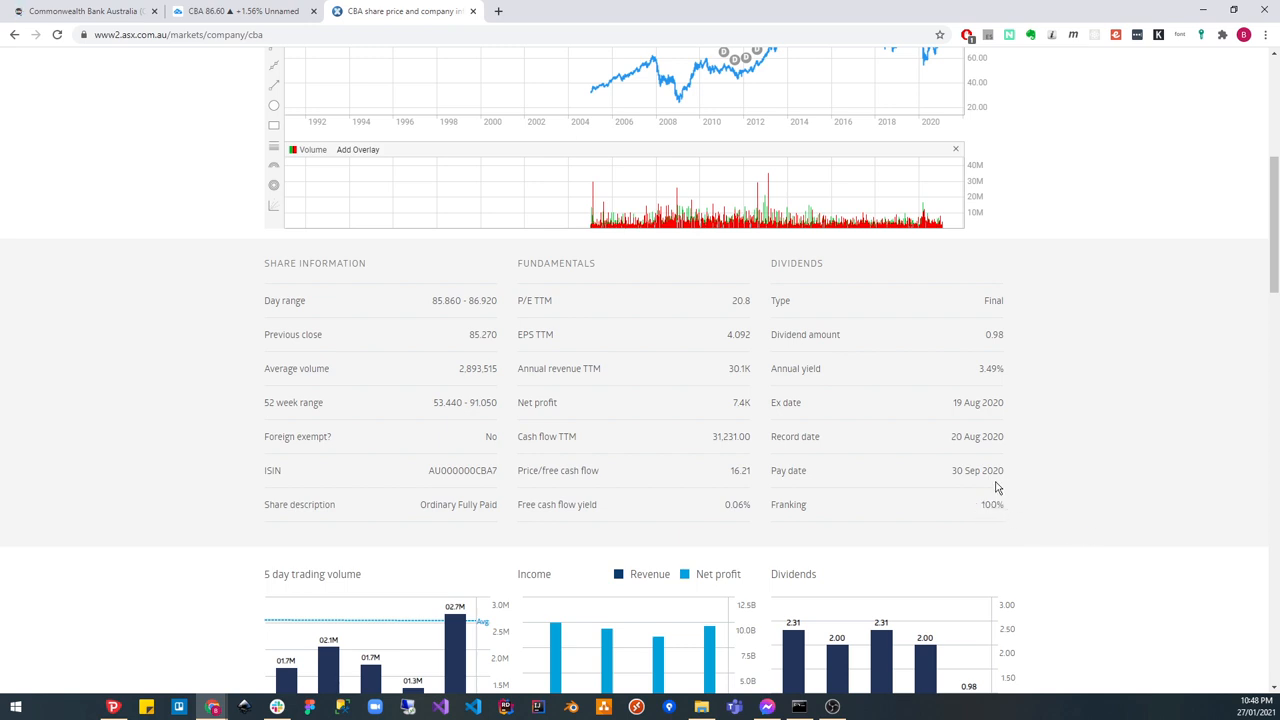
{"action": "mouse_move", "coordinate": [1008, 524]}
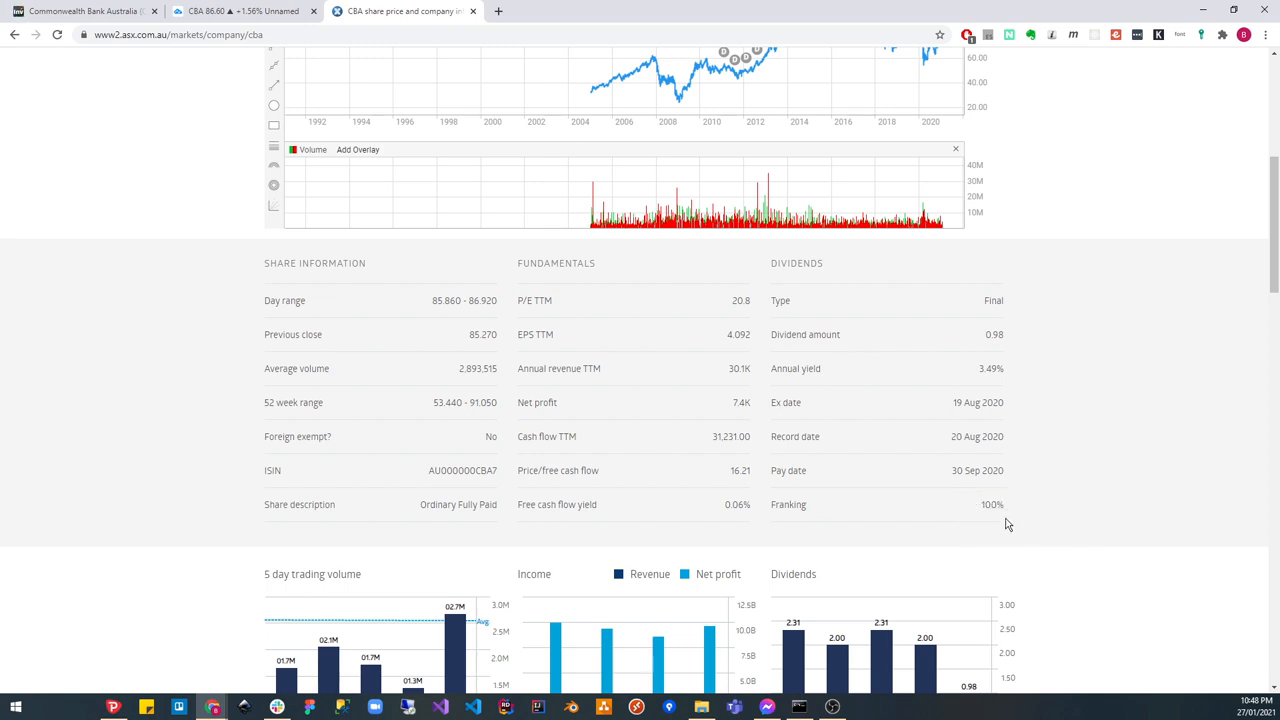
{"action": "mouse_move", "coordinate": [854, 516]}
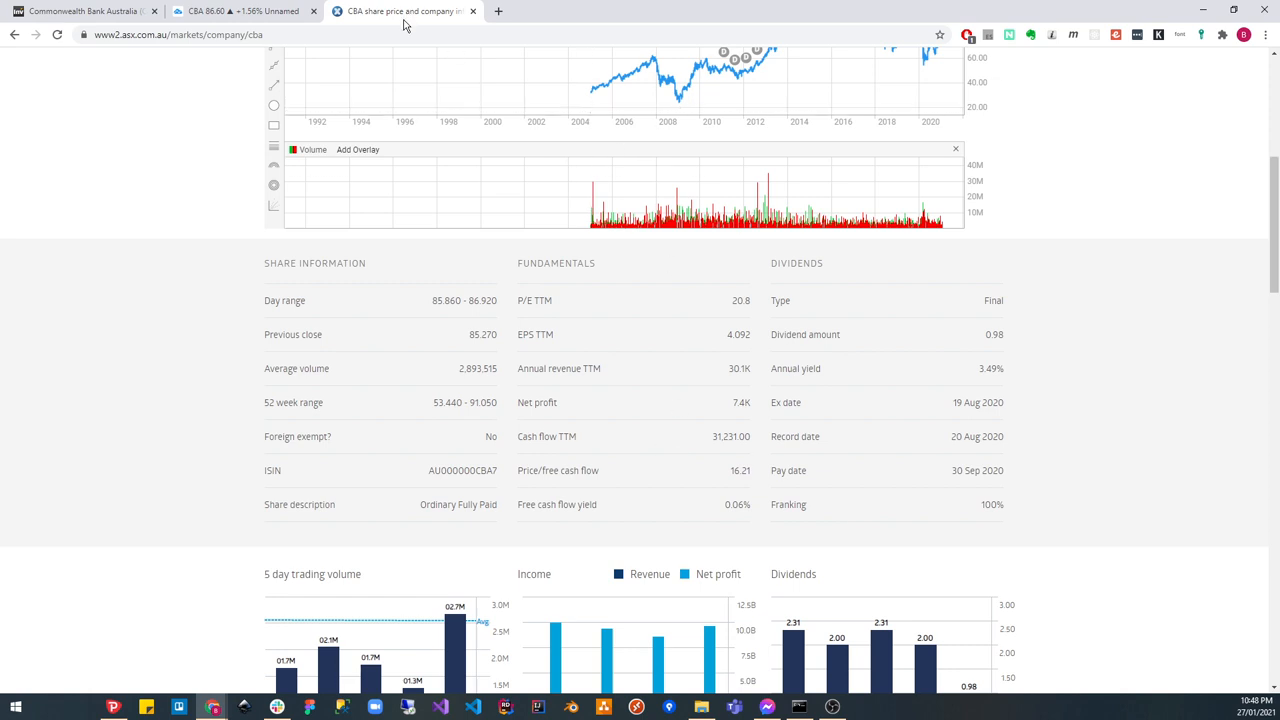
{"action": "mouse_move", "coordinate": [296, 34]}
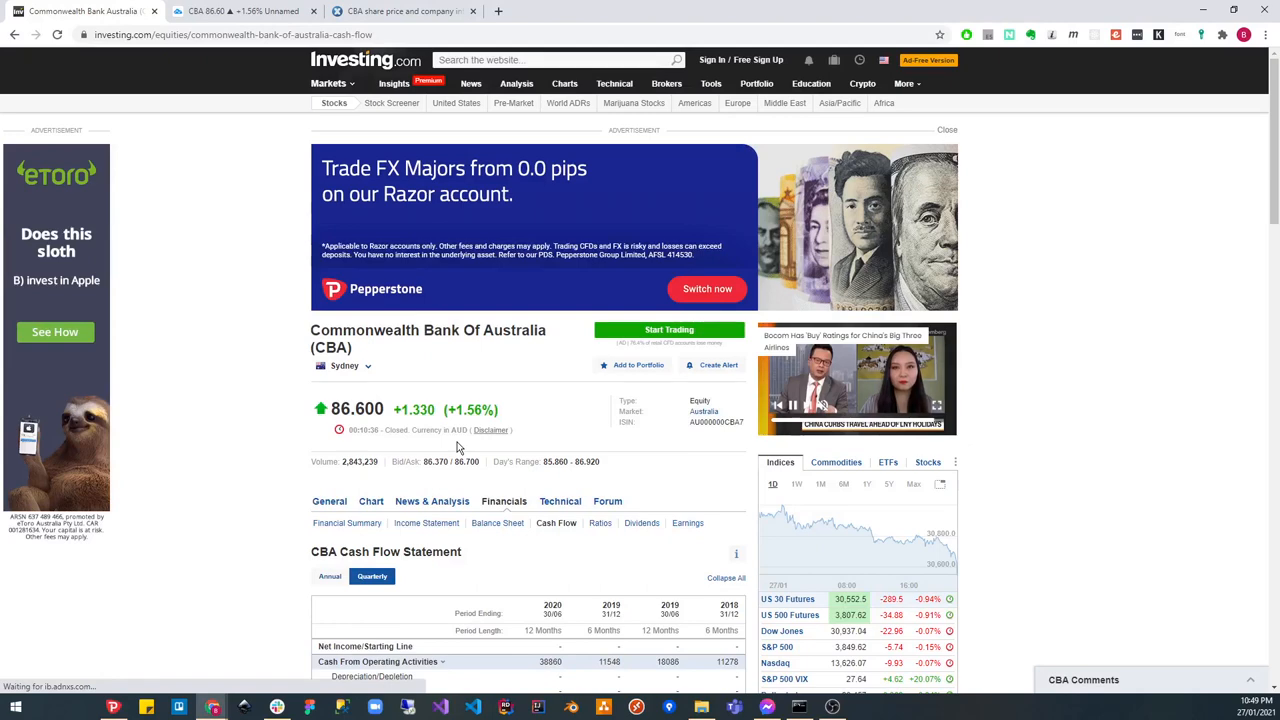
Scroll to the financing section and mark CBA's 2020 net debt issuance figure.
{"action": "scroll", "scroll_direction": "down", "scroll_amount": 3}
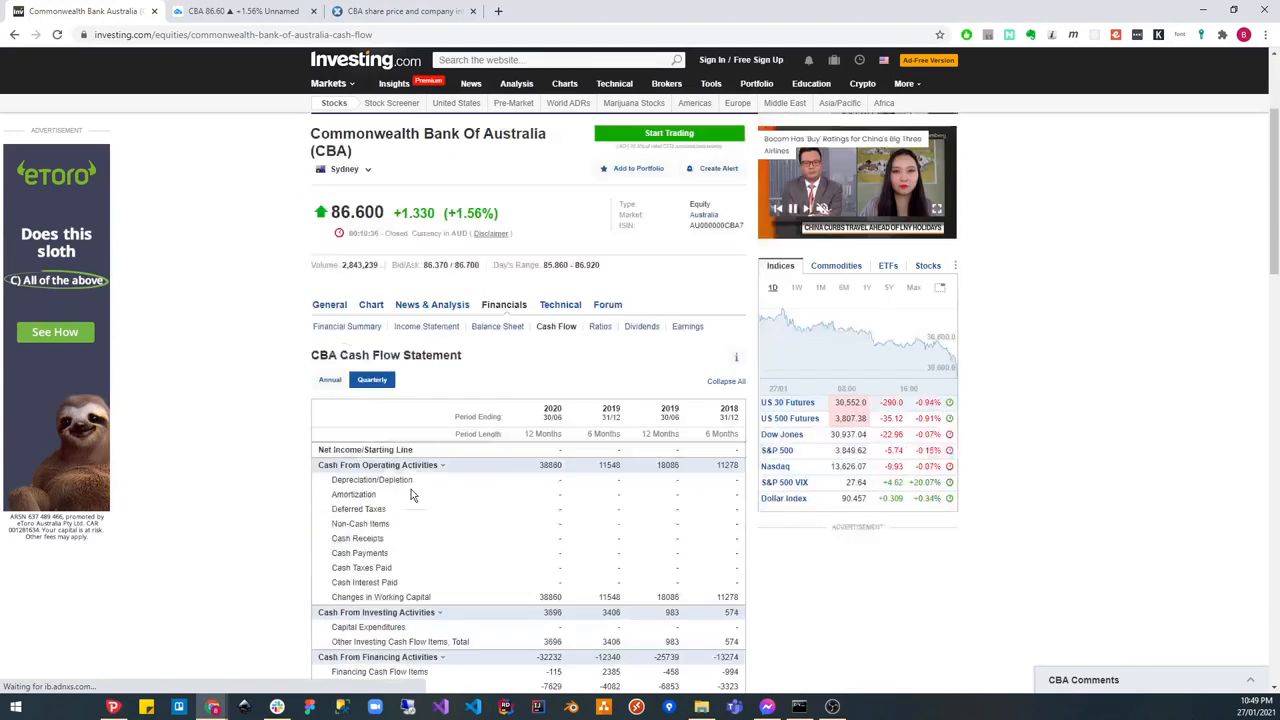
{"action": "scroll", "scroll_direction": "down", "scroll_amount": 3}
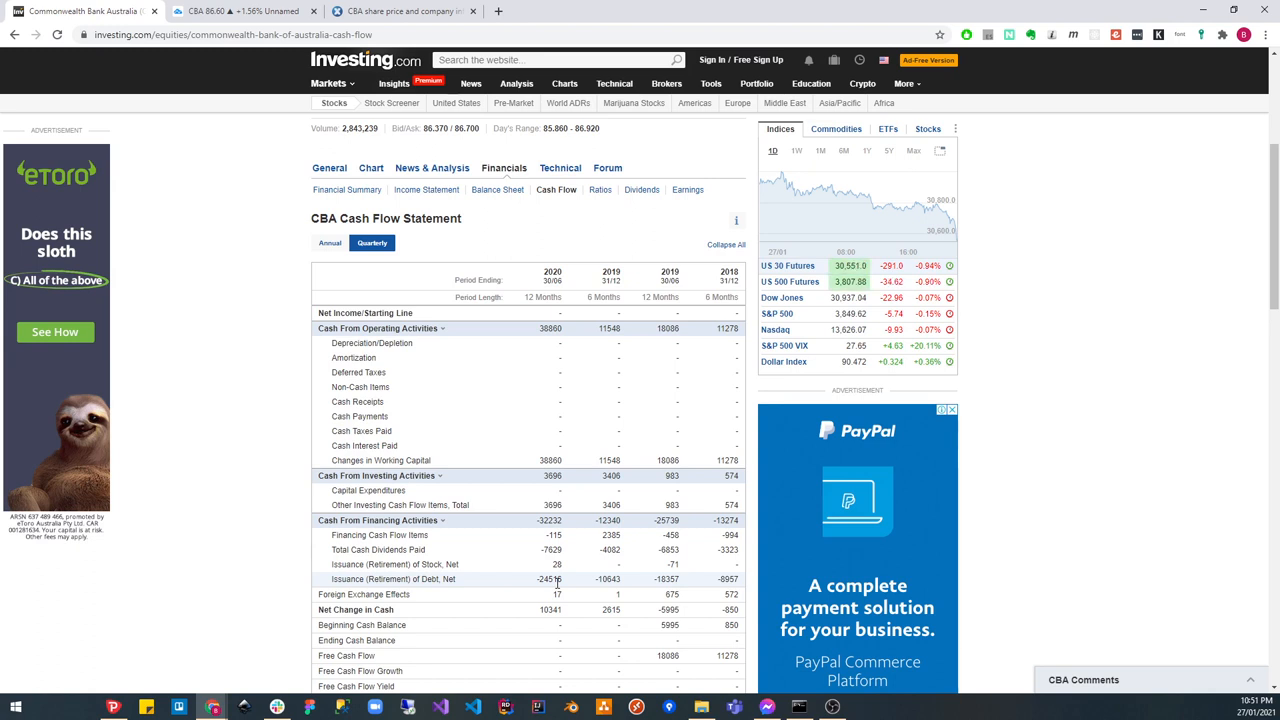
{"action": "double_click", "coordinate": [550, 580]}
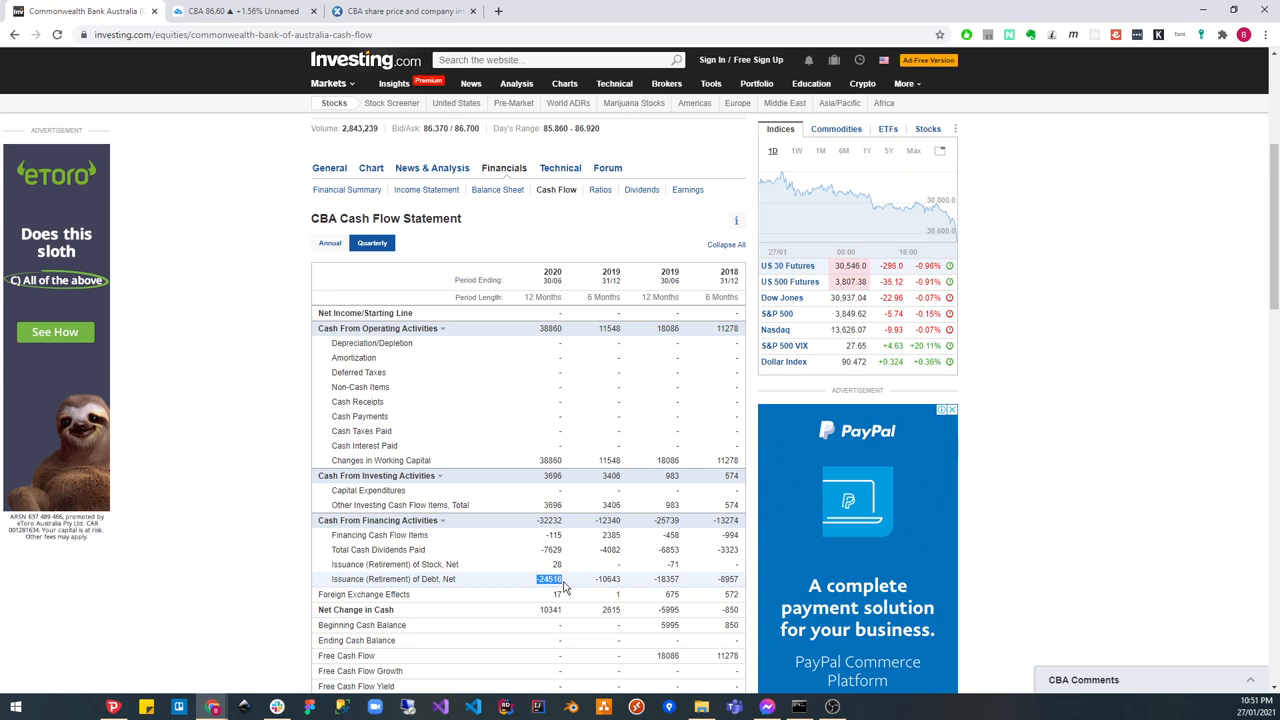
{"action": "mouse_move", "coordinate": [344, 266]}
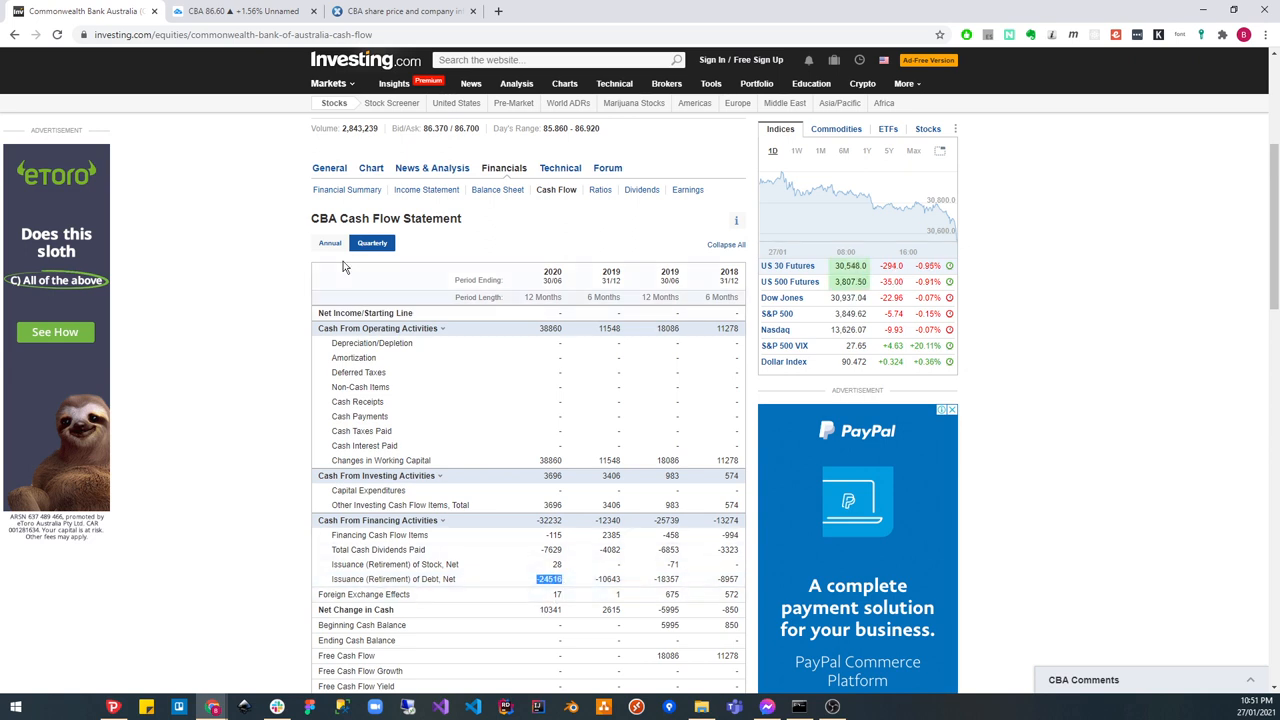
Switch CBA's cash flow statement to annual figures for 2017–2020.
{"action": "left_click", "coordinate": [330, 244]}
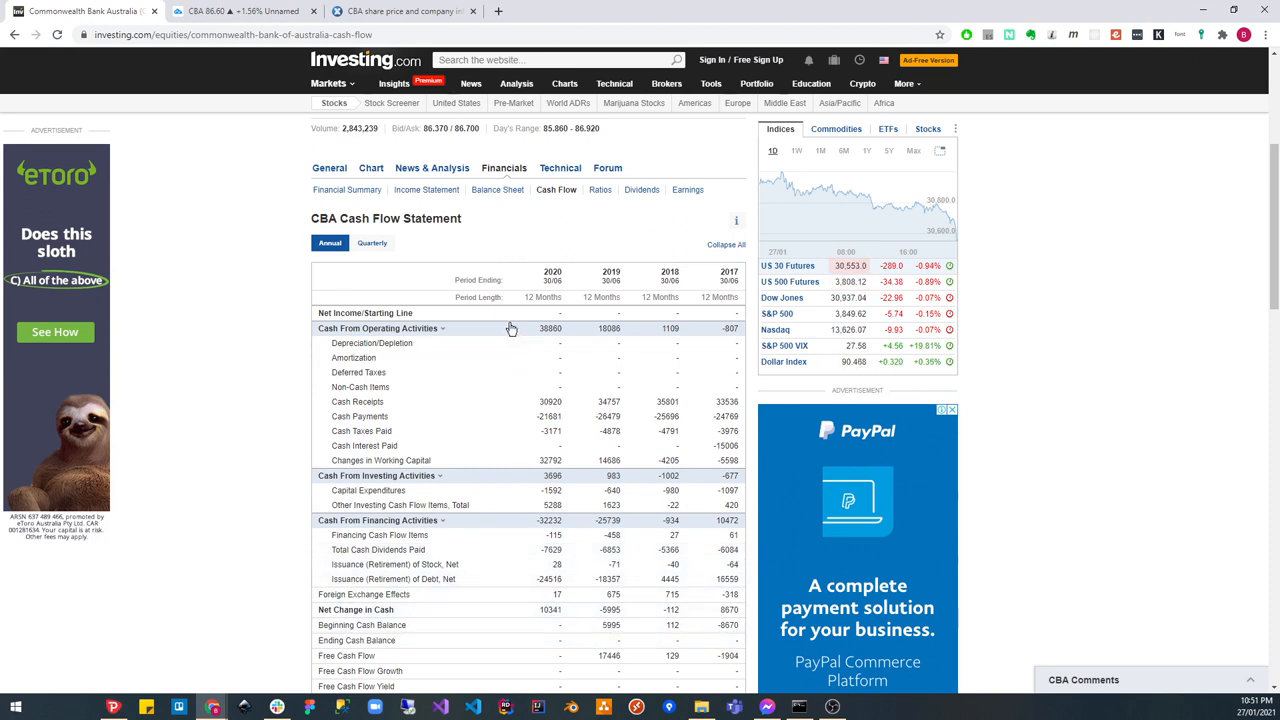
{"action": "mouse_move", "coordinate": [496, 190]}
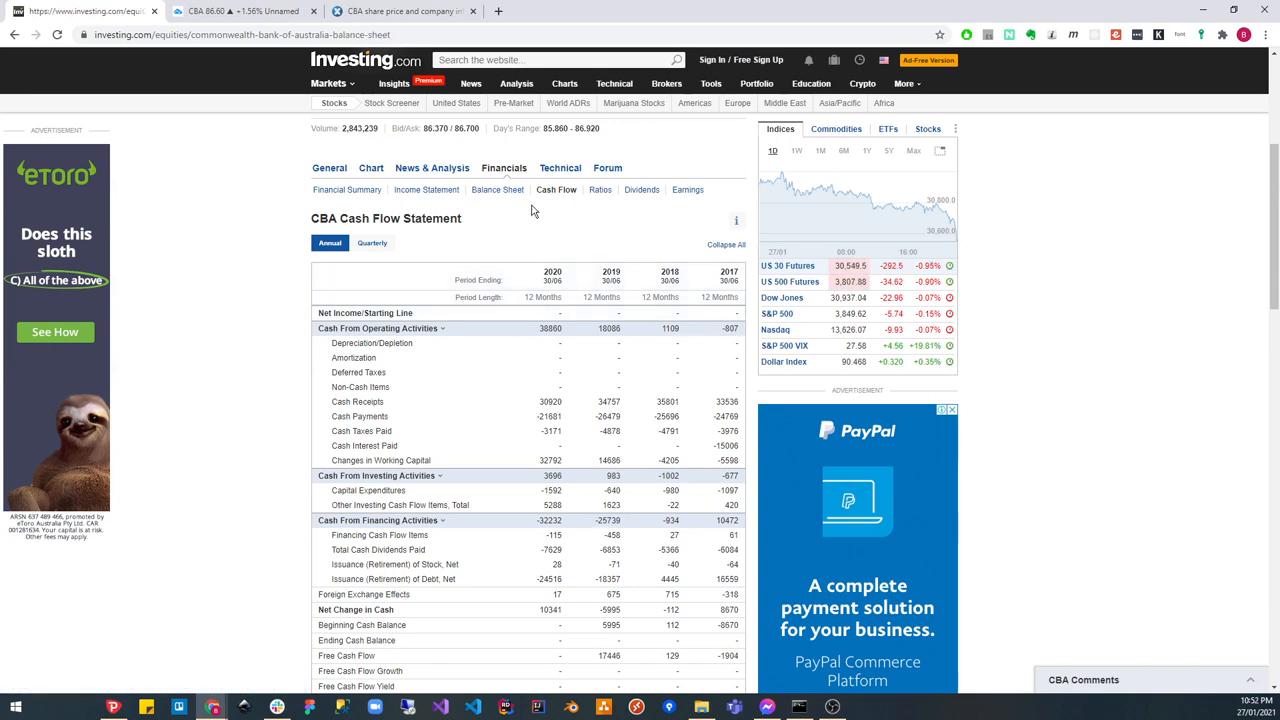
Bring up CBA's balance sheet and scroll through total assets, liabilities and equity for 2017–2020.
{"action": "left_click", "coordinate": [496, 190]}
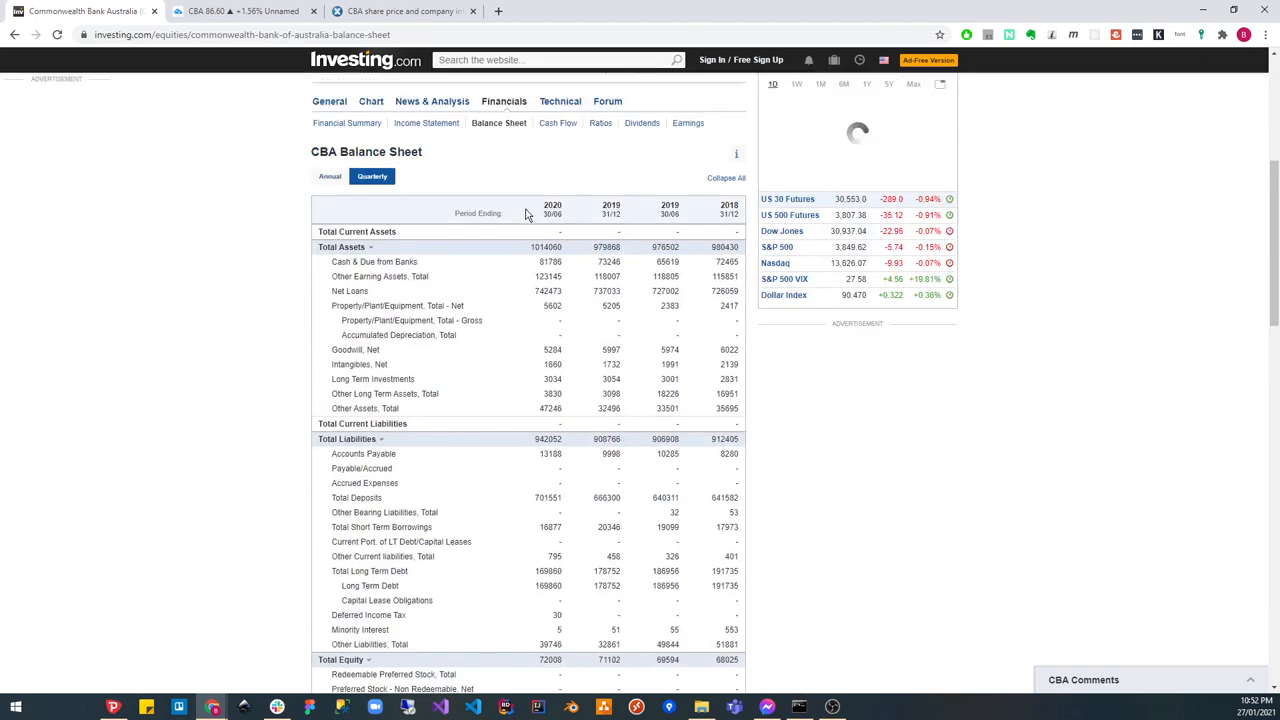
{"action": "scroll", "scroll_direction": "up", "scroll_amount": 3}
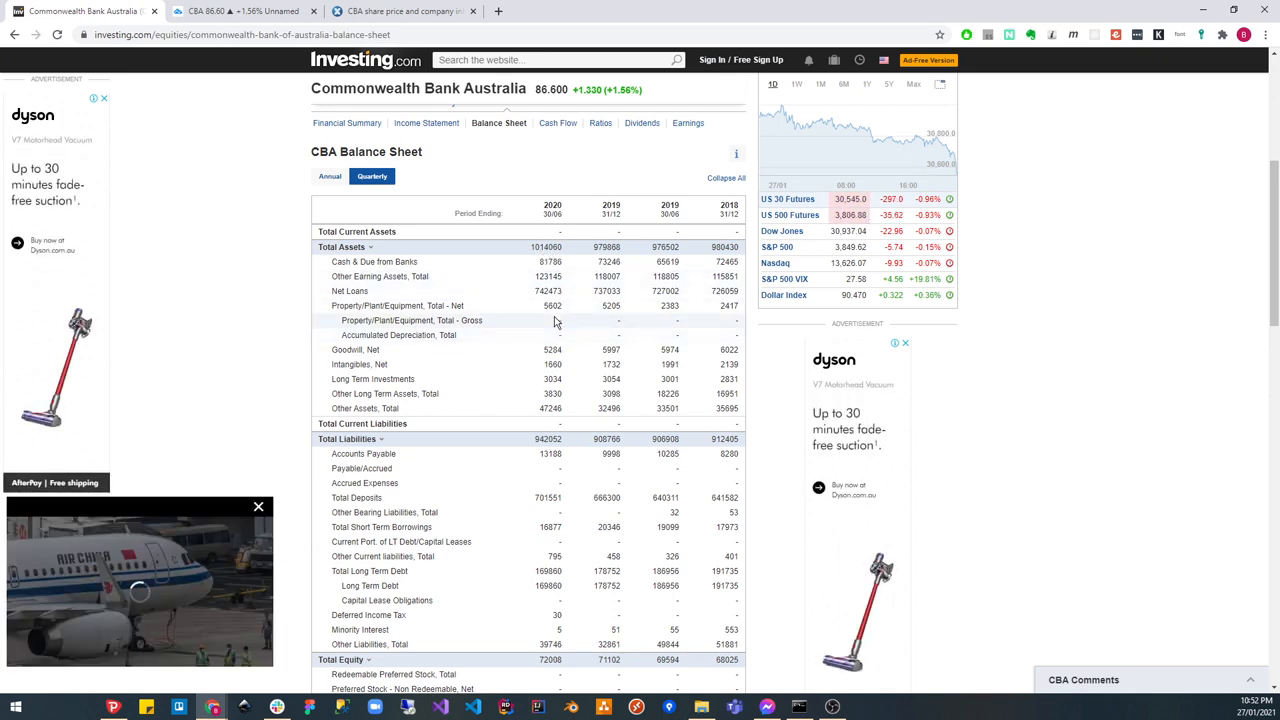
{"action": "mouse_move", "coordinate": [548, 392]}
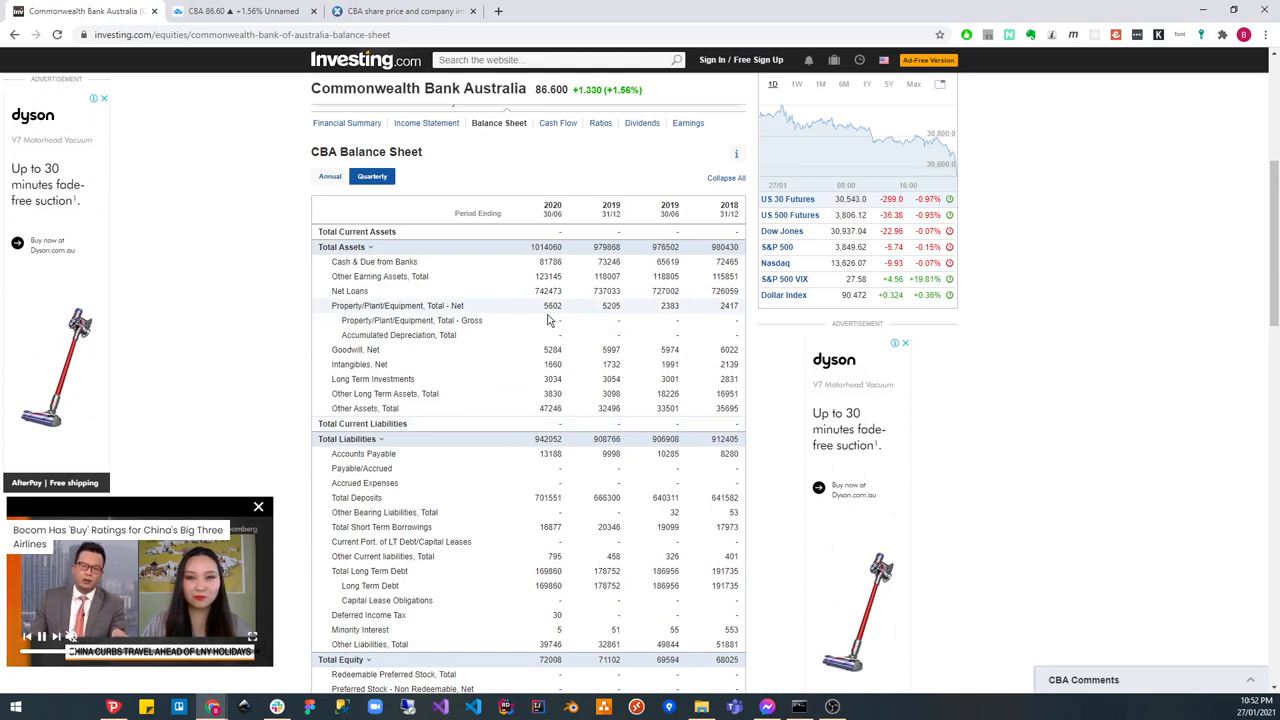
{"action": "scroll", "scroll_direction": "down", "scroll_amount": 3}
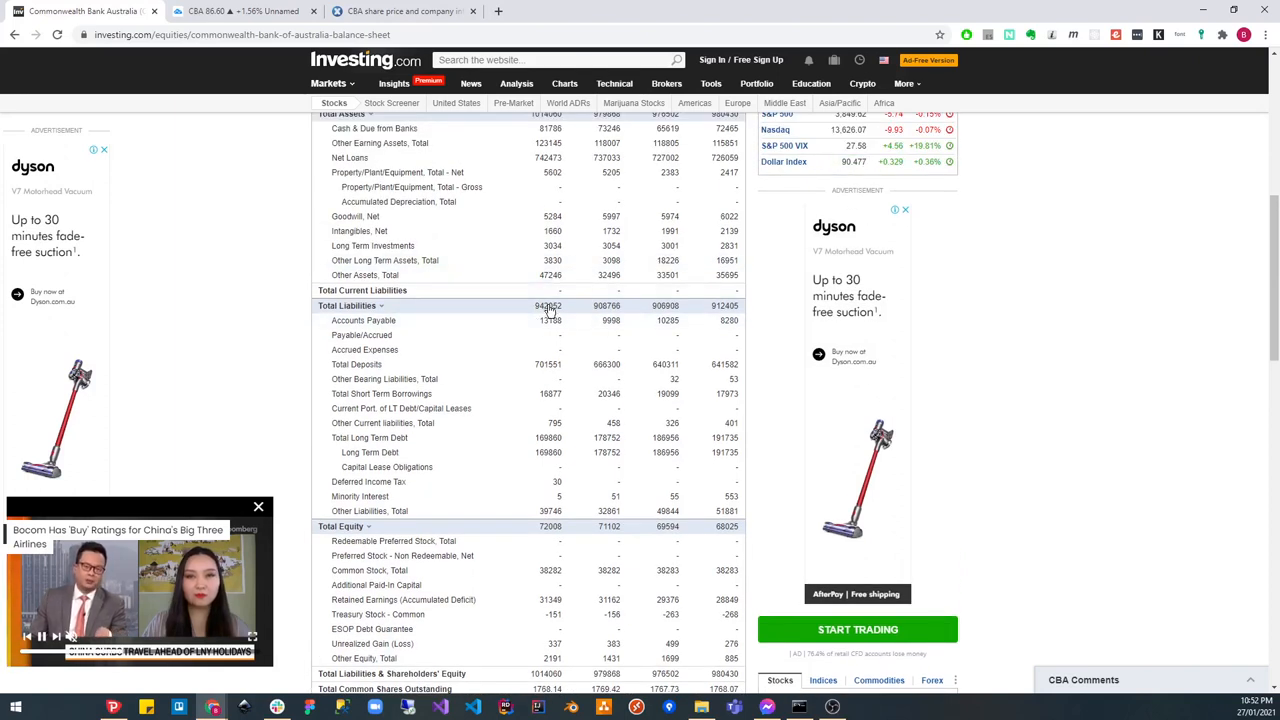
{"action": "mouse_move", "coordinate": [520, 452]}
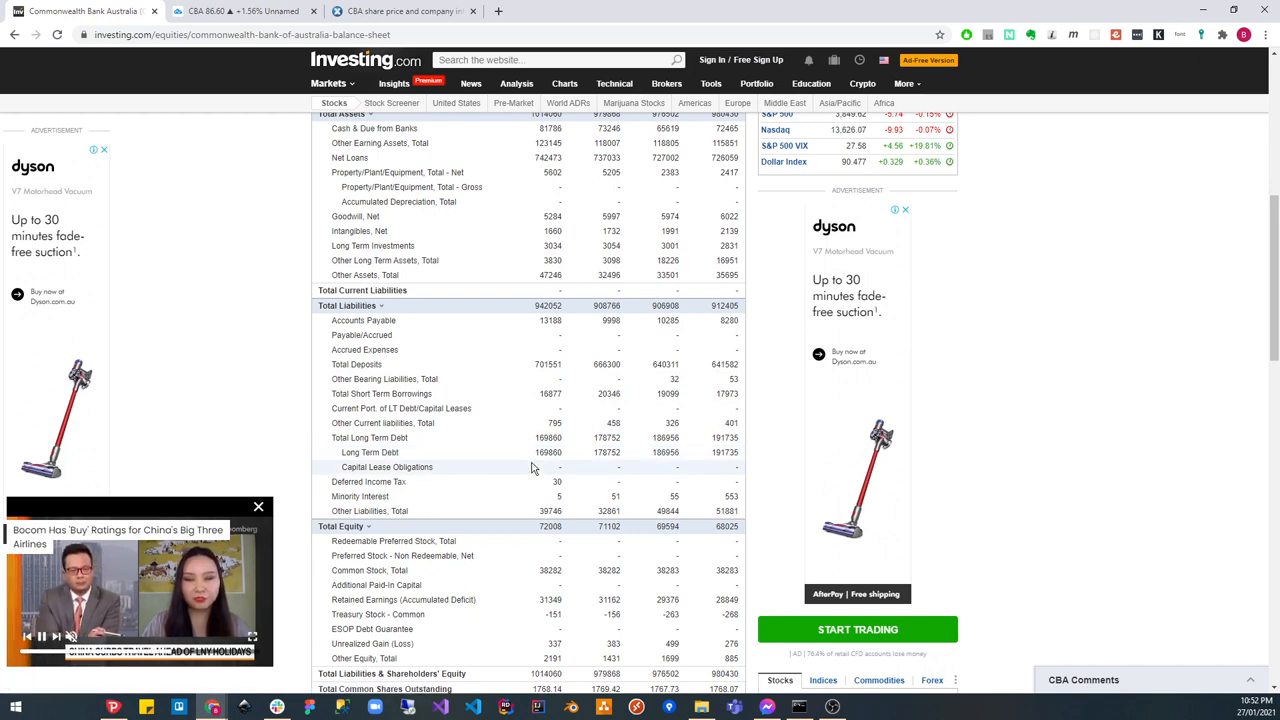
{"action": "scroll", "scroll_direction": "up", "scroll_amount": 3}
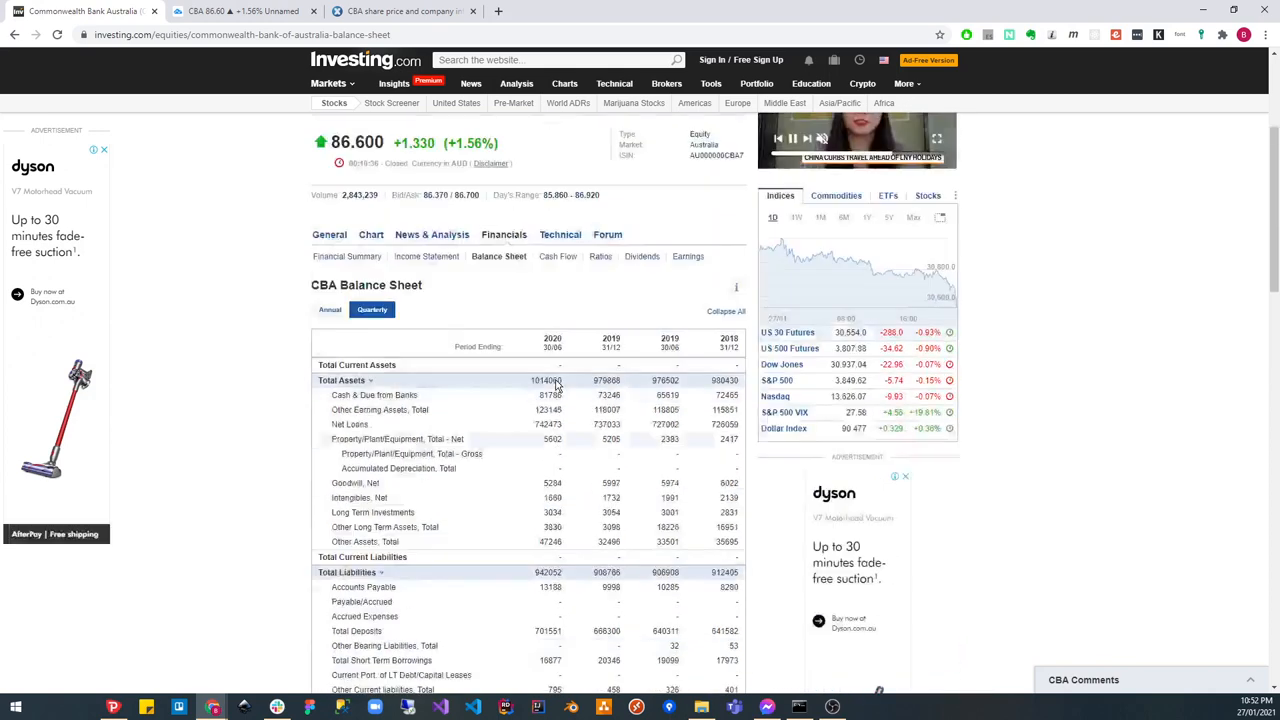
{"action": "scroll", "scroll_direction": "up", "scroll_amount": 3}
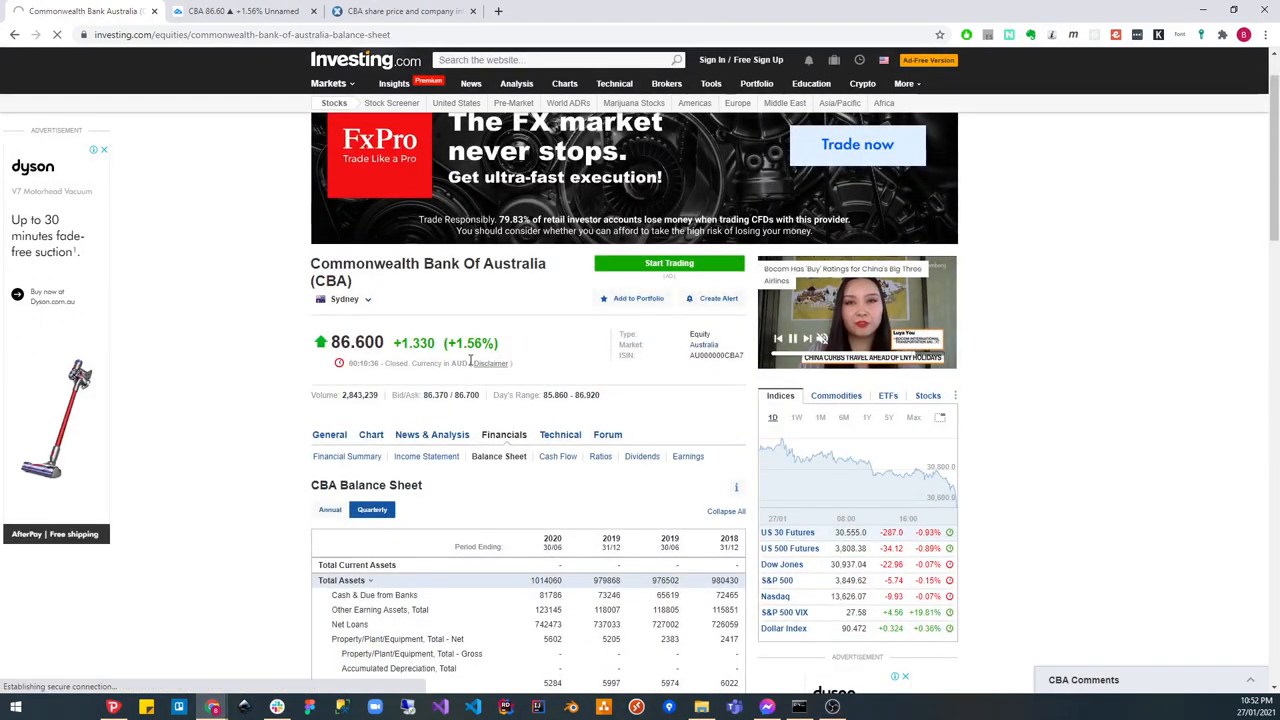
Show CBA's income statement as annual 2017–2020 figures with the net interest income breakdown expanded.
{"action": "left_click", "coordinate": [426, 456]}
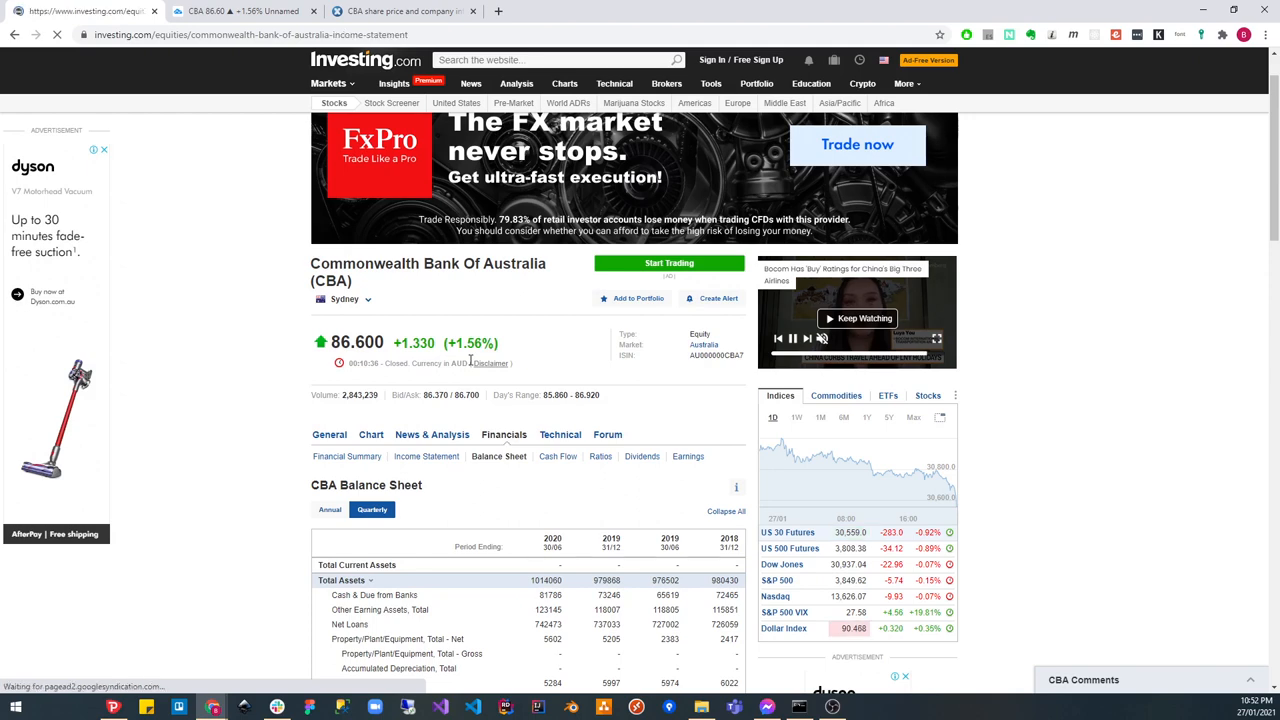
{"action": "left_click", "coordinate": [426, 456]}
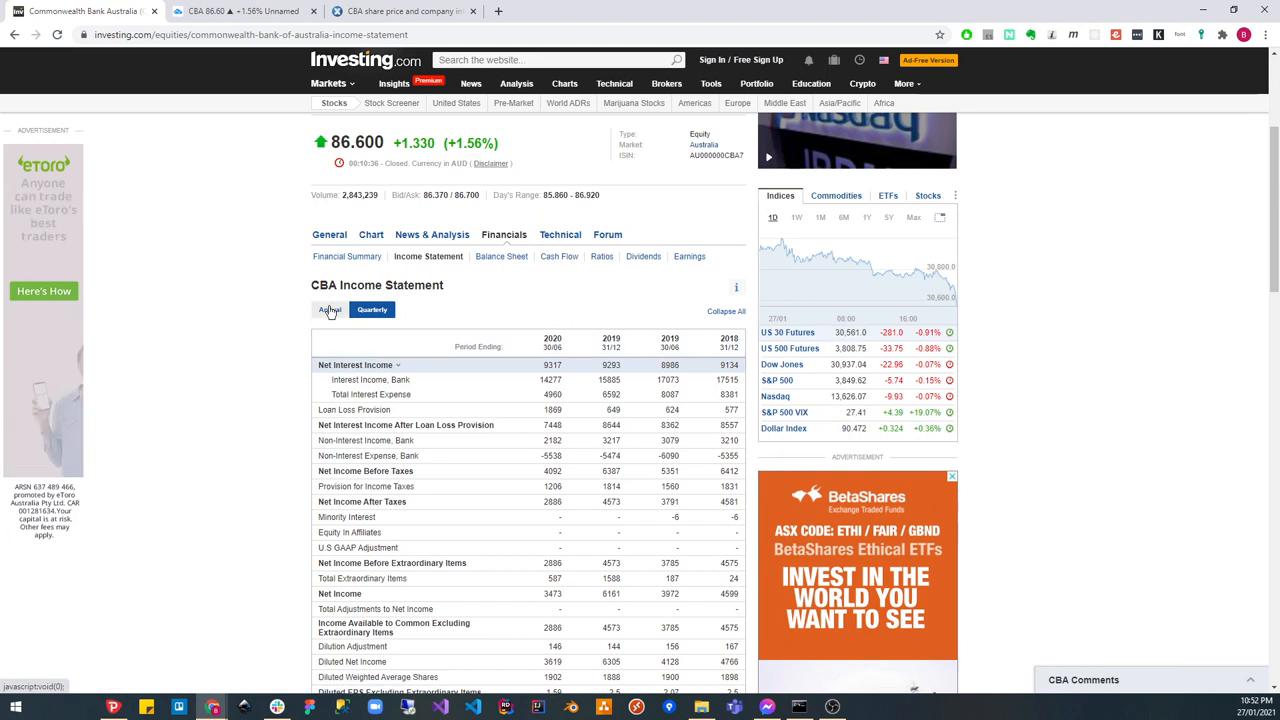
{"action": "left_click", "coordinate": [328, 308]}
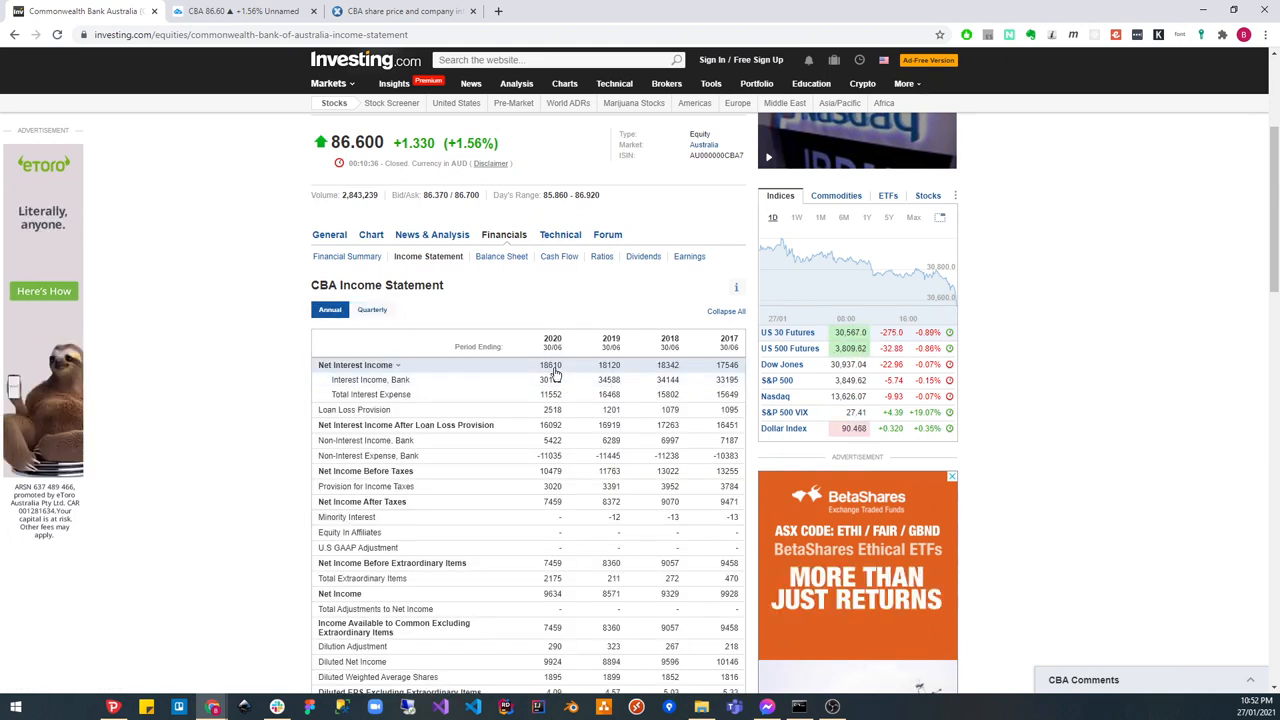
{"action": "left_click", "coordinate": [398, 364]}
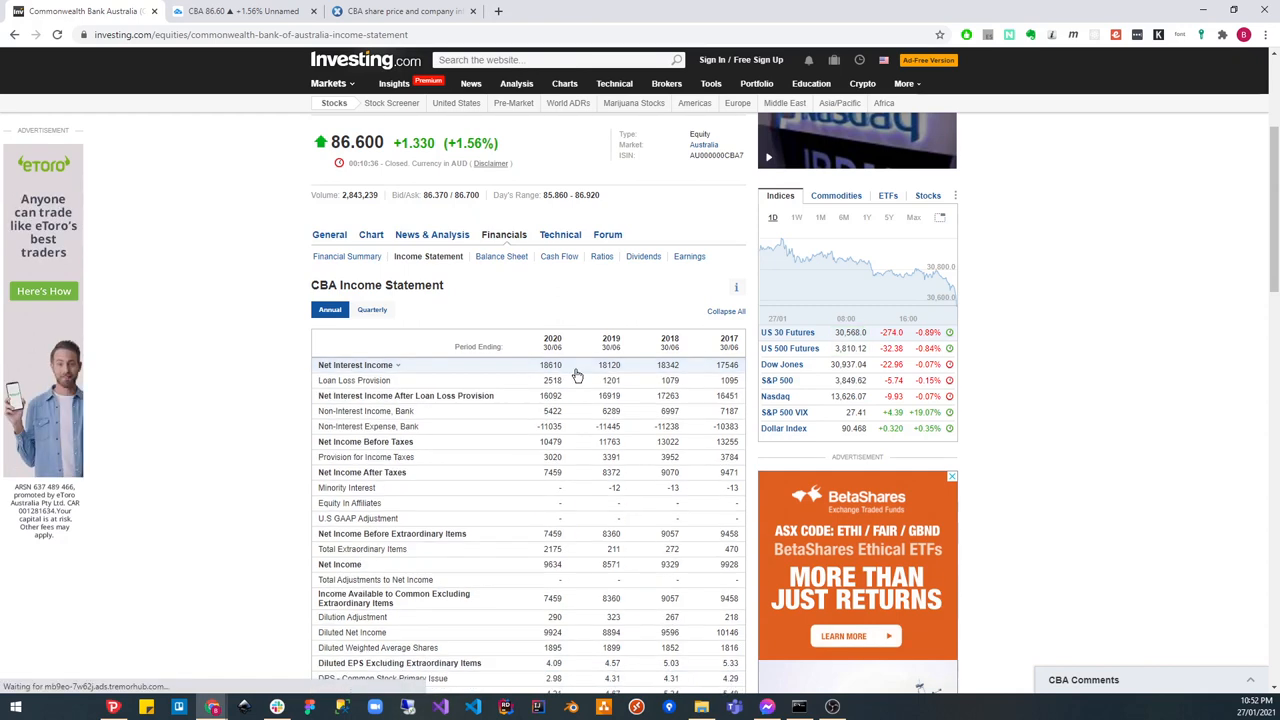
{"action": "left_click", "coordinate": [398, 364]}
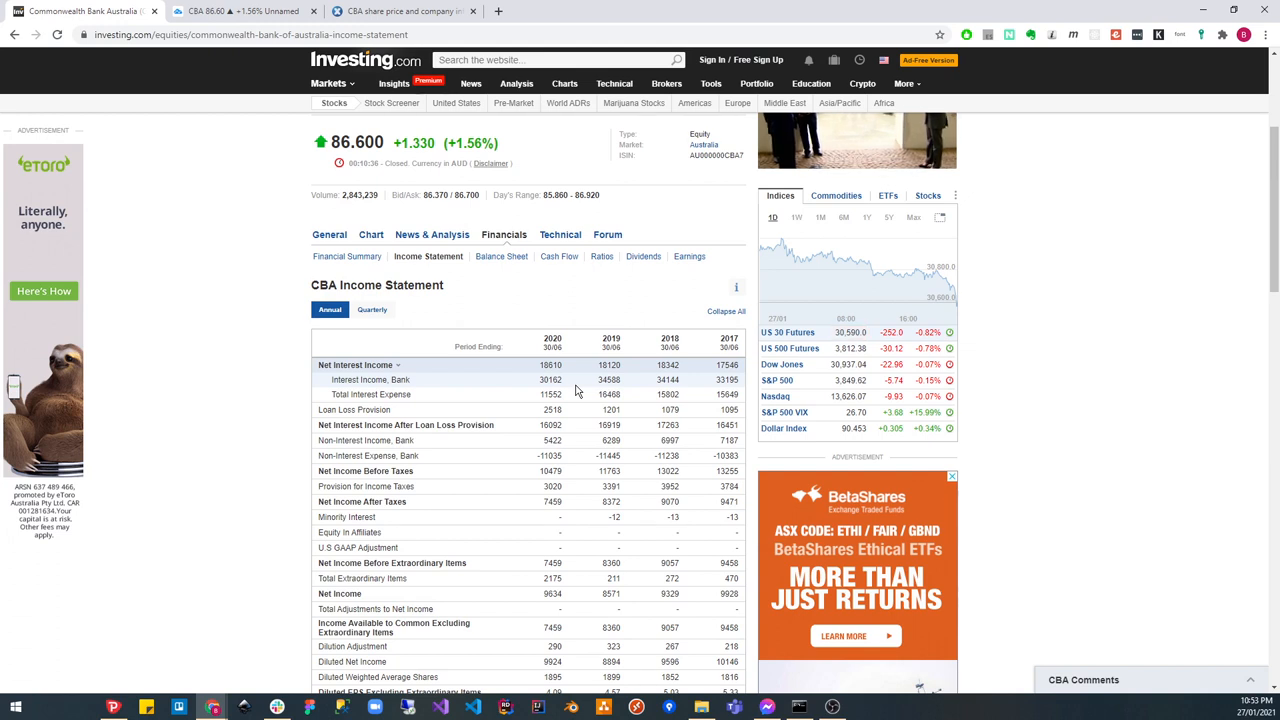
{"action": "mouse_move", "coordinate": [500, 256]}
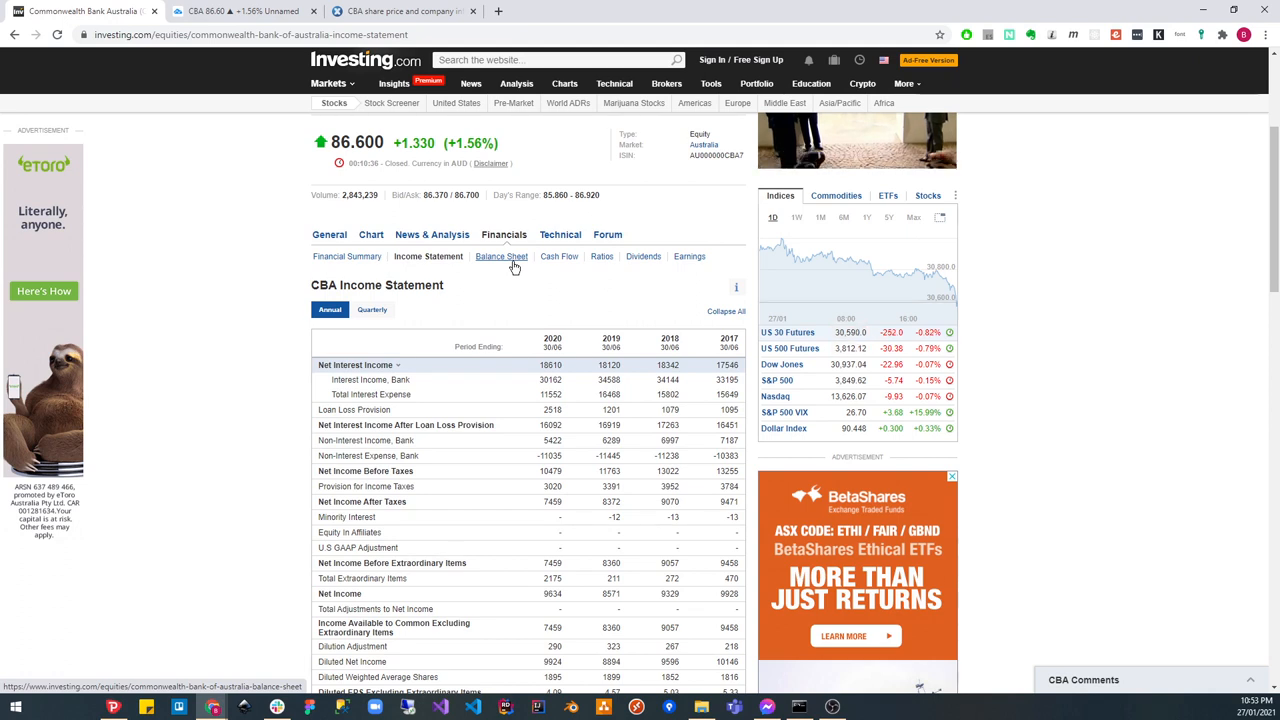
{"action": "mouse_move", "coordinate": [532, 430]}
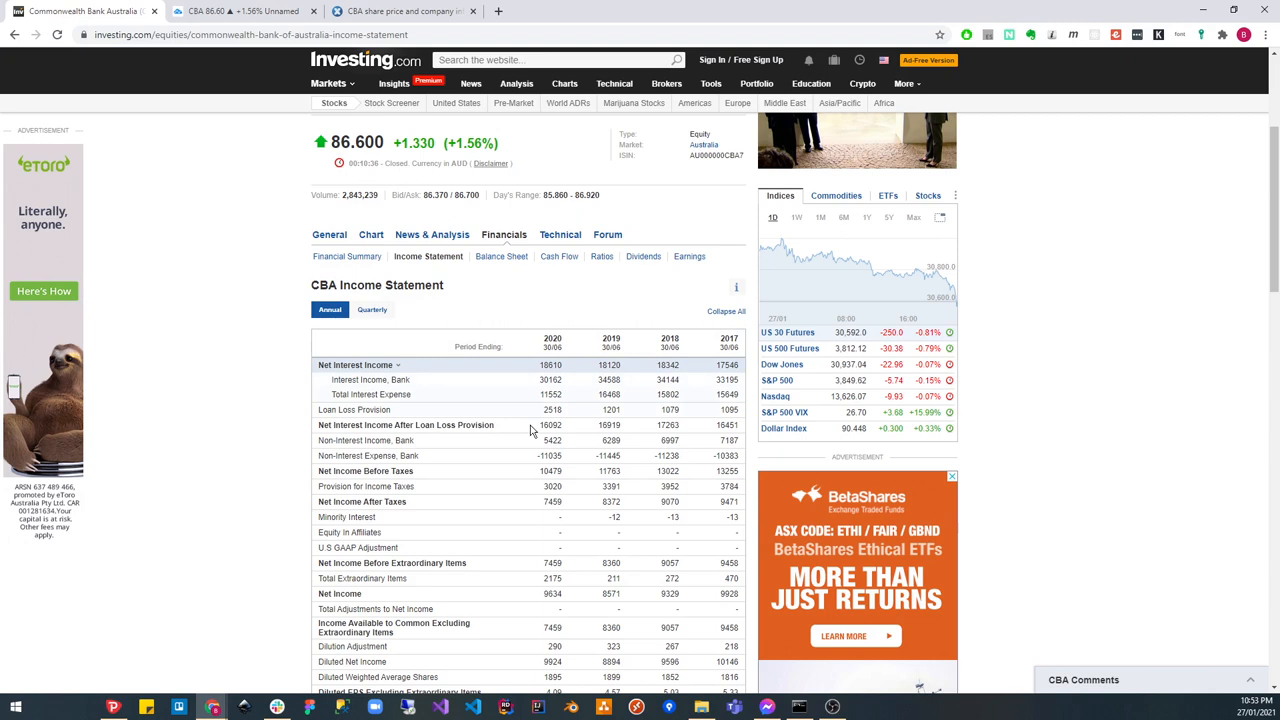
{"action": "scroll", "scroll_direction": "down", "scroll_amount": 3}
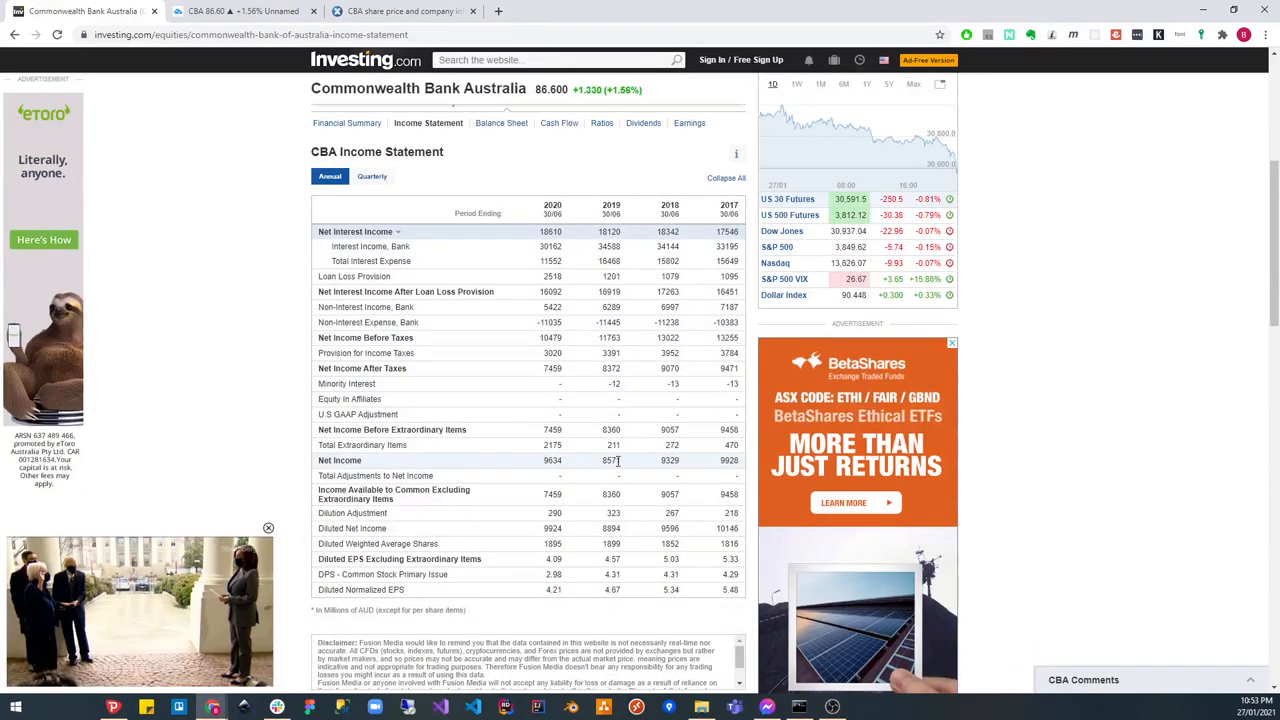
{"action": "mouse_move", "coordinate": [536, 470]}
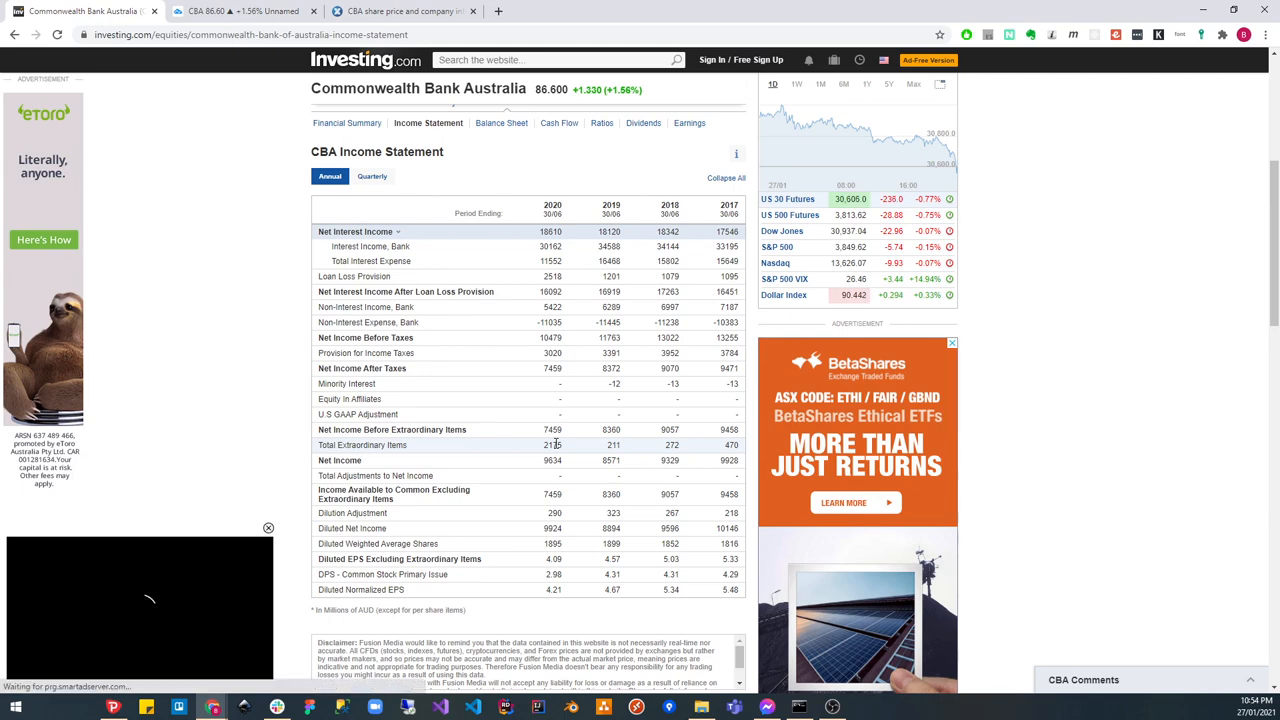
{"action": "scroll", "scroll_direction": "up", "scroll_amount": 3}
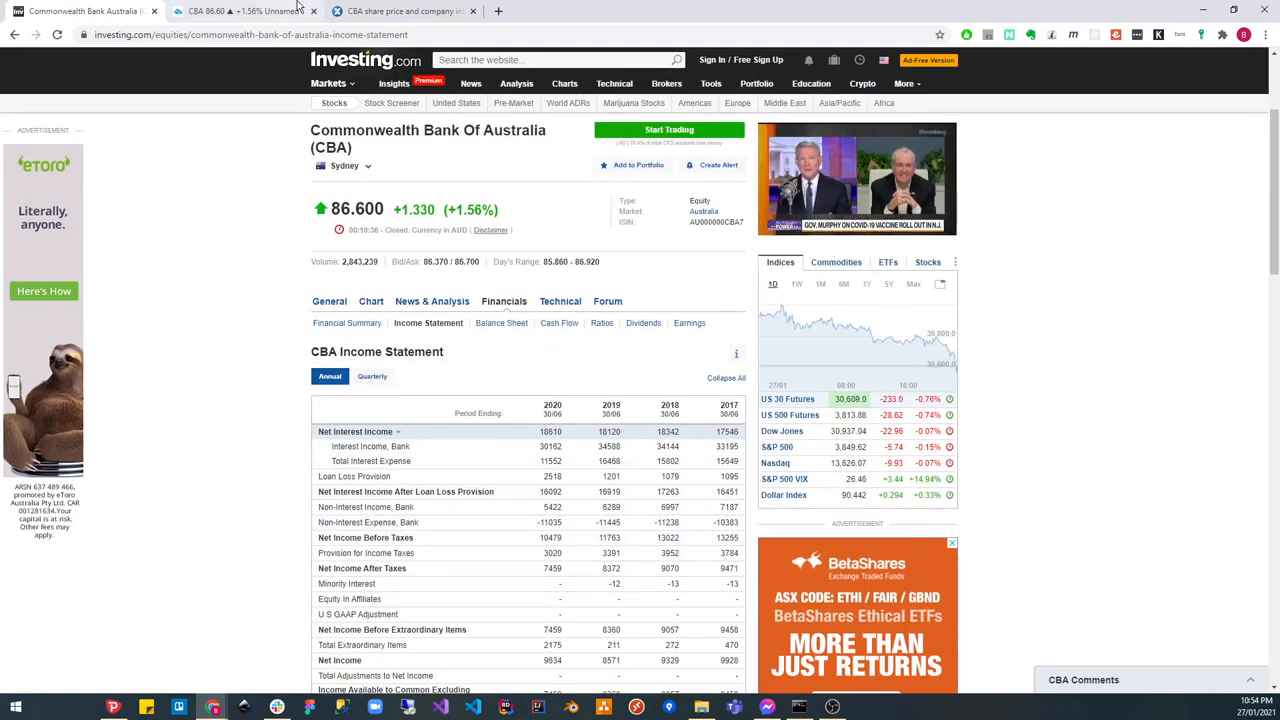
Switch to the TradingView CBA 1D chart with Fibonacci retracement, net income and MACD panes.
{"action": "left_click", "coordinate": [240, 12]}
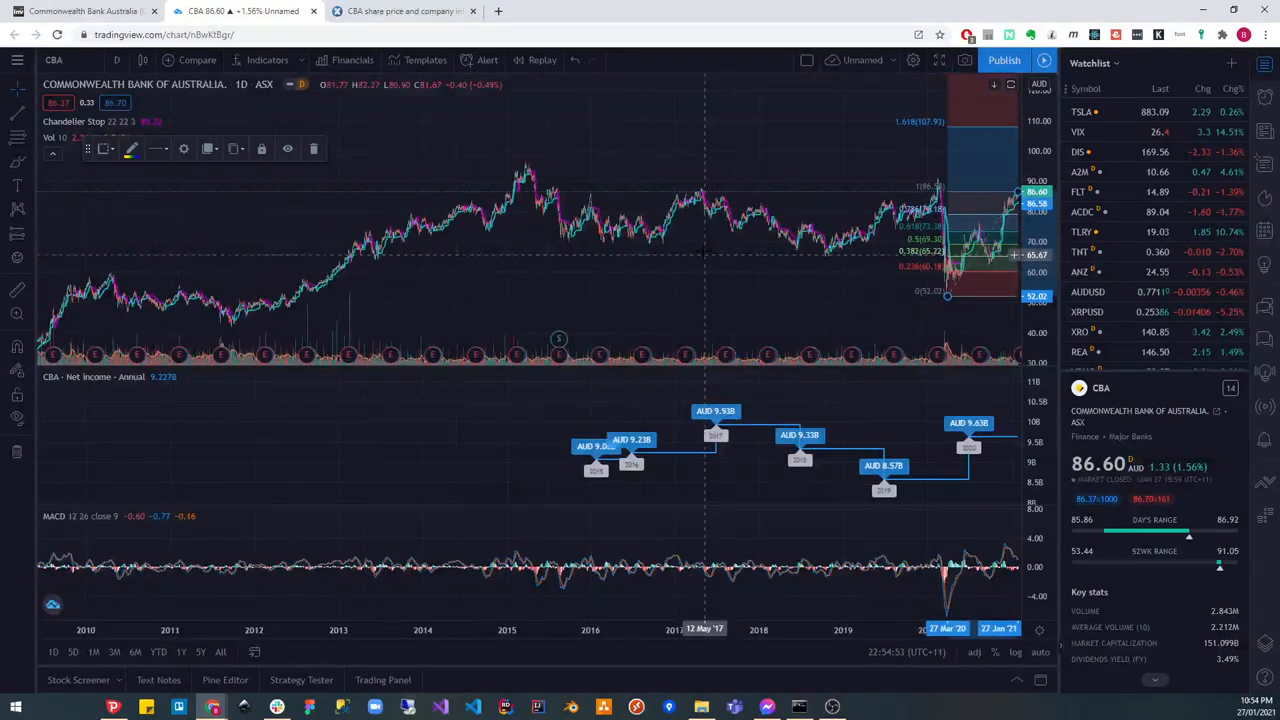
{"action": "mouse_move", "coordinate": [842, 250]}
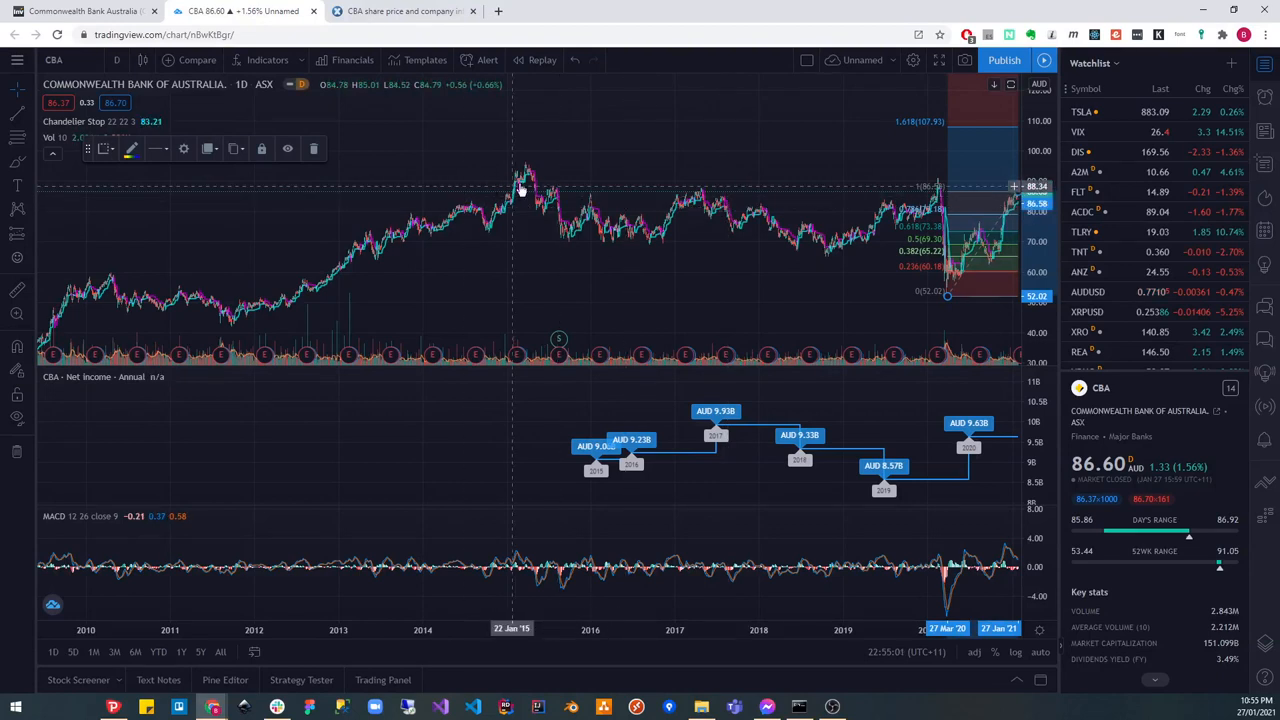
{"action": "mouse_move", "coordinate": [528, 176]}
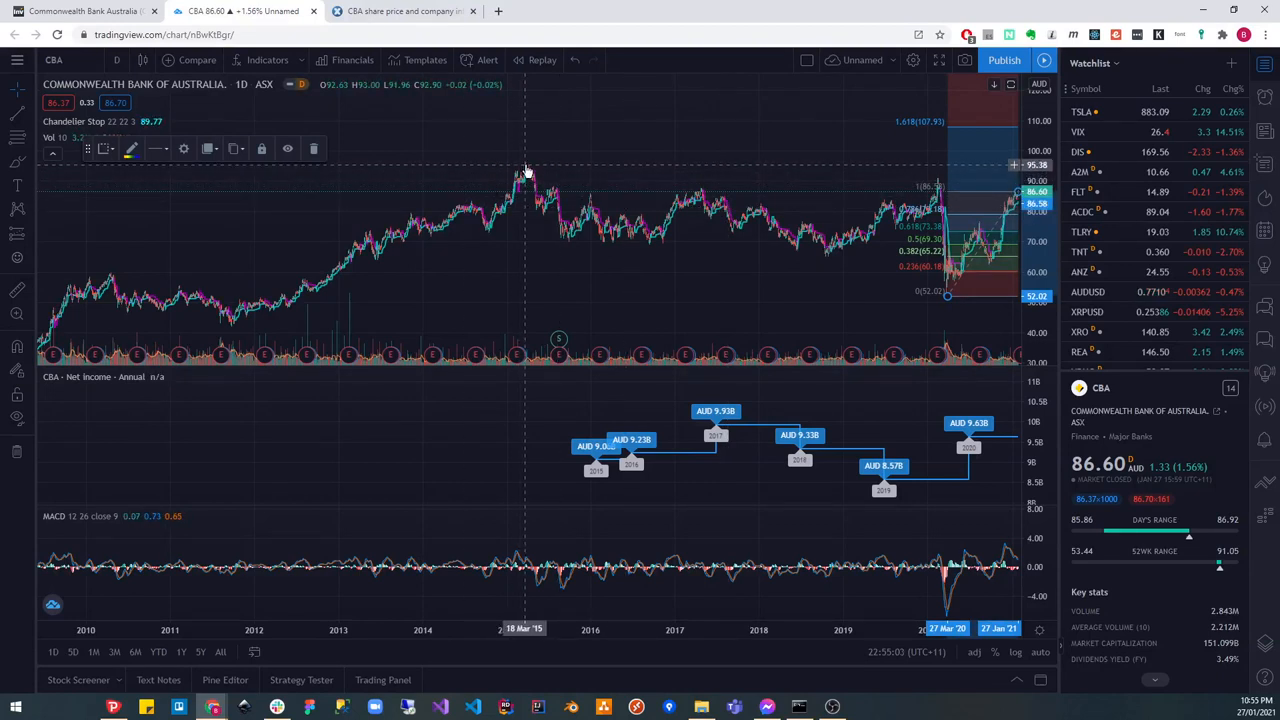
{"action": "mouse_move", "coordinate": [858, 180]}
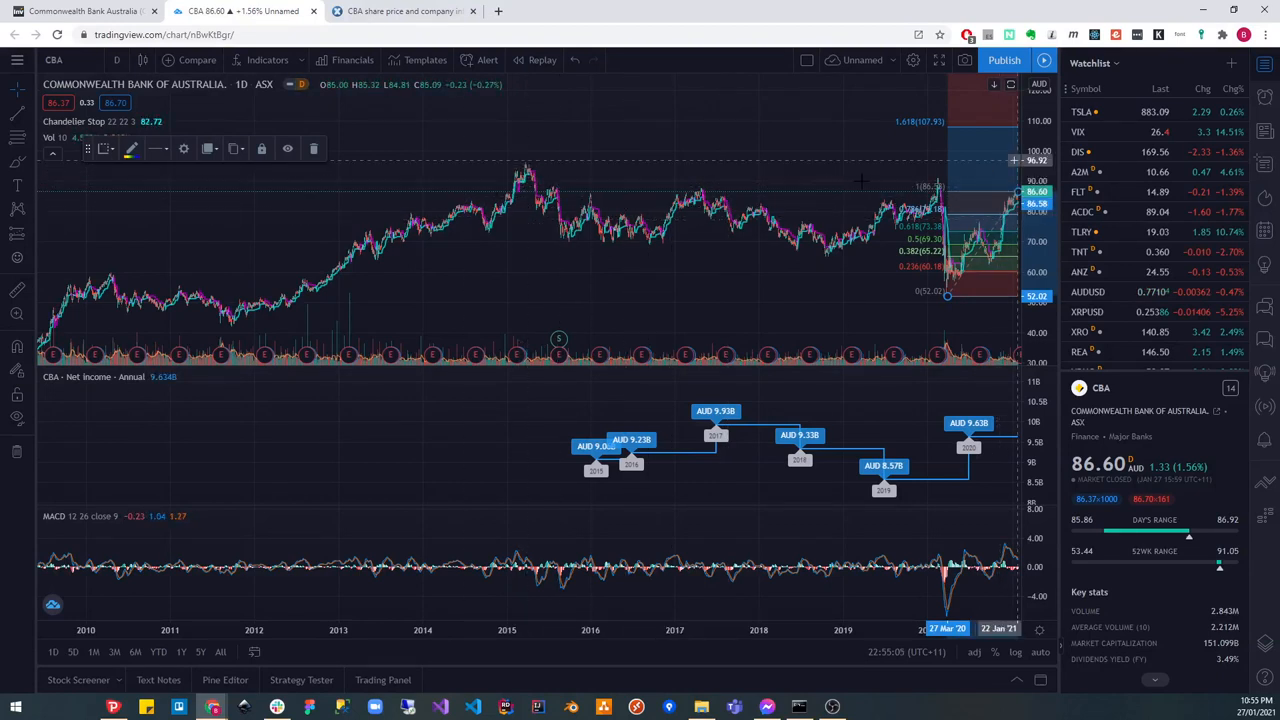
{"action": "mouse_move", "coordinate": [624, 160]}
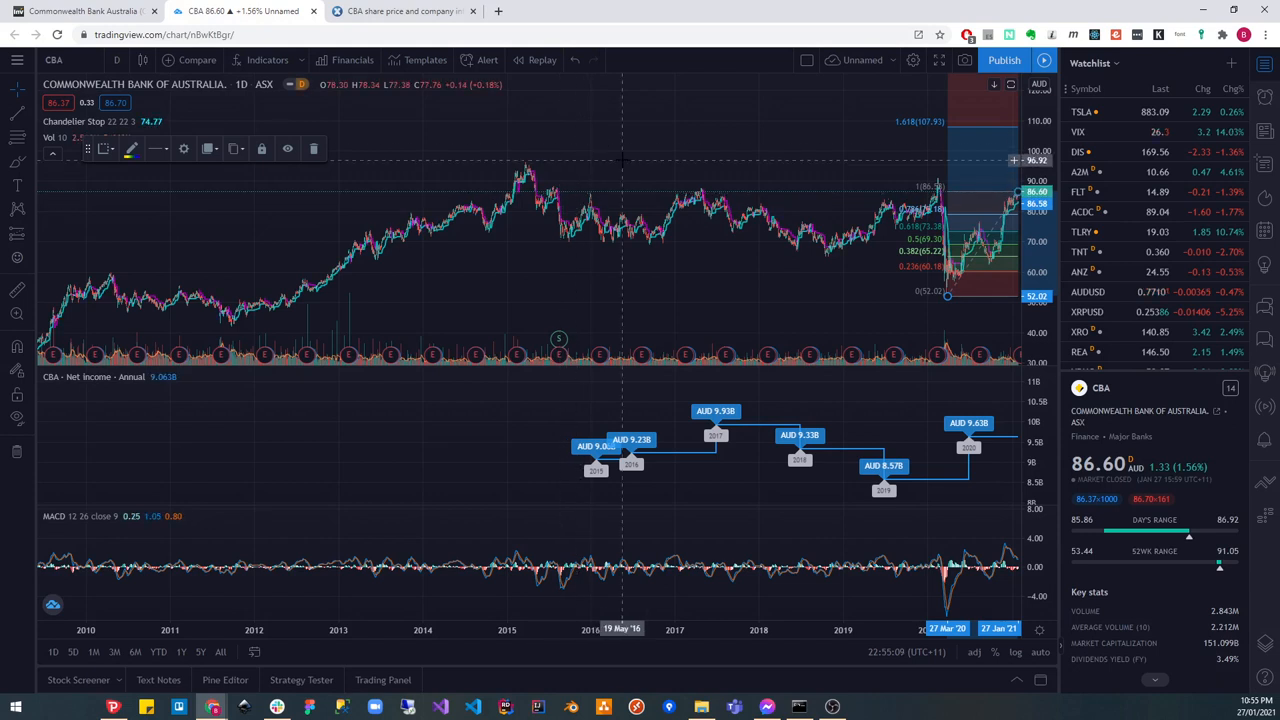
{"action": "mouse_move", "coordinate": [744, 172]}
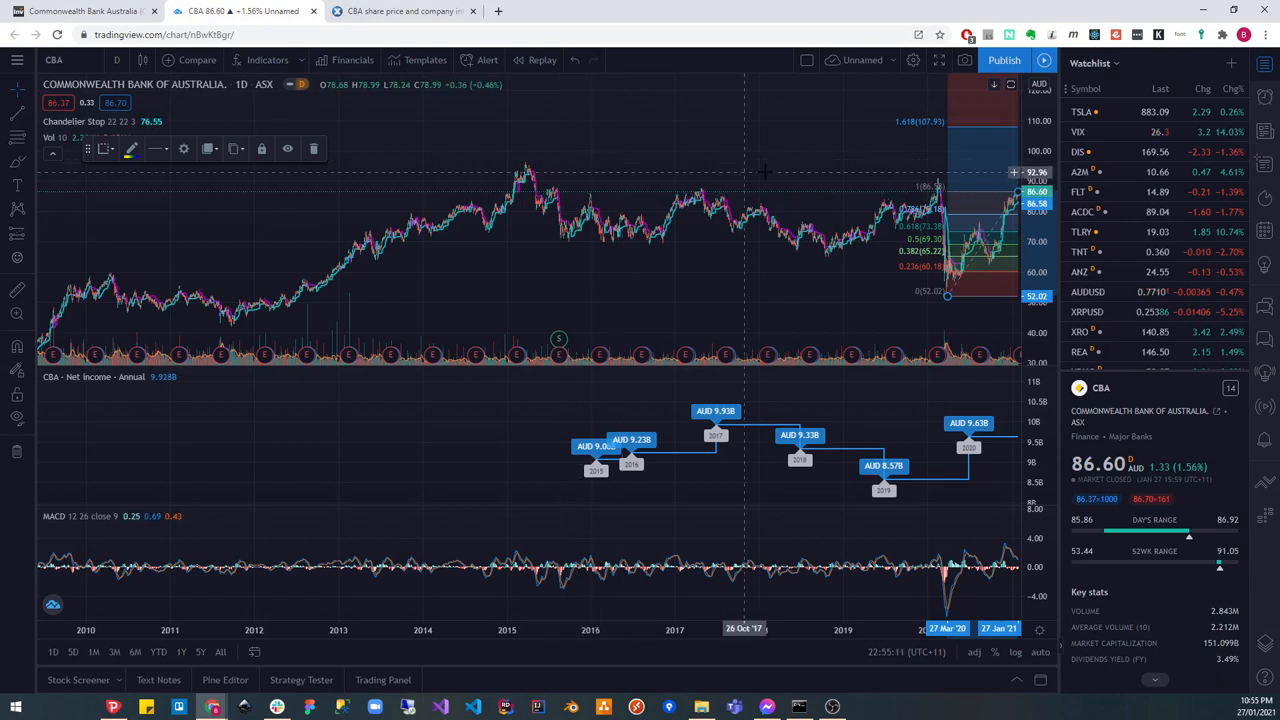
{"action": "mouse_move", "coordinate": [768, 172]}
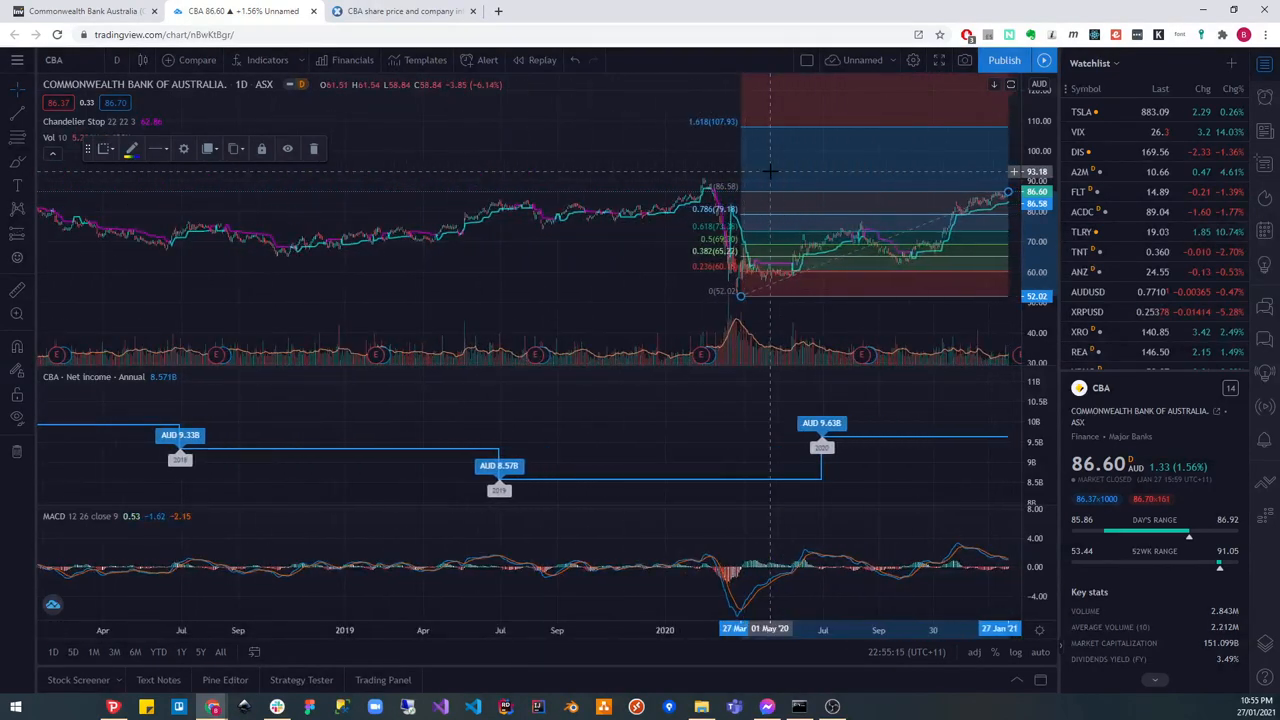
{"action": "mouse_move", "coordinate": [768, 176]}
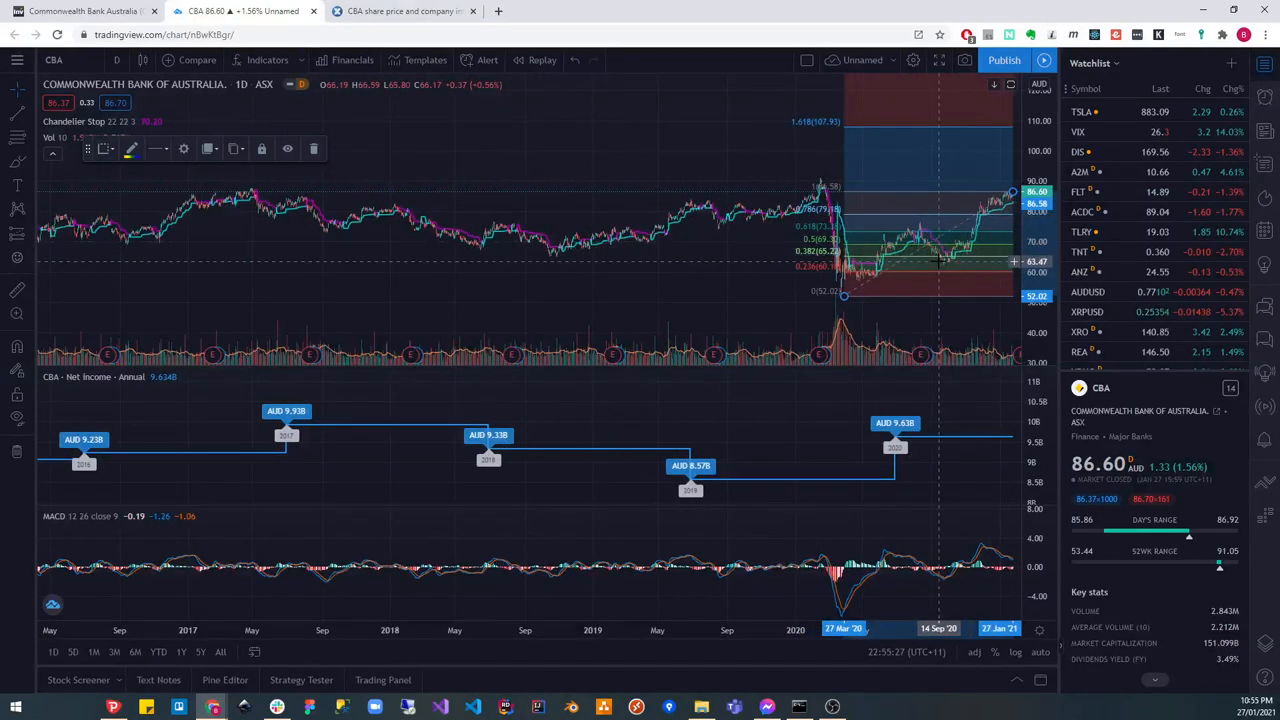
{"action": "mouse_move", "coordinate": [956, 170]}
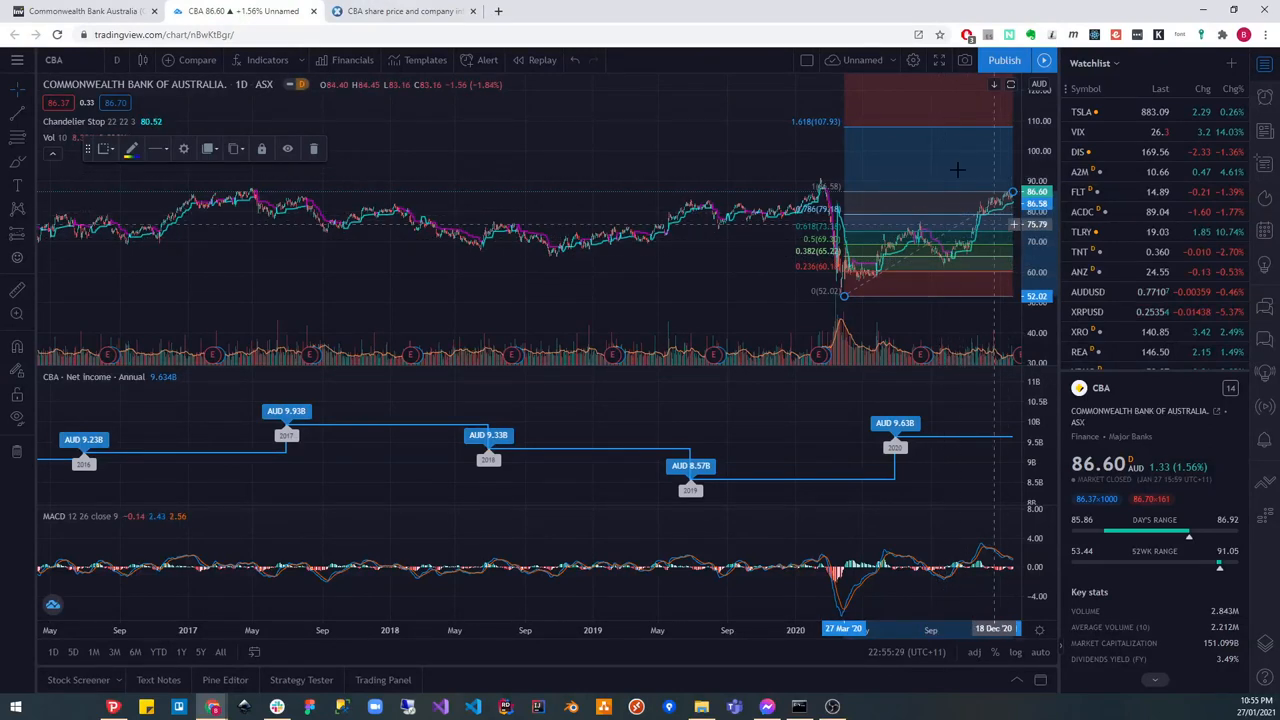
{"action": "mouse_move", "coordinate": [956, 170]}
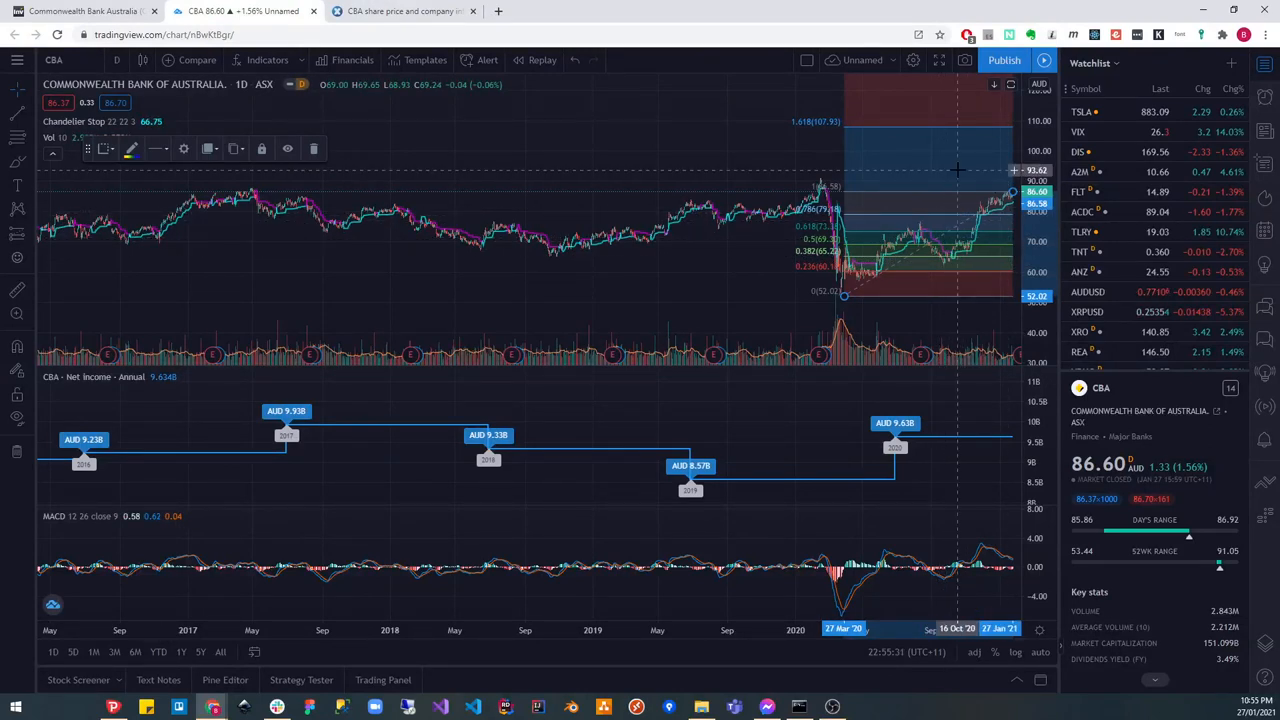
{"action": "mouse_move", "coordinate": [1010, 196]}
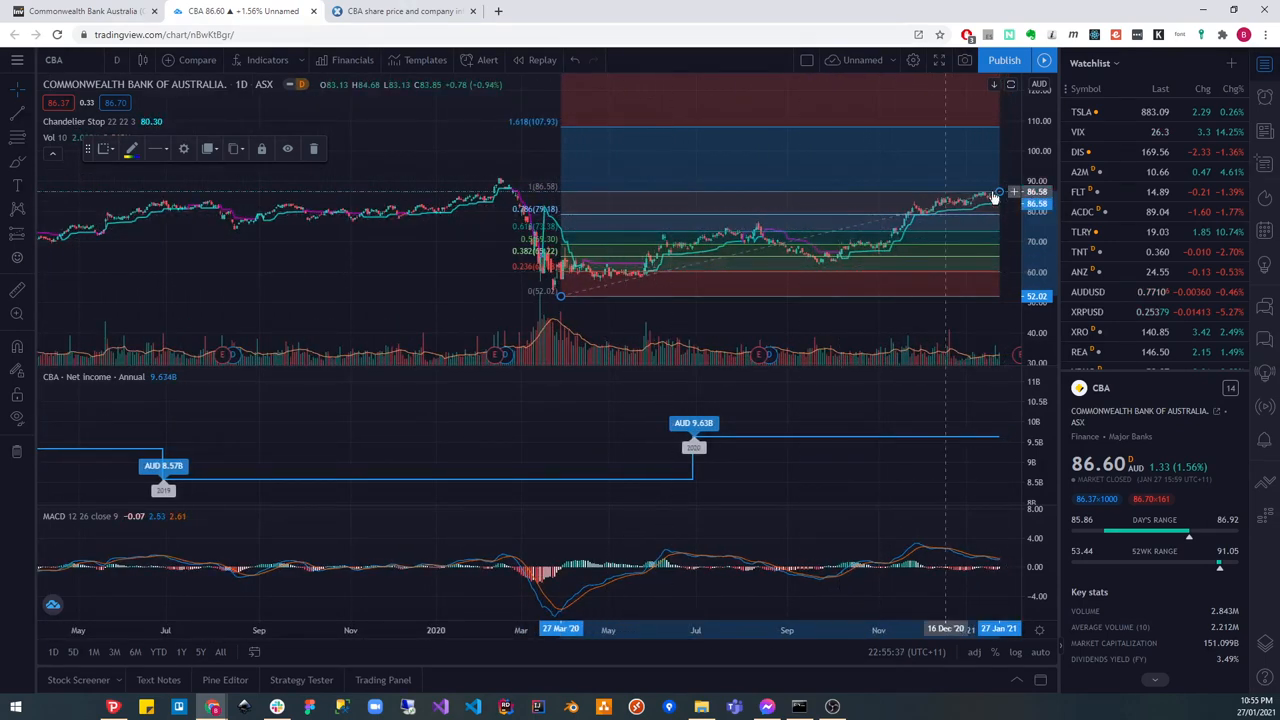
{"action": "mouse_move", "coordinate": [976, 222]}
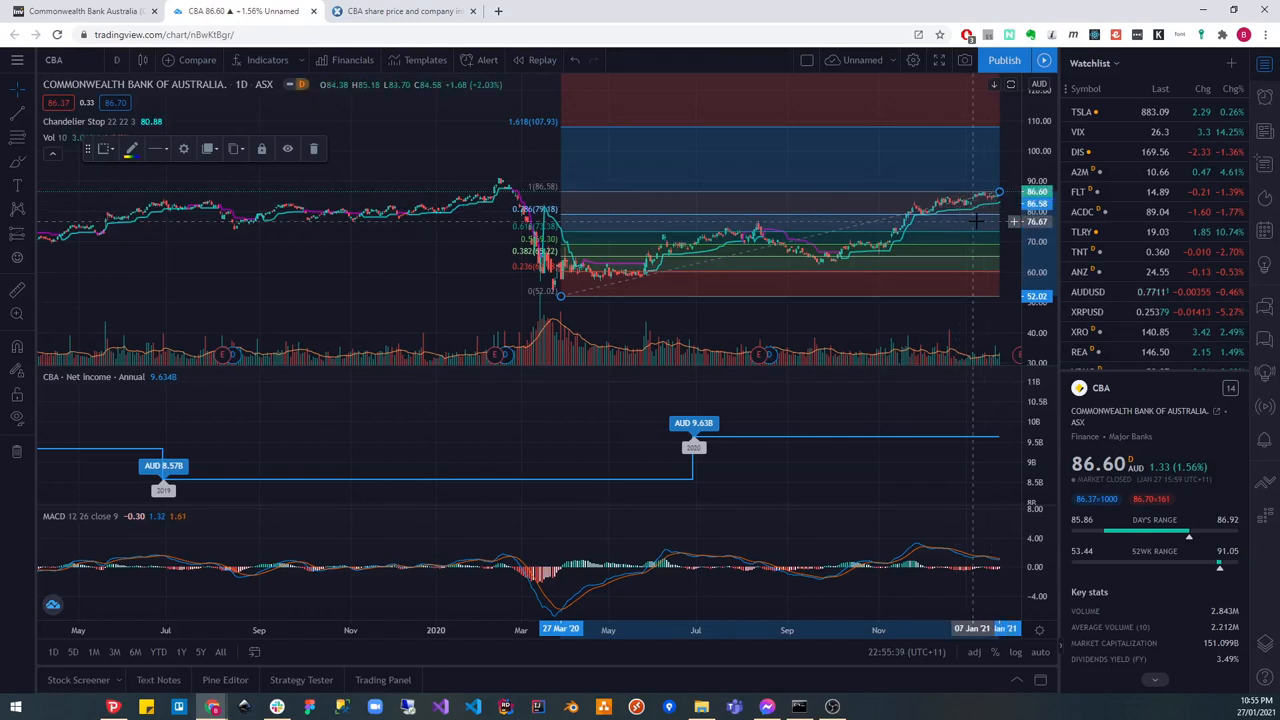
{"action": "mouse_move", "coordinate": [998, 238]}
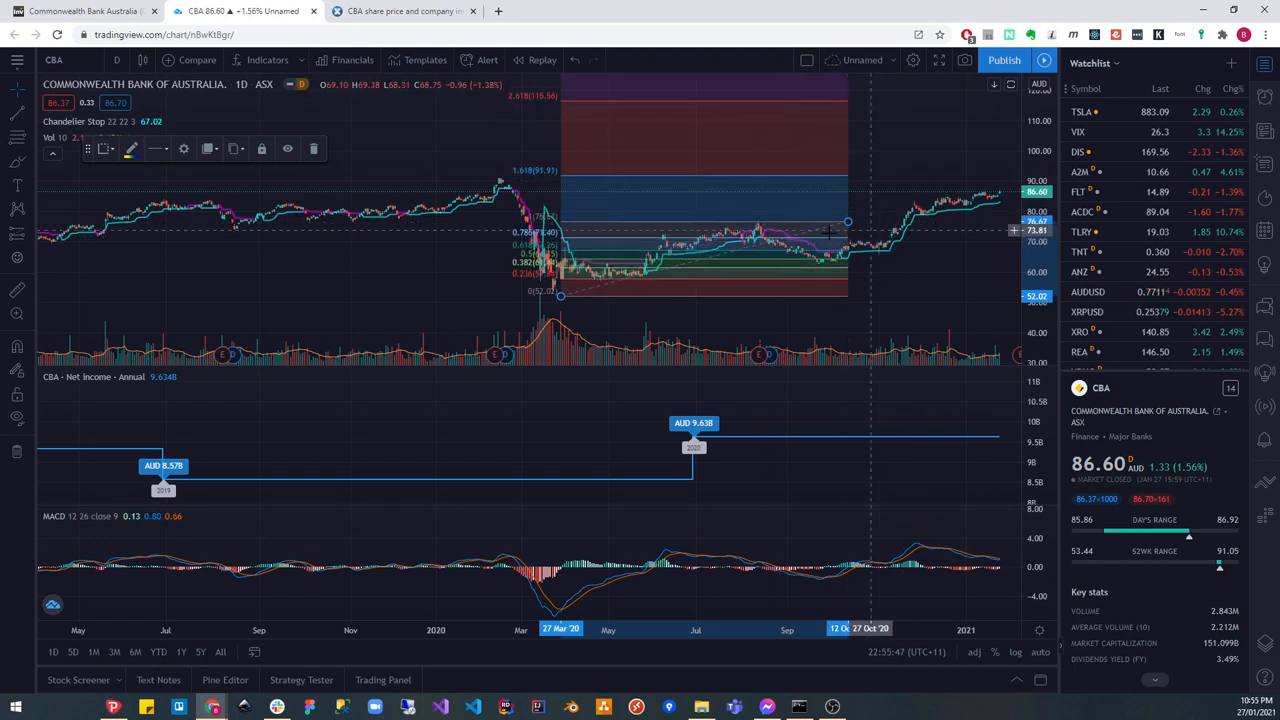
{"action": "mouse_move", "coordinate": [740, 230]}
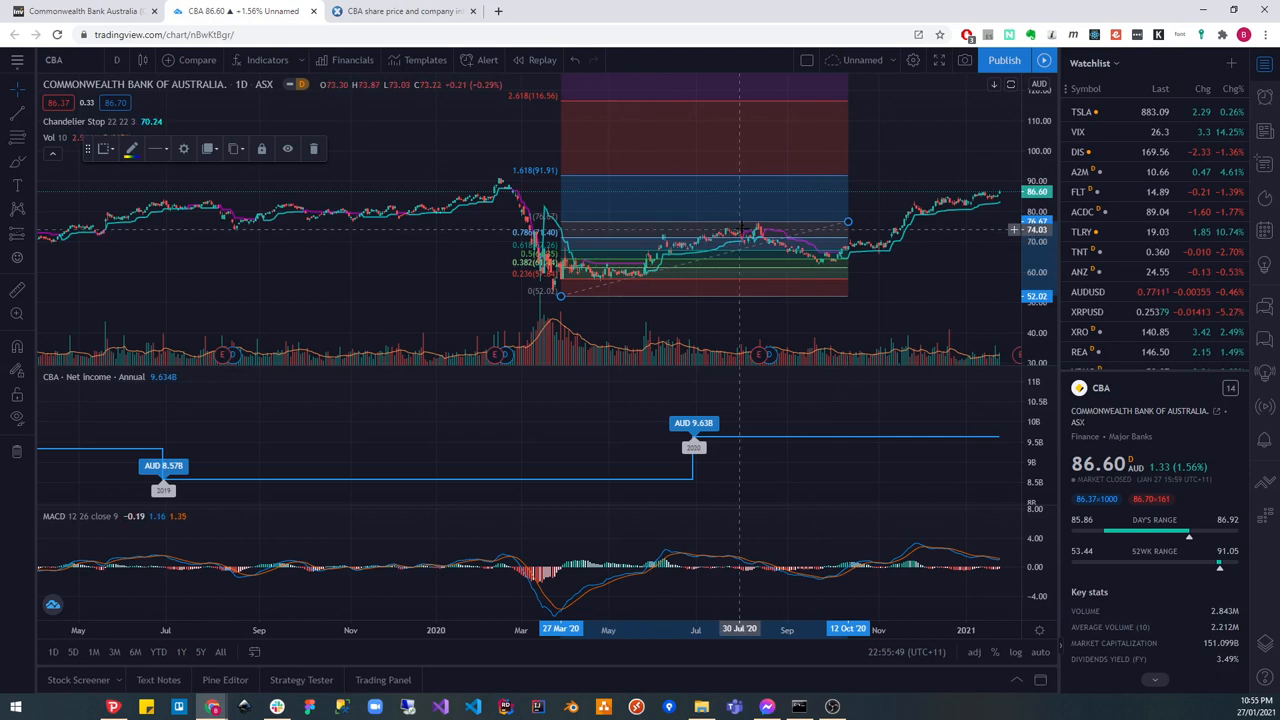
{"action": "mouse_move", "coordinate": [770, 236]}
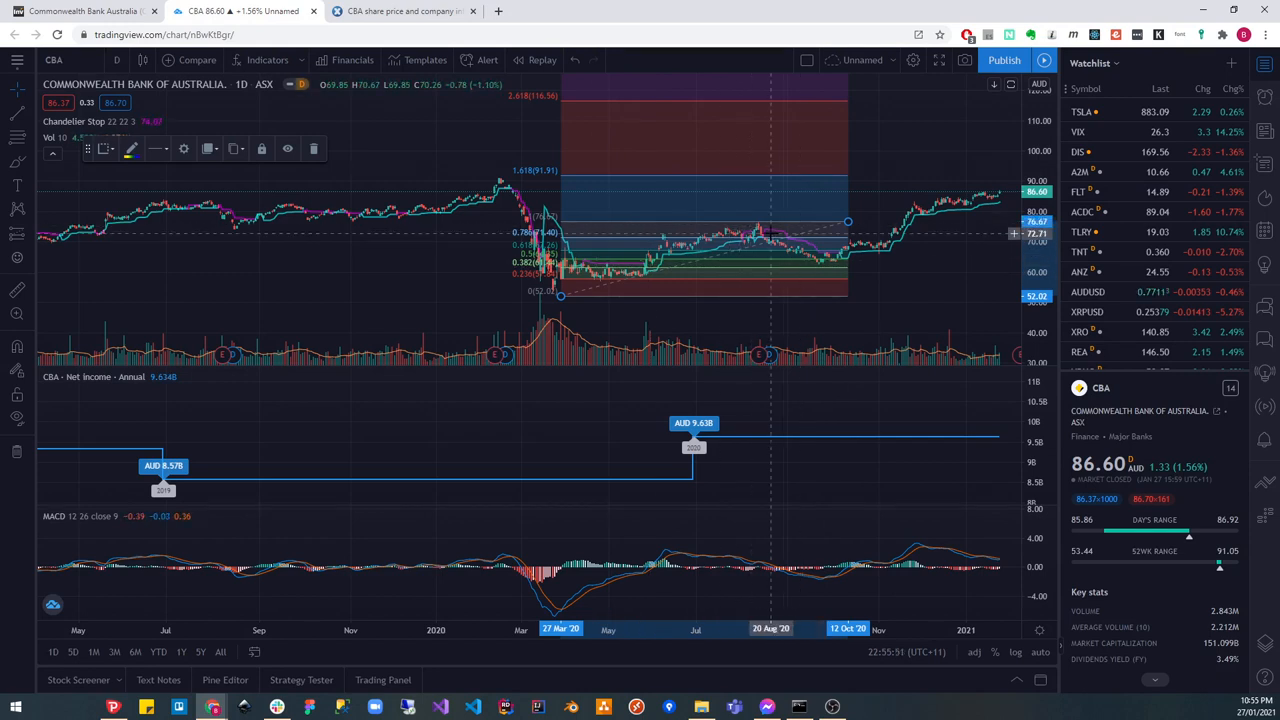
{"action": "mouse_move", "coordinate": [760, 236]}
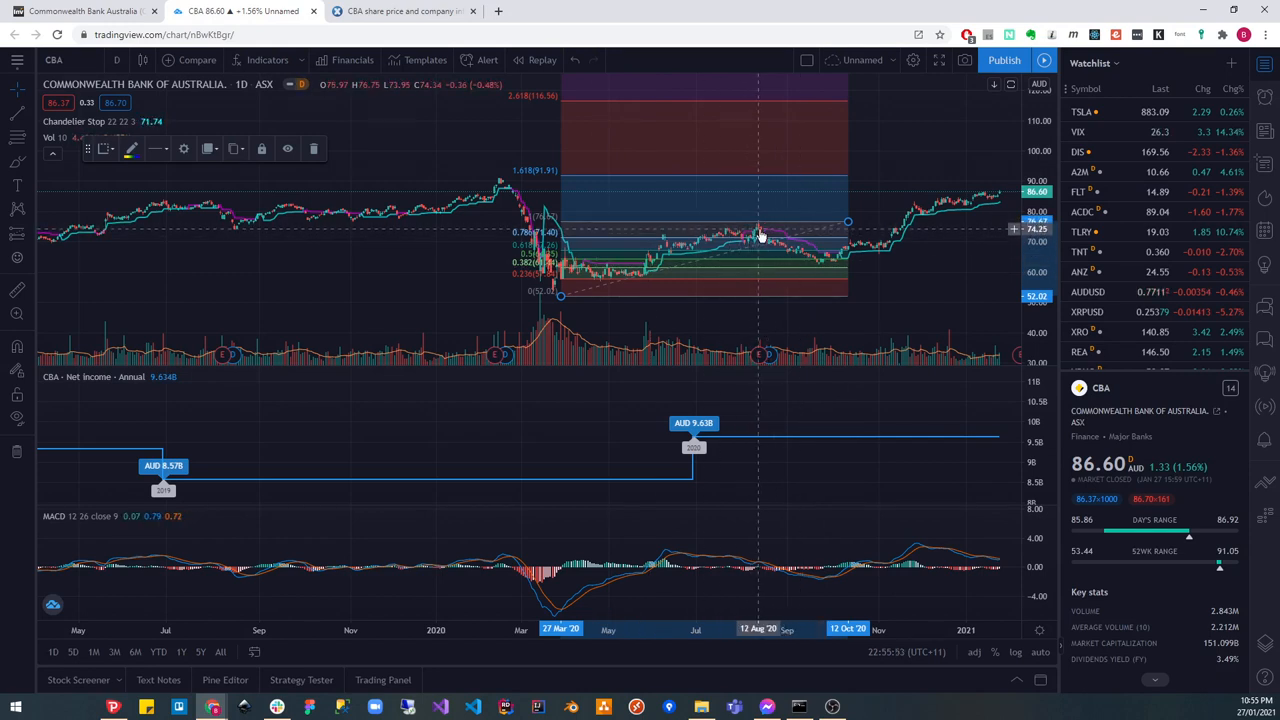
{"action": "mouse_move", "coordinate": [824, 264]}
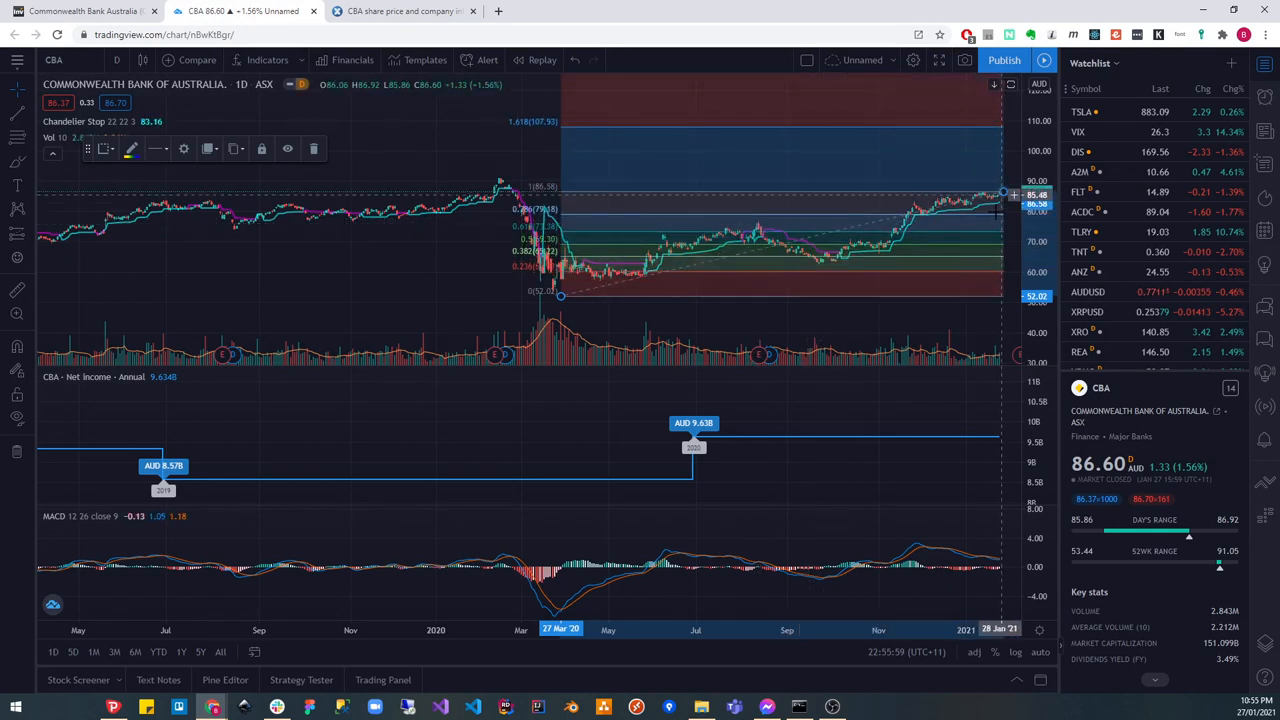
{"action": "mouse_move", "coordinate": [988, 250]}
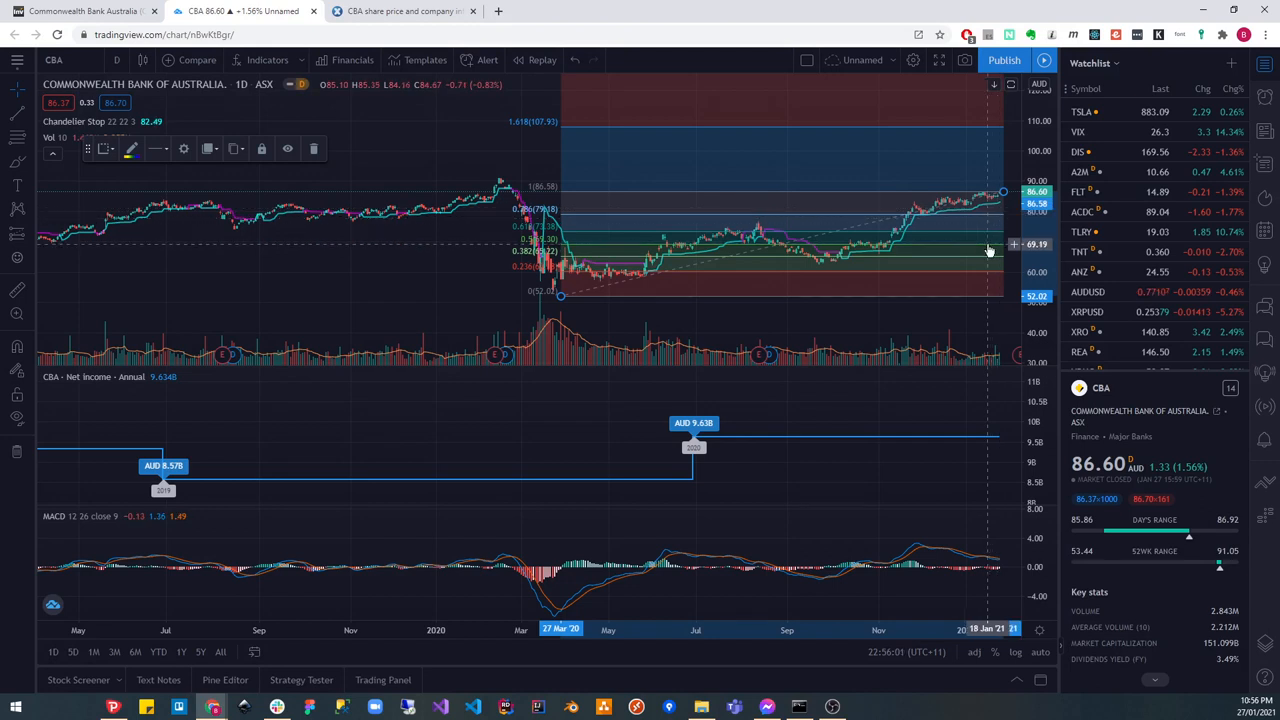
{"action": "mouse_move", "coordinate": [960, 252]}
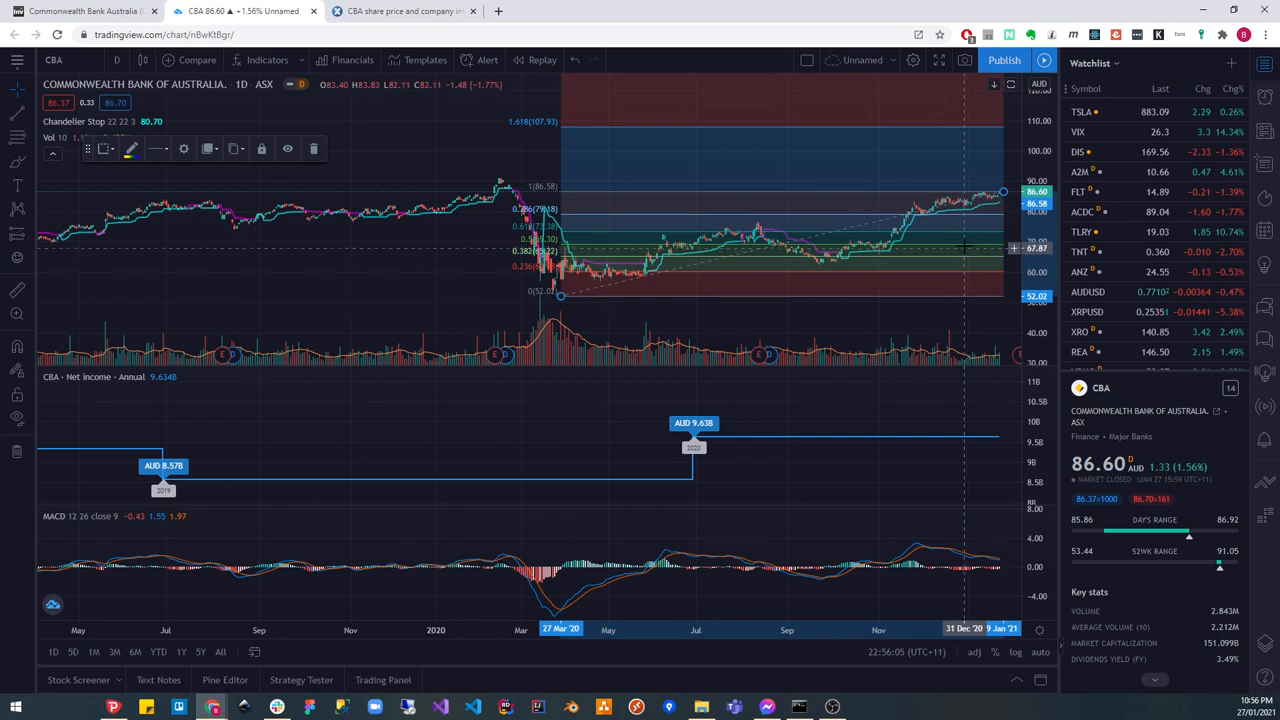
{"action": "mouse_move", "coordinate": [976, 248]}
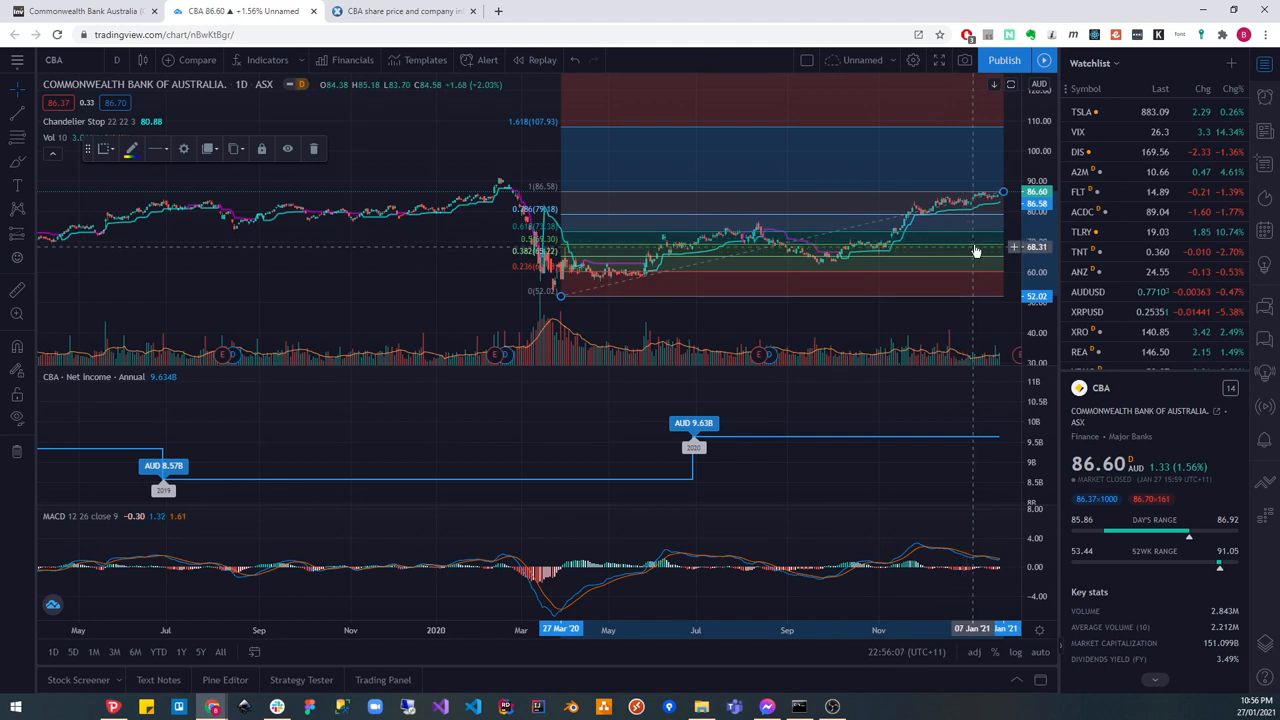
{"action": "mouse_move", "coordinate": [976, 260]}
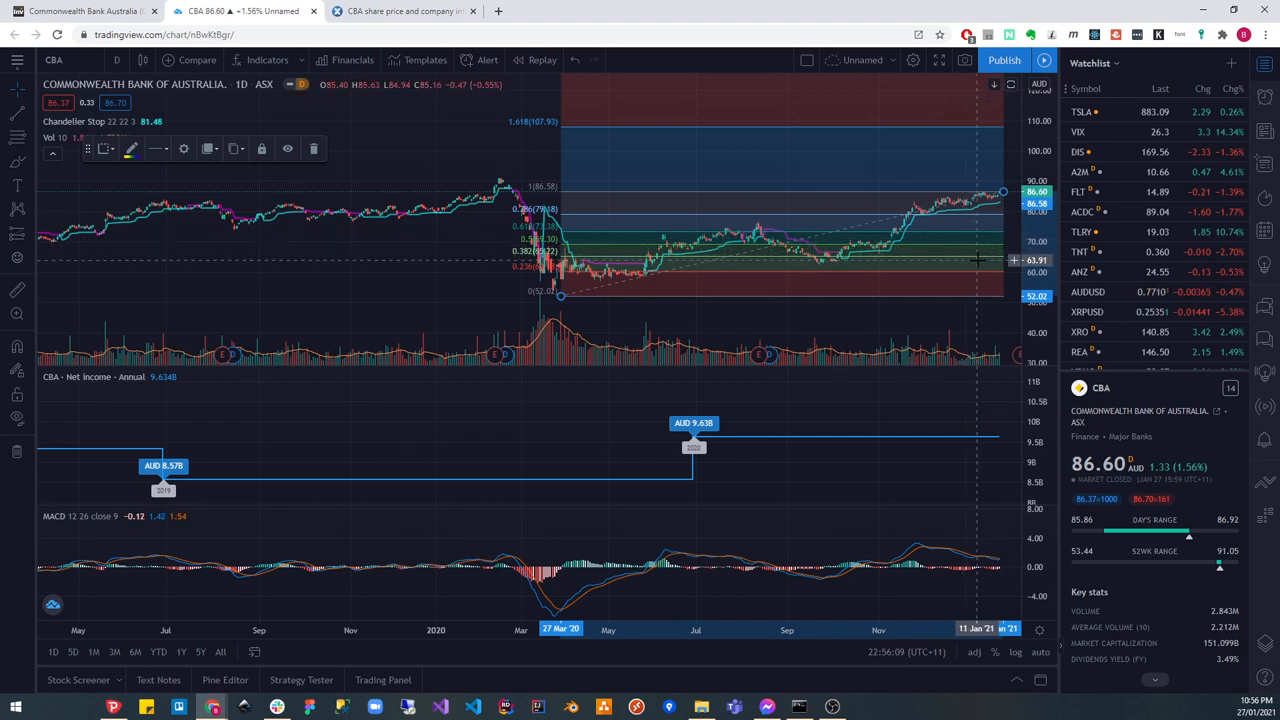
{"action": "mouse_move", "coordinate": [976, 260]}
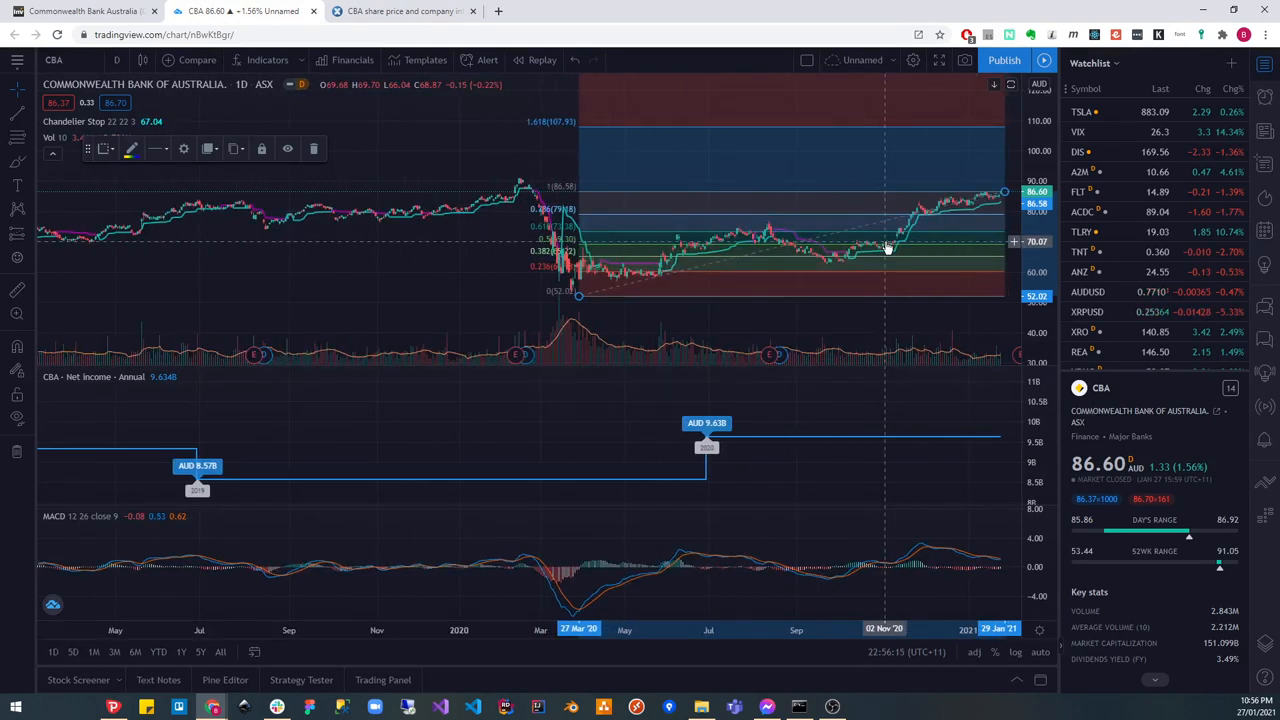
{"action": "mouse_move", "coordinate": [952, 222]}
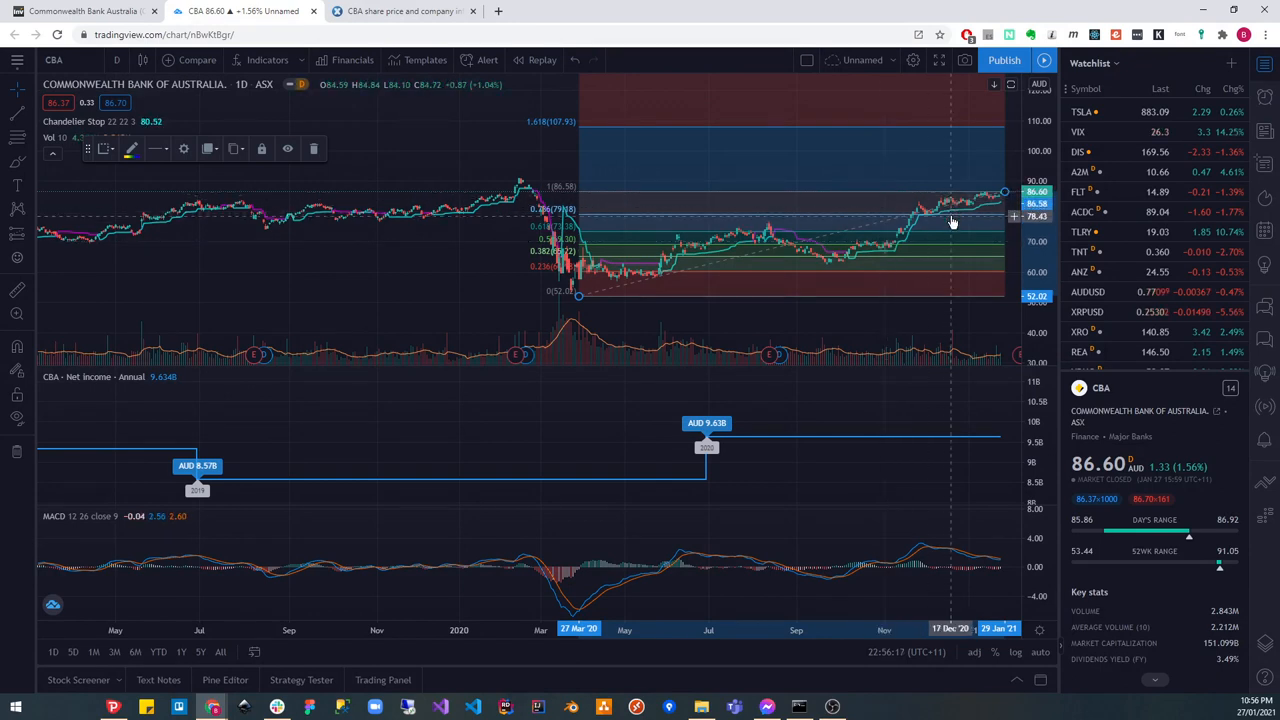
{"action": "mouse_move", "coordinate": [990, 238]}
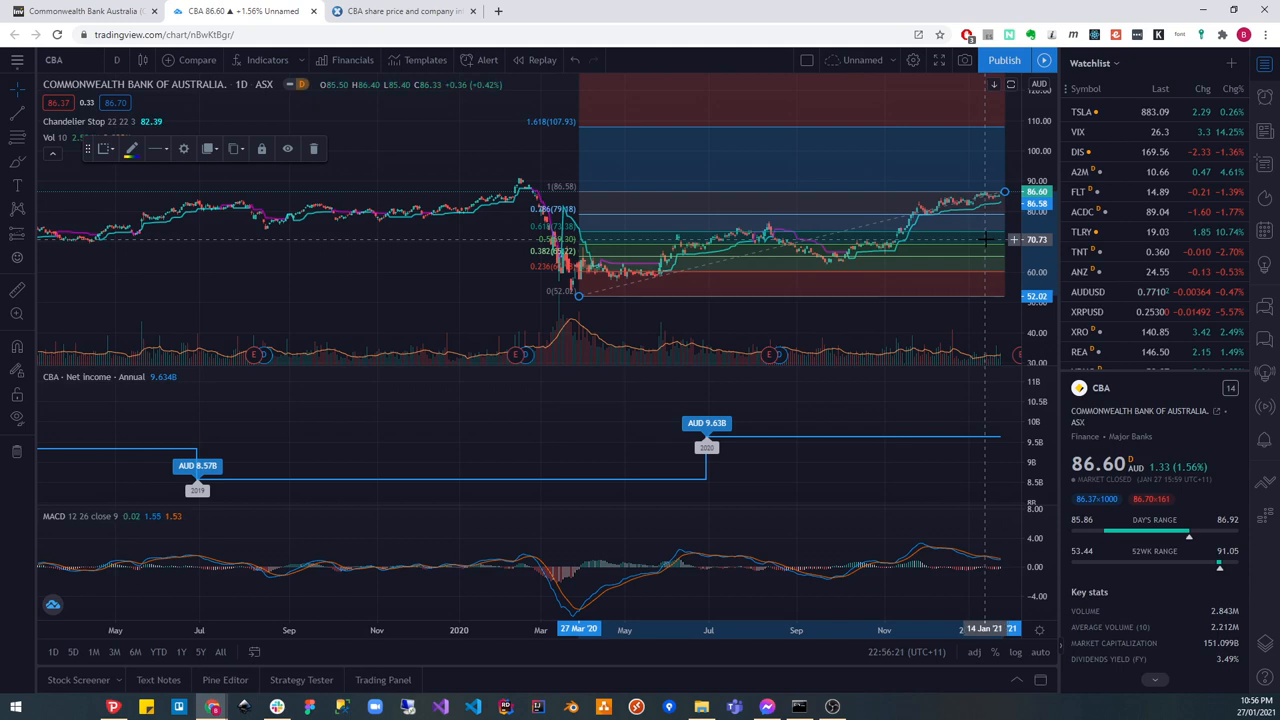
{"action": "mouse_move", "coordinate": [984, 224]}
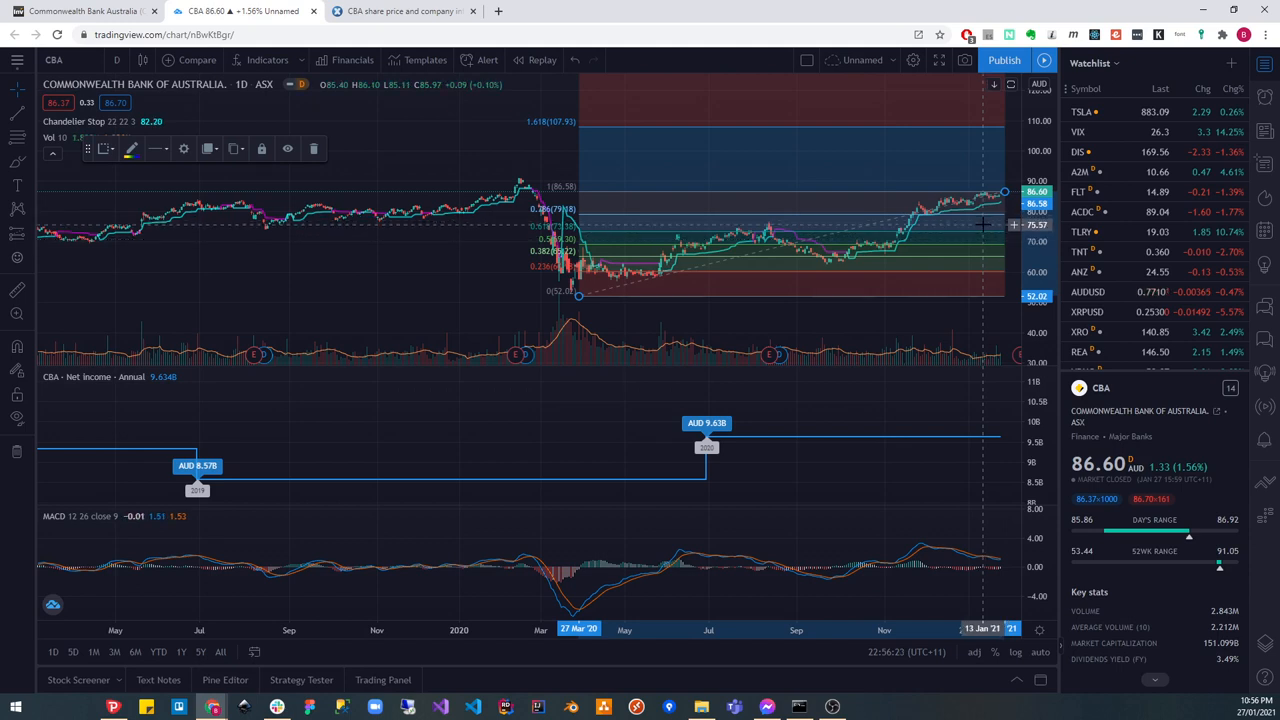
{"action": "mouse_move", "coordinate": [984, 236]}
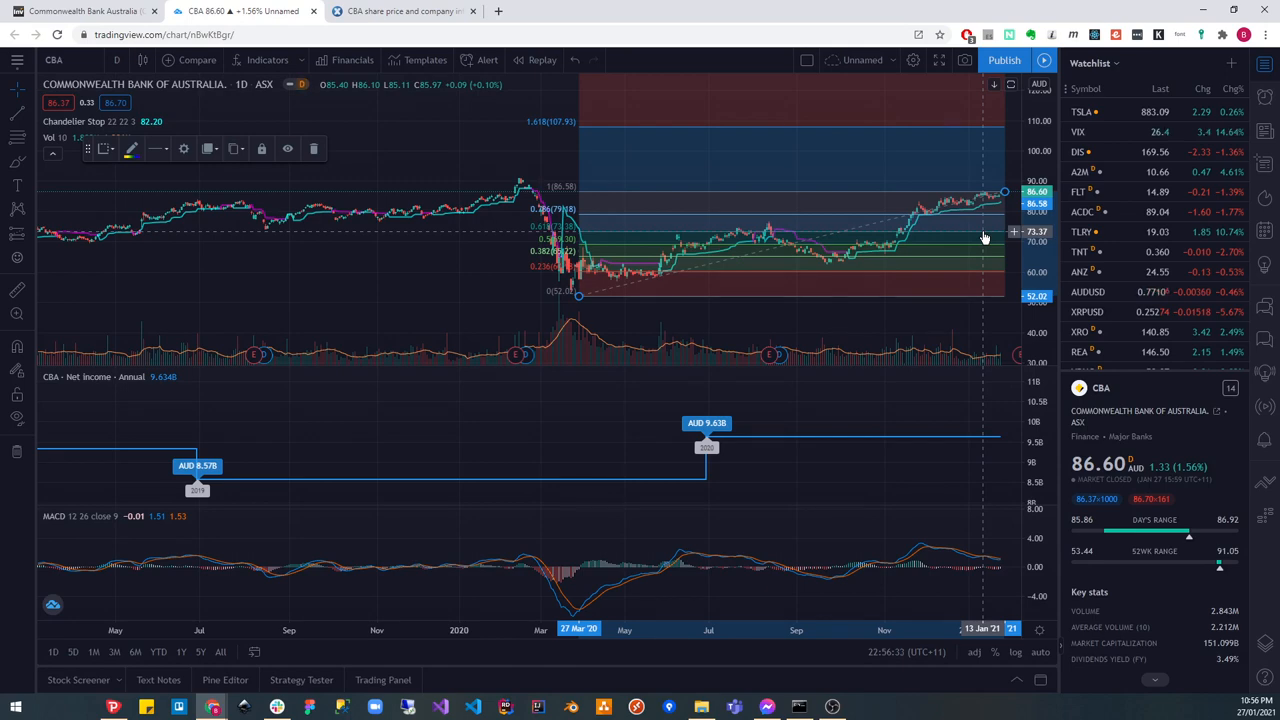
{"action": "mouse_move", "coordinate": [848, 248]}
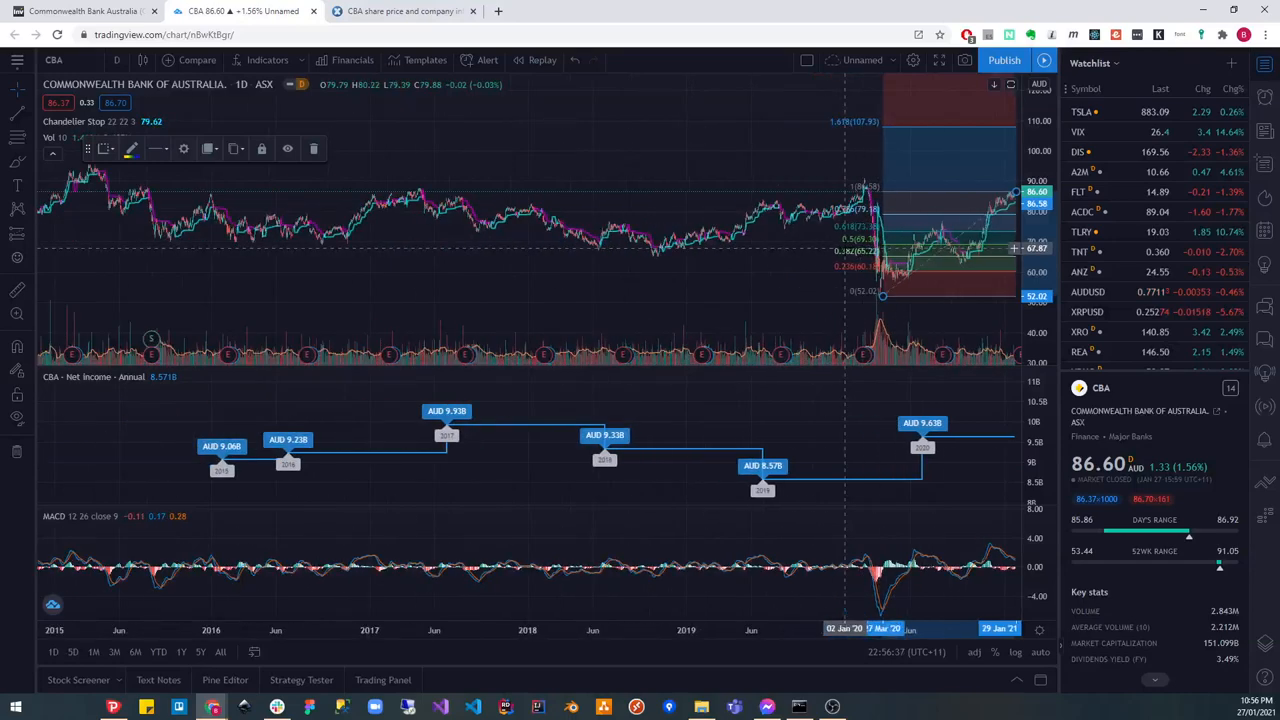
{"action": "mouse_move", "coordinate": [844, 252]}
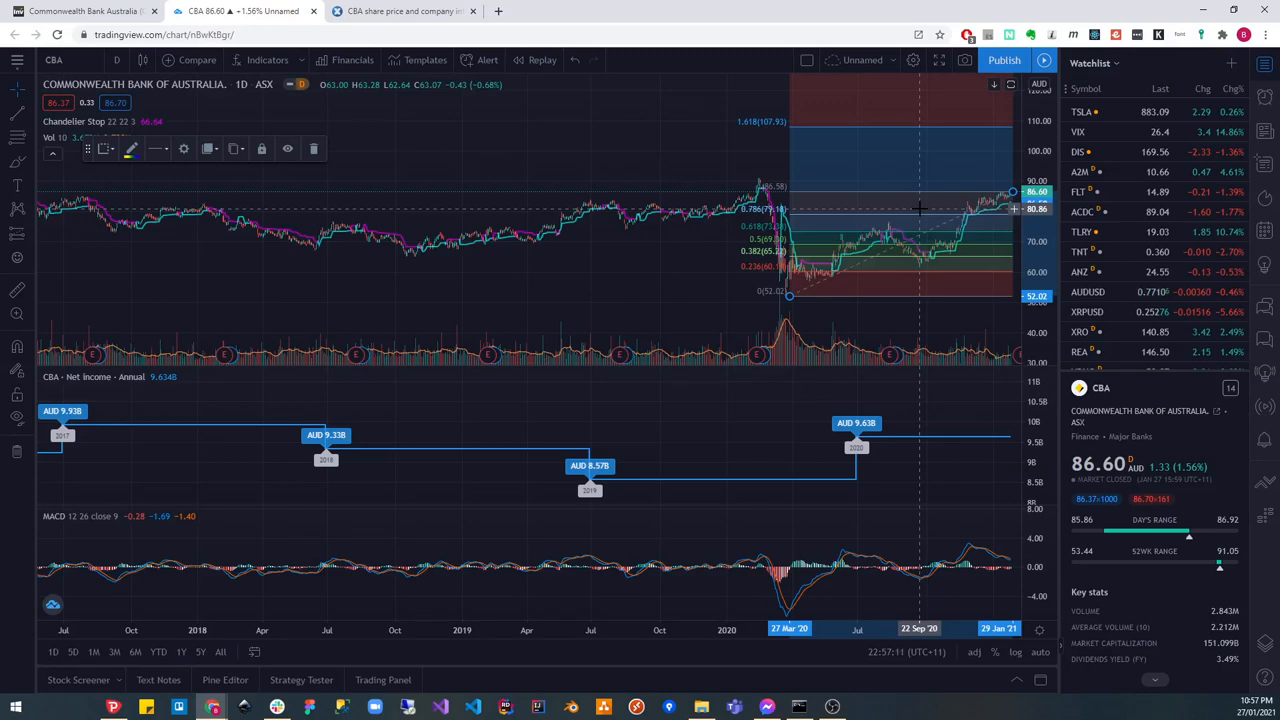
{"action": "mouse_move", "coordinate": [692, 218]}
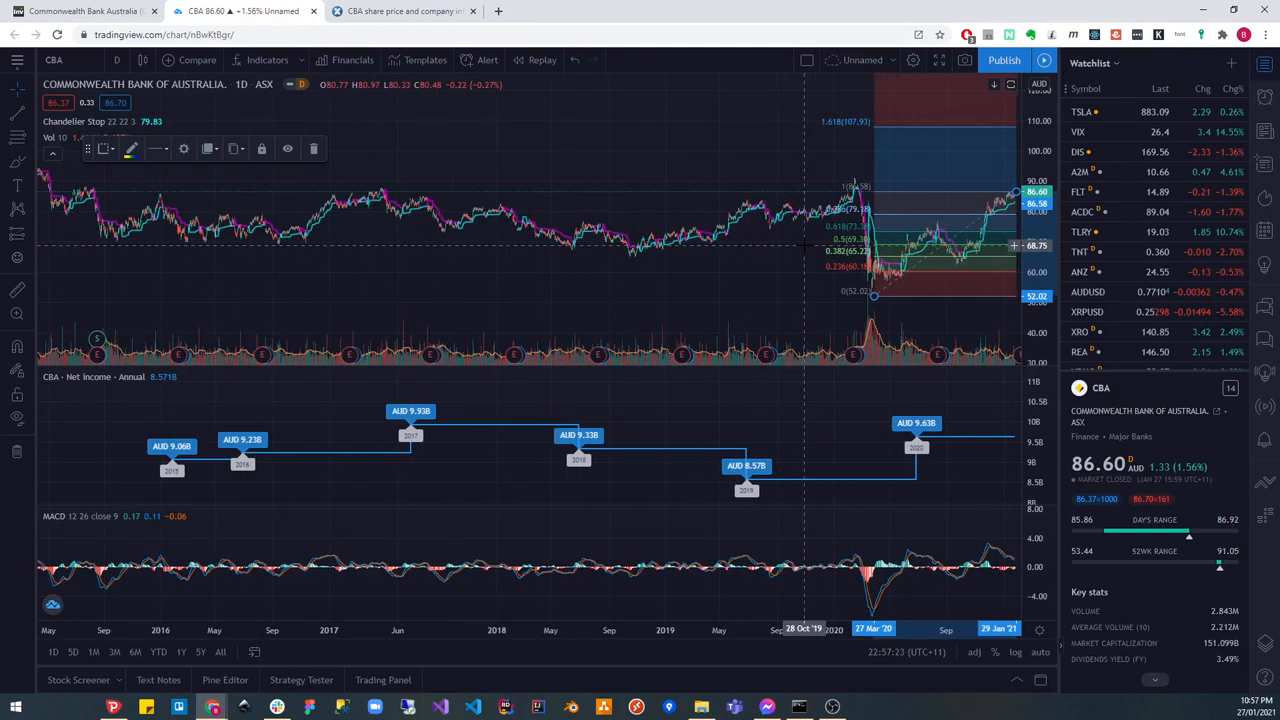
{"action": "mouse_move", "coordinate": [806, 244]}
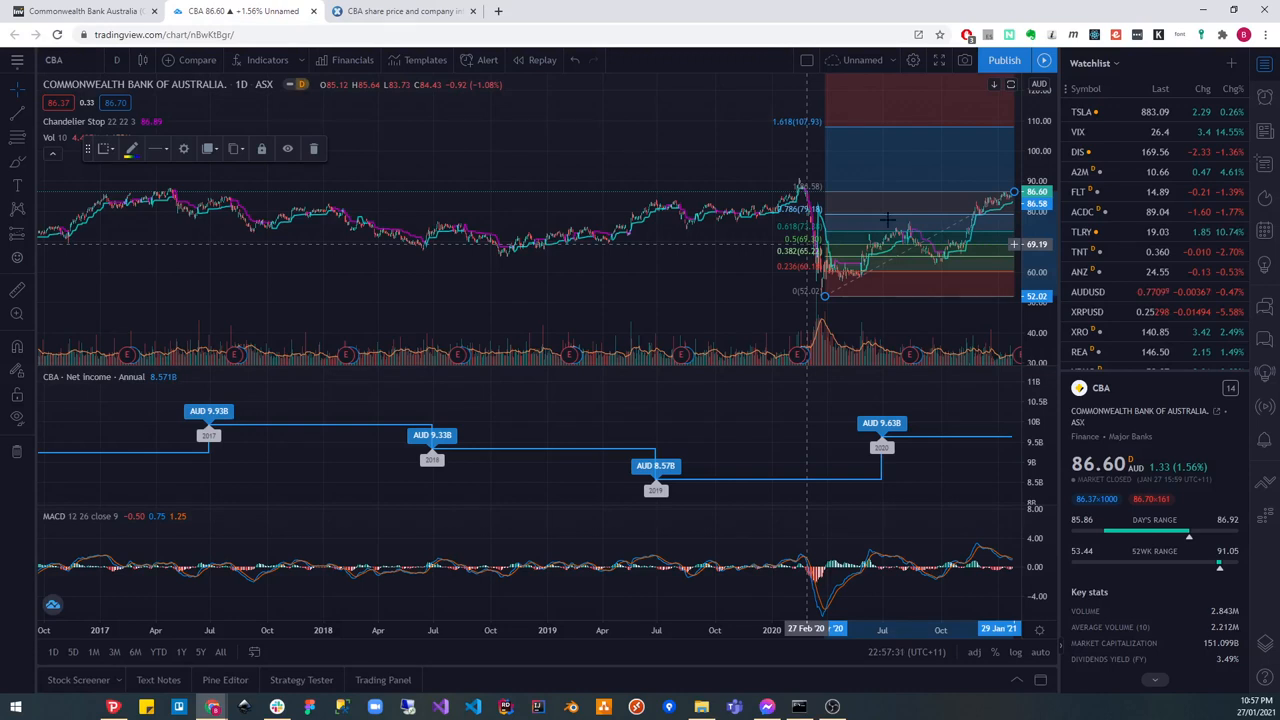
{"action": "mouse_move", "coordinate": [990, 144]}
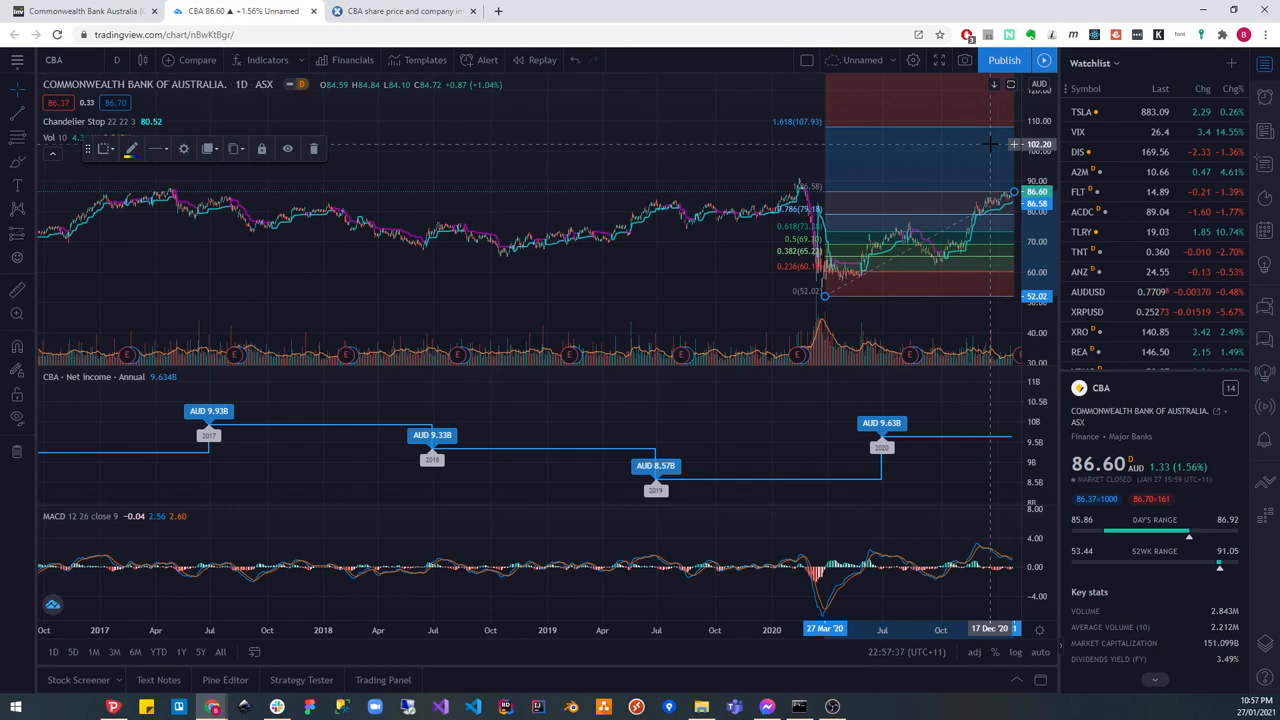
{"action": "mouse_move", "coordinate": [960, 162]}
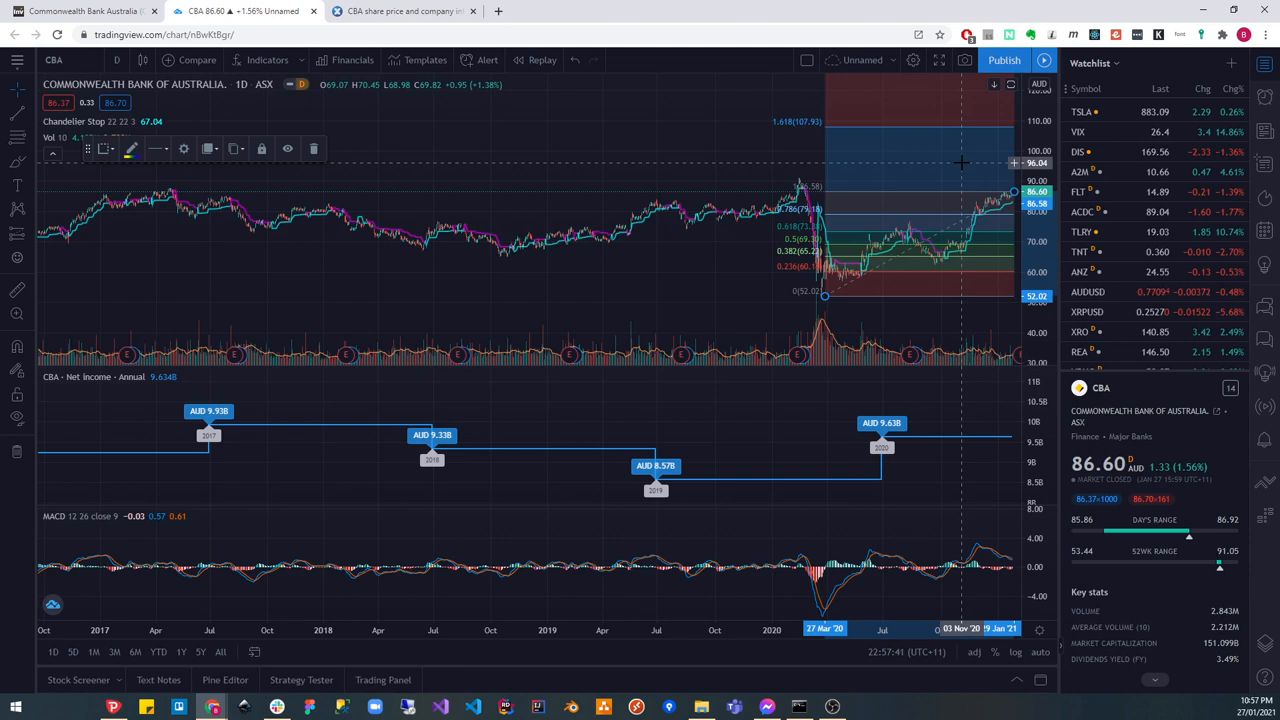
{"action": "mouse_move", "coordinate": [964, 236]}
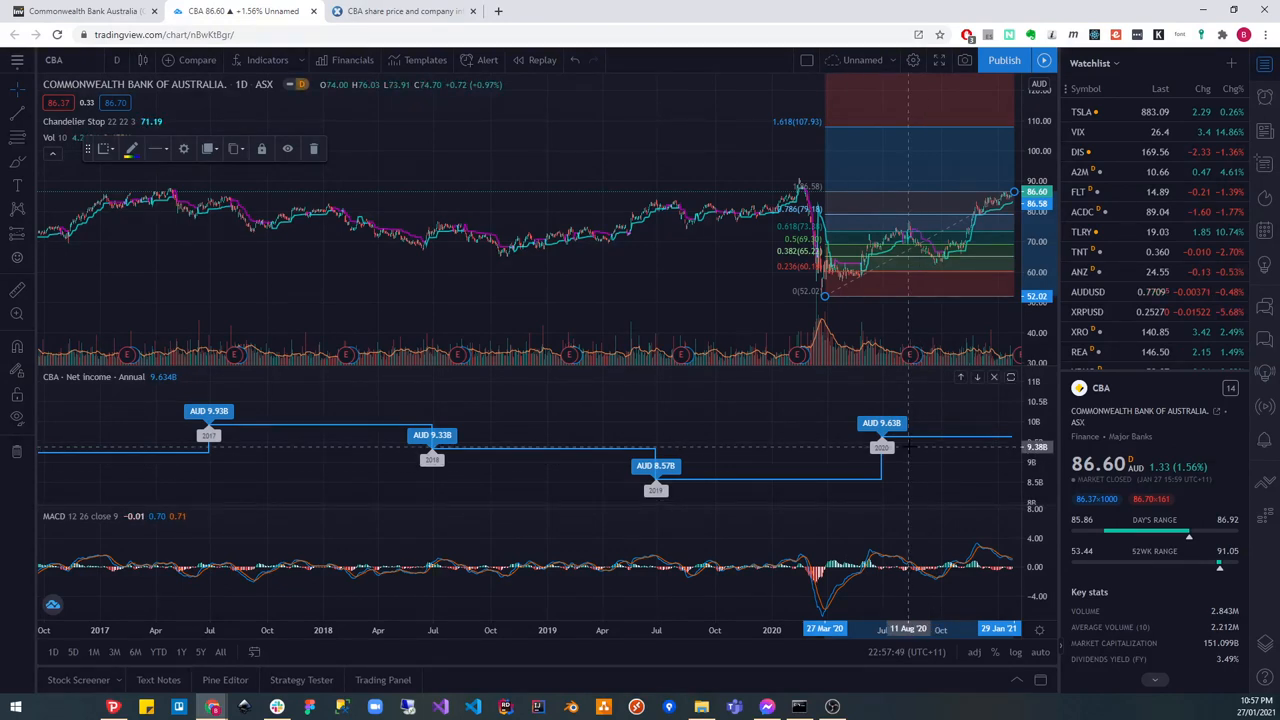
{"action": "mouse_move", "coordinate": [864, 436]}
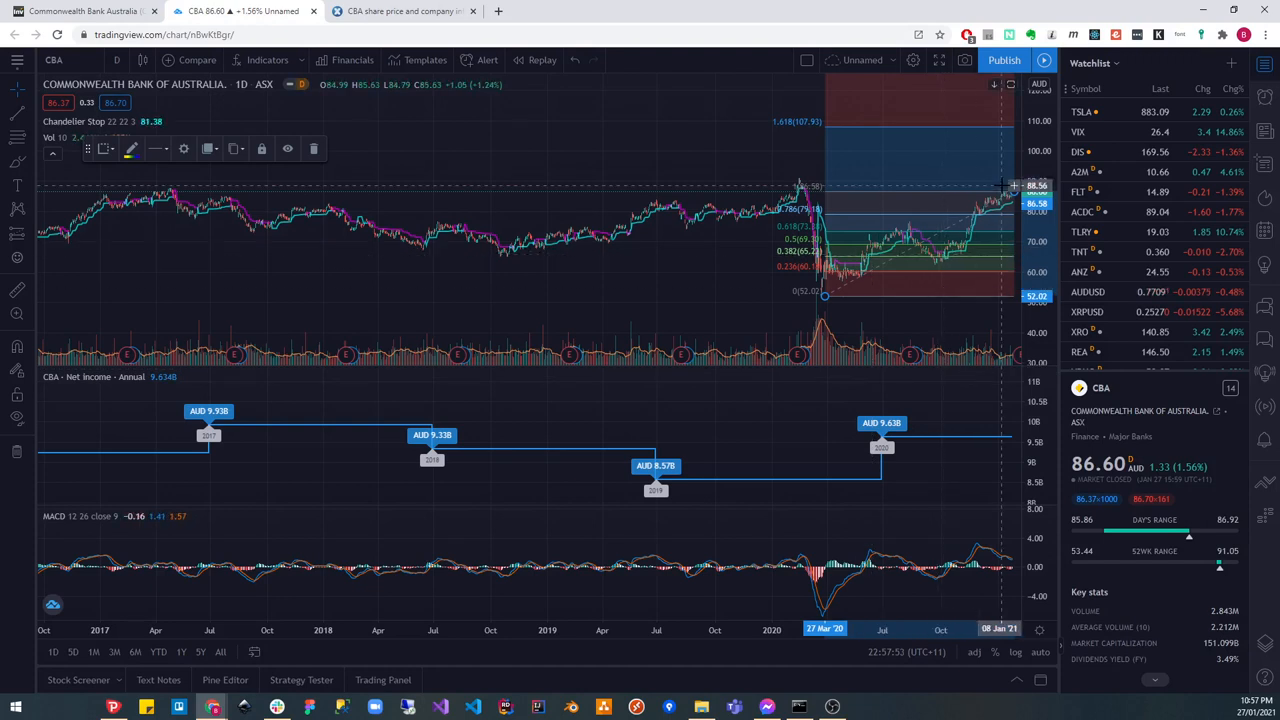
{"action": "mouse_move", "coordinate": [996, 188]}
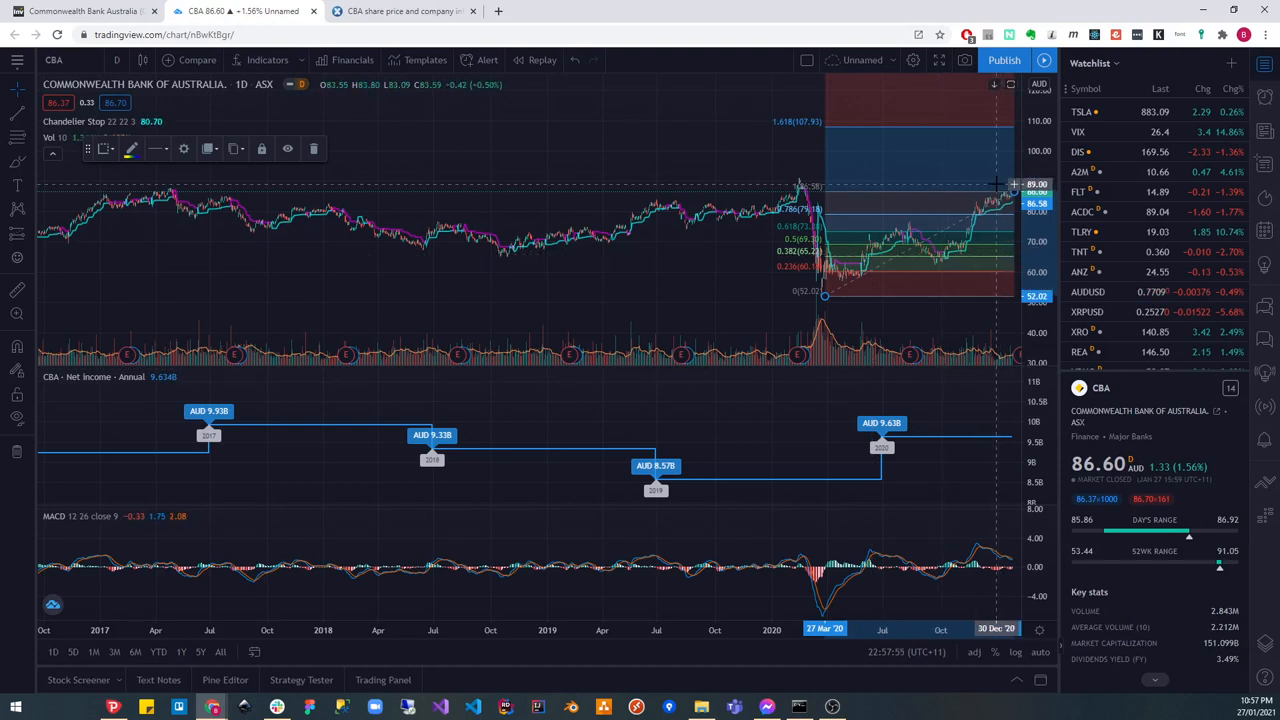
{"action": "mouse_move", "coordinate": [900, 220]}
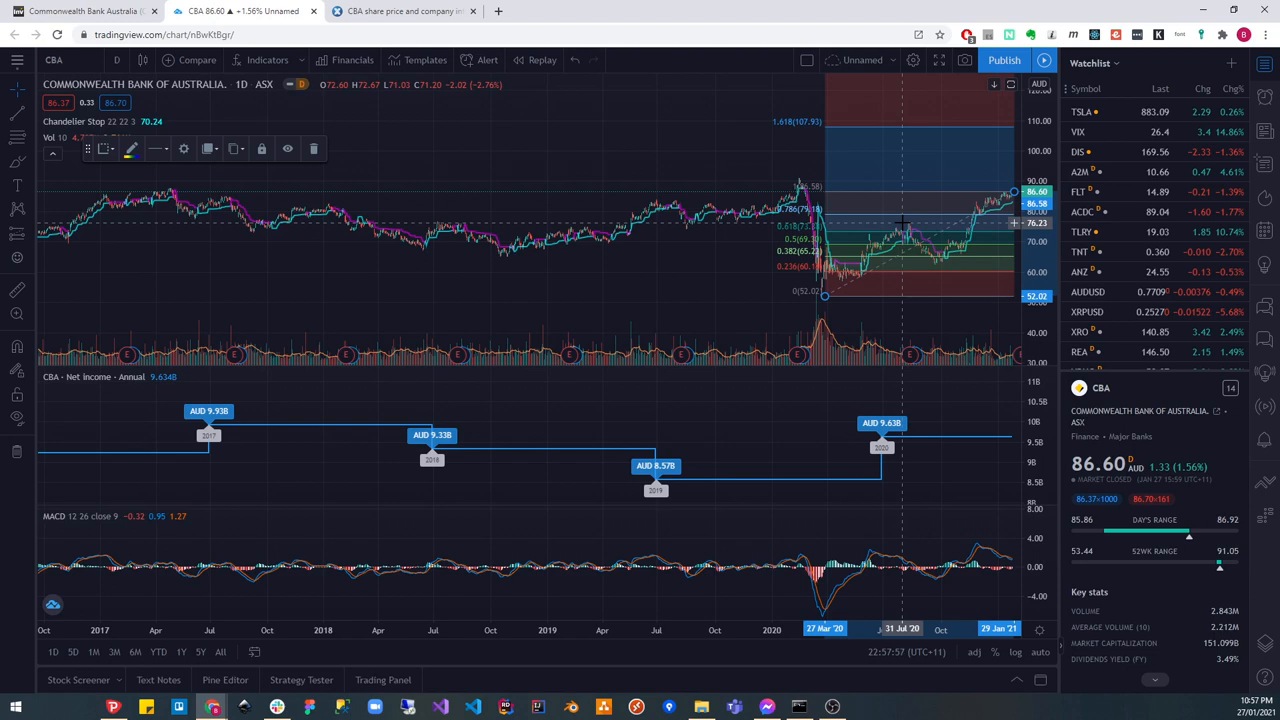
{"action": "mouse_move", "coordinate": [900, 220]}
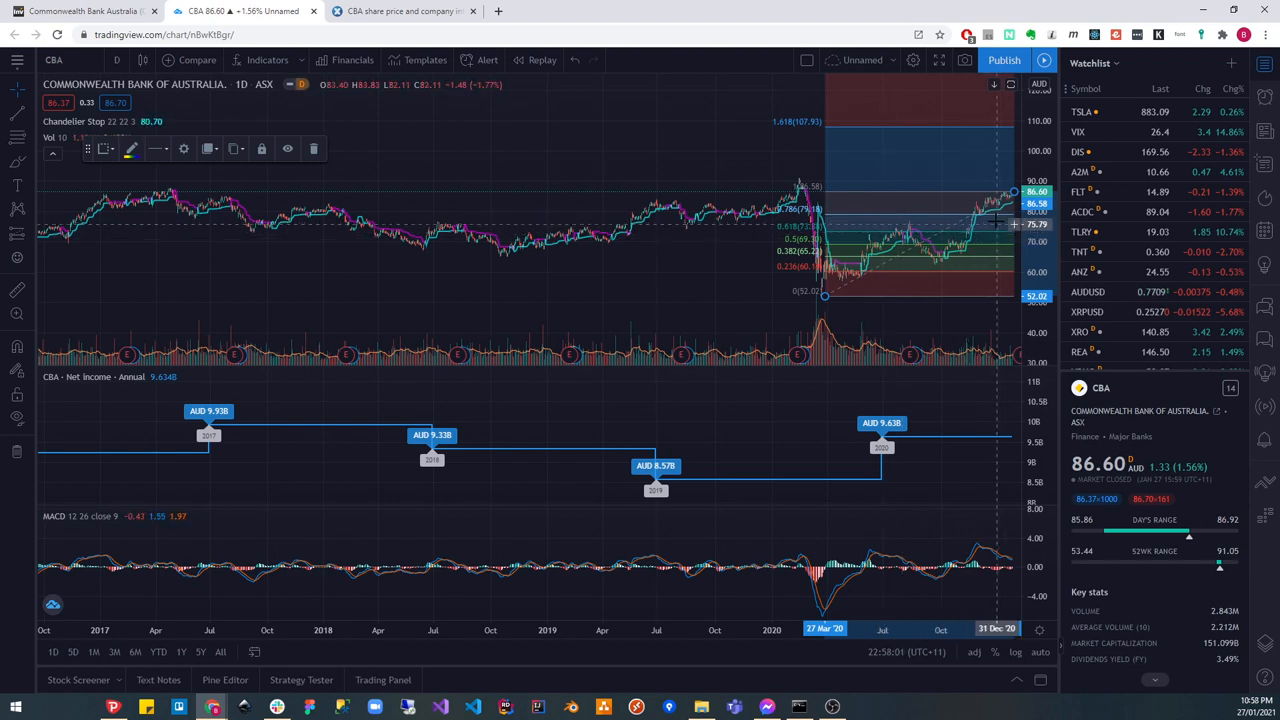
{"action": "mouse_move", "coordinate": [990, 220]}
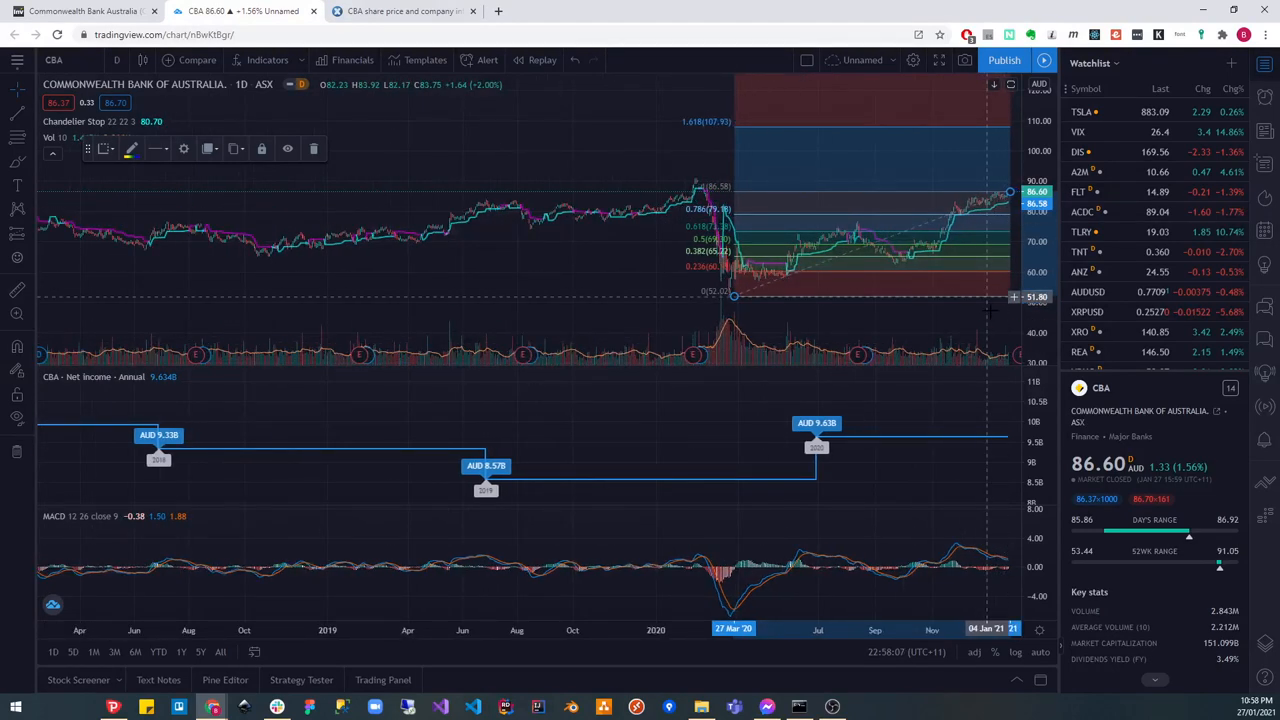
{"action": "mouse_move", "coordinate": [792, 248]}
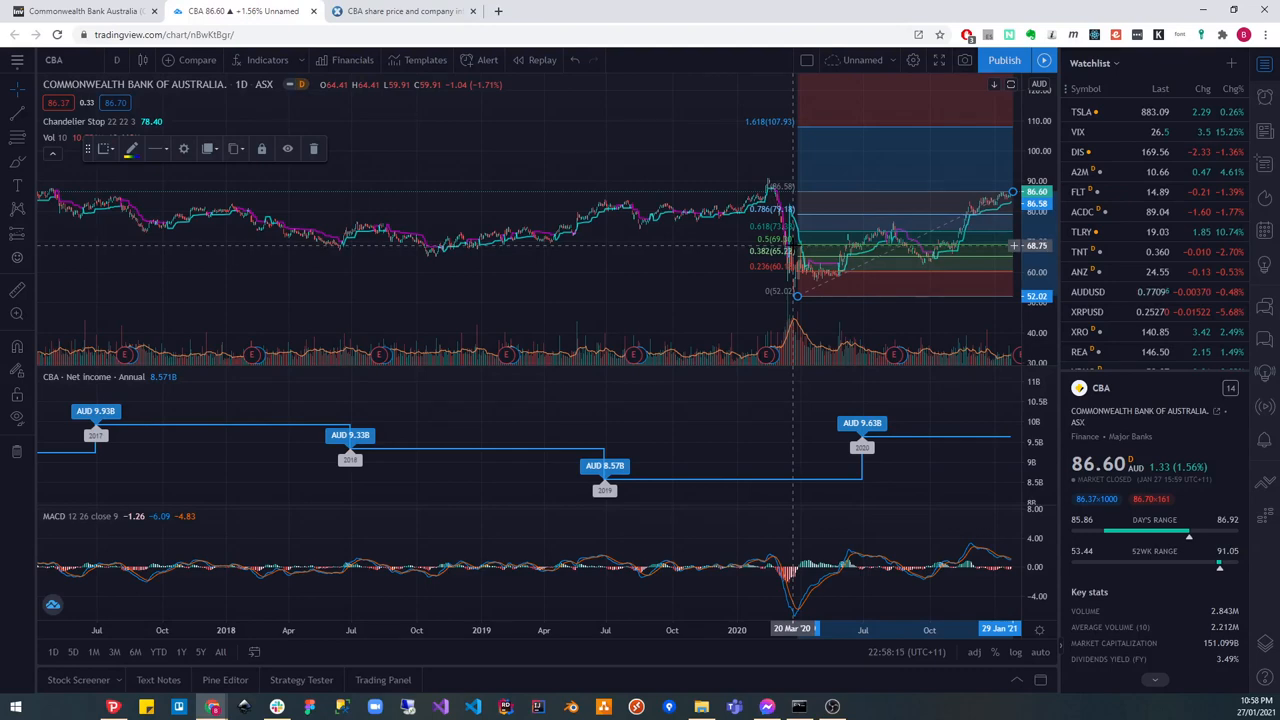
{"action": "mouse_move", "coordinate": [756, 236]}
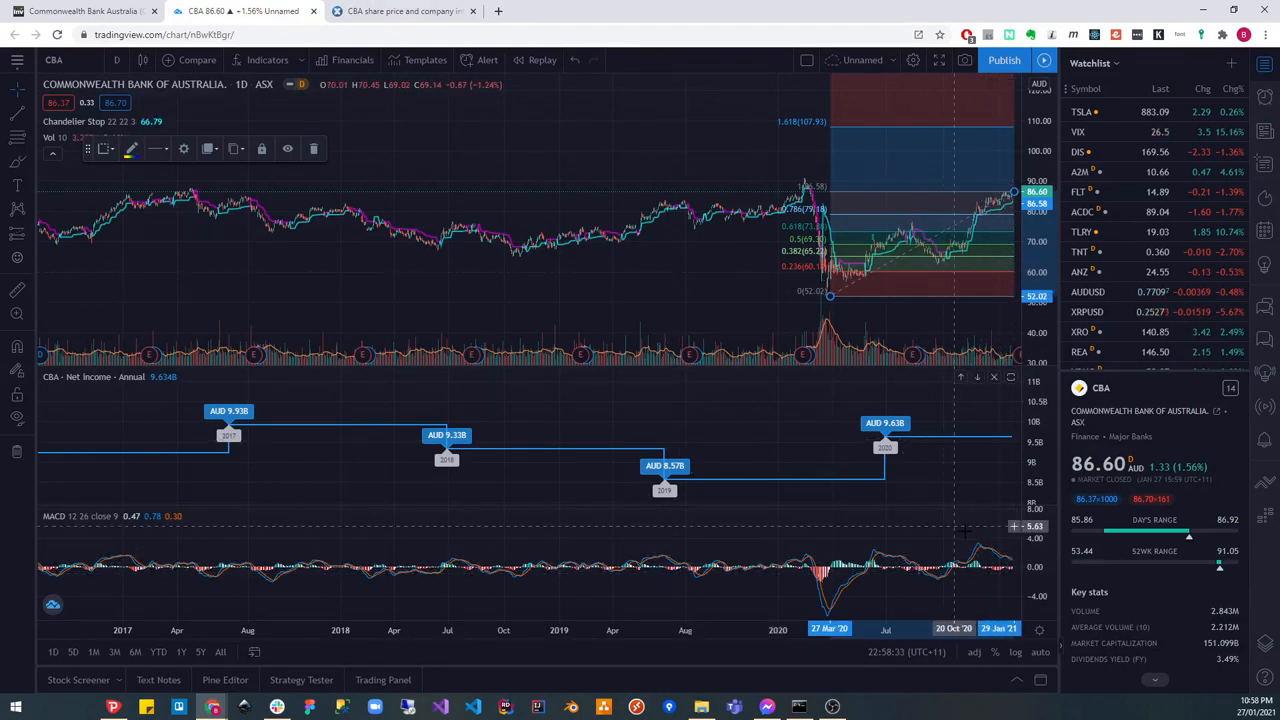
{"action": "mouse_move", "coordinate": [744, 288]}
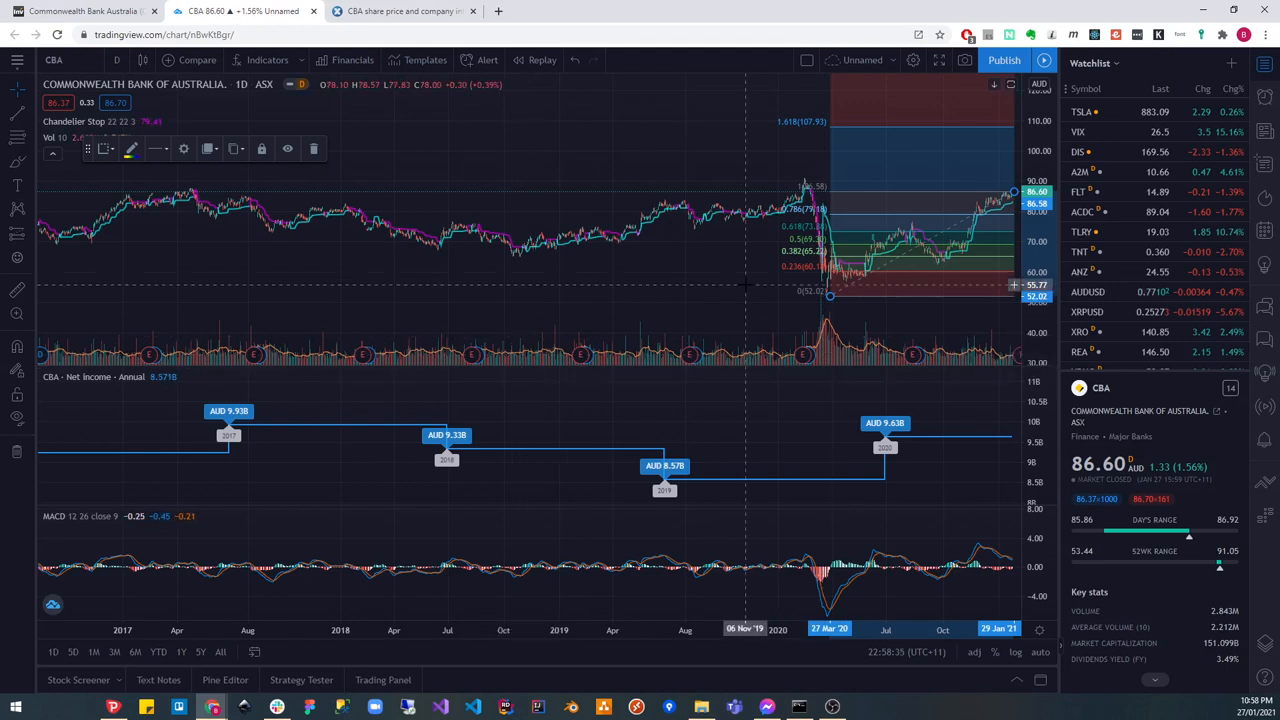
{"action": "mouse_move", "coordinate": [716, 296]}
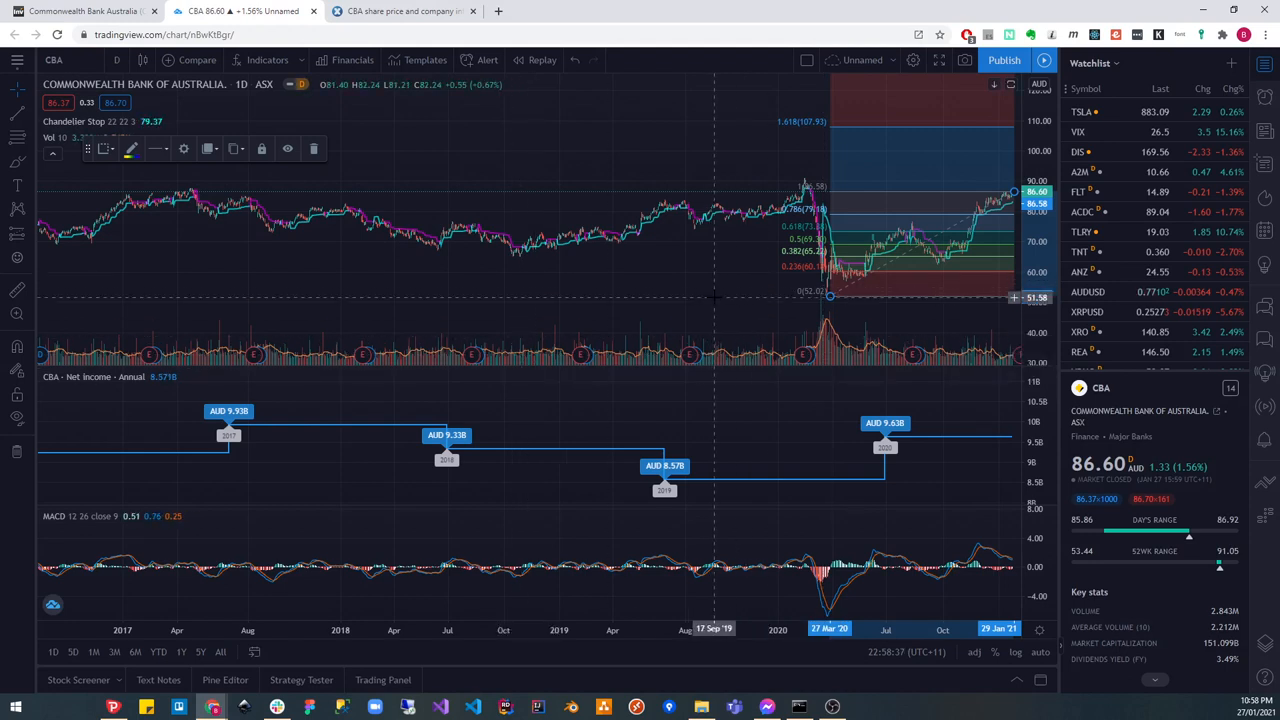
{"action": "mouse_move", "coordinate": [668, 404]}
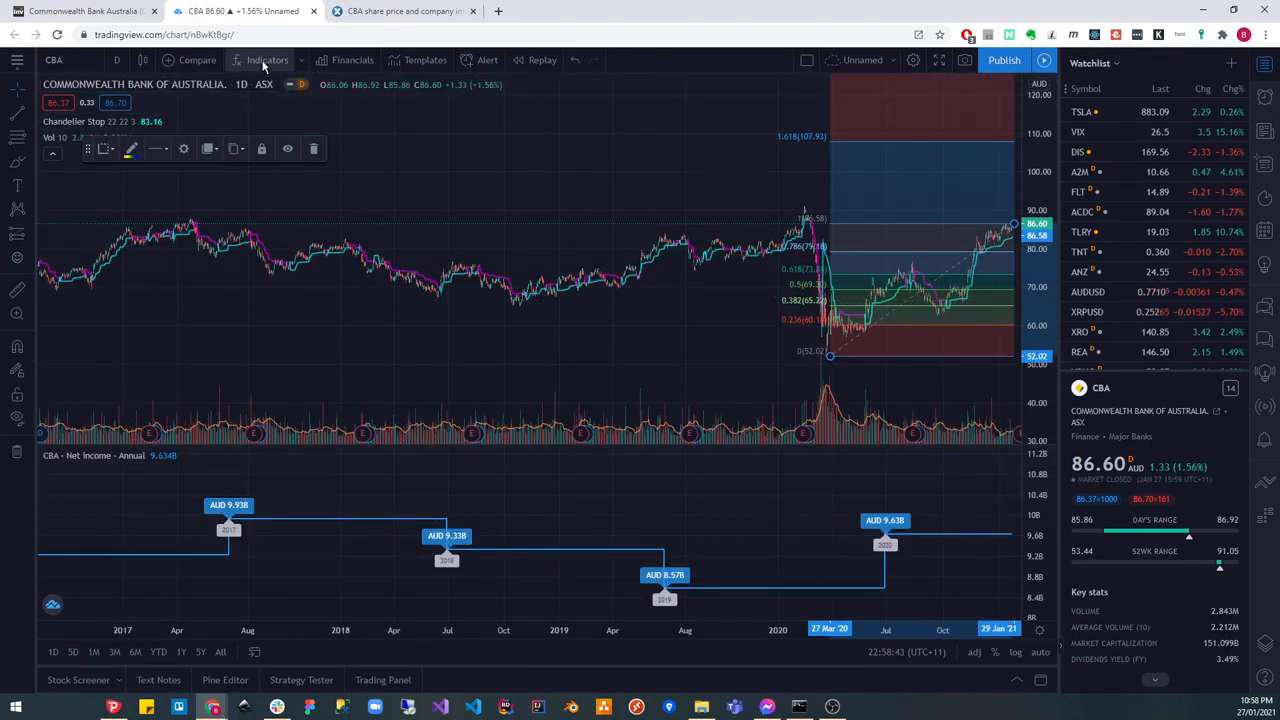
{"action": "mouse_move", "coordinate": [748, 330]}
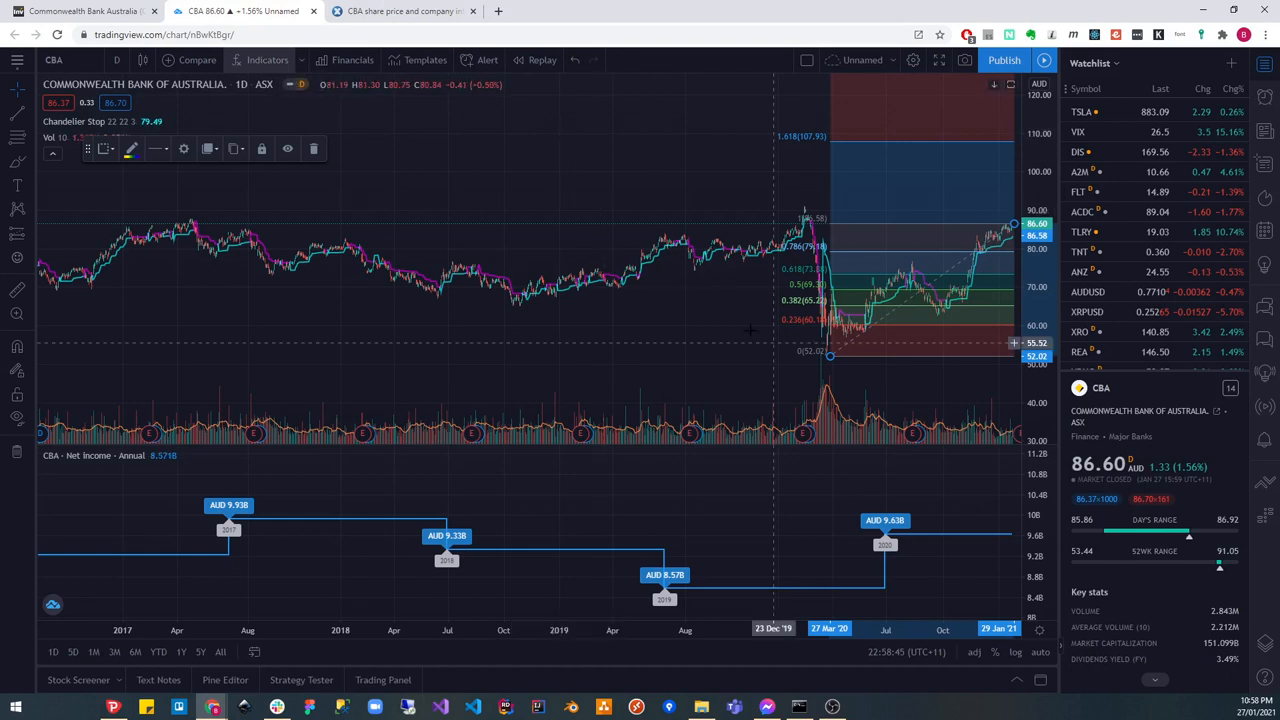
Add the Relative Strength Index from favourite indicators to the CBA chart.
{"action": "left_click", "coordinate": [268, 60]}
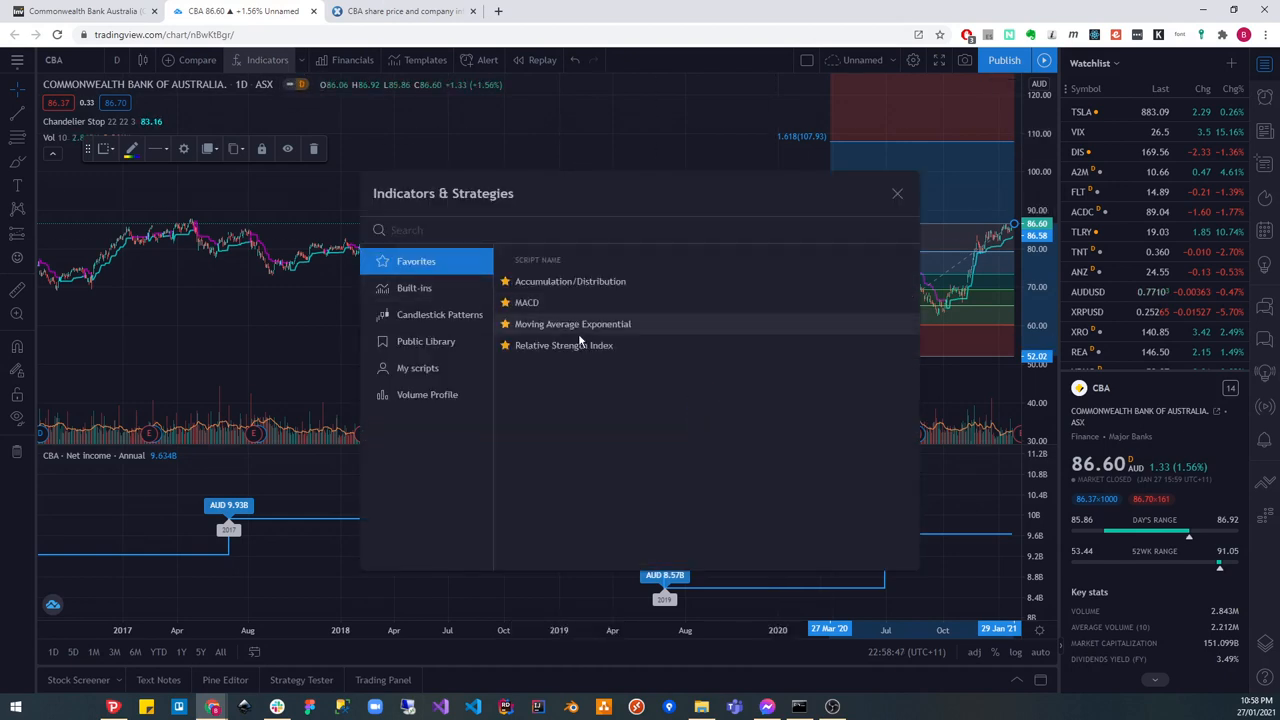
{"action": "left_click", "coordinate": [564, 344]}
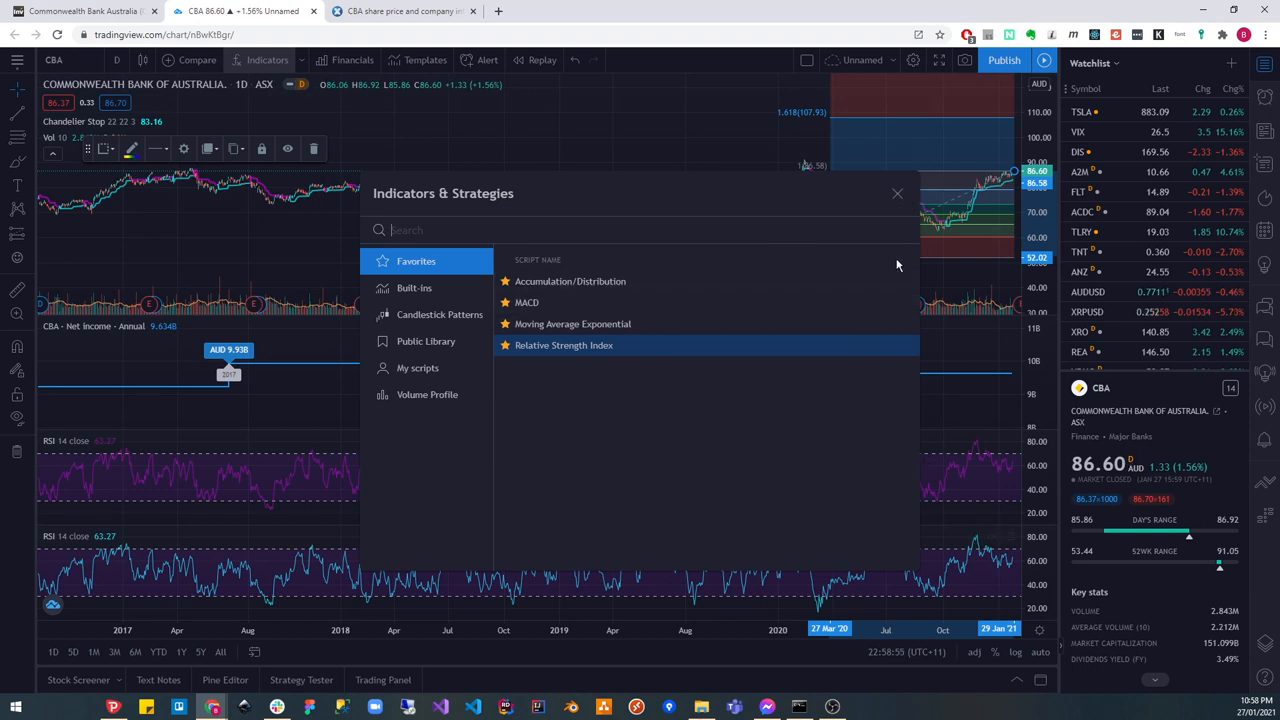
{"action": "left_click", "coordinate": [896, 192]}
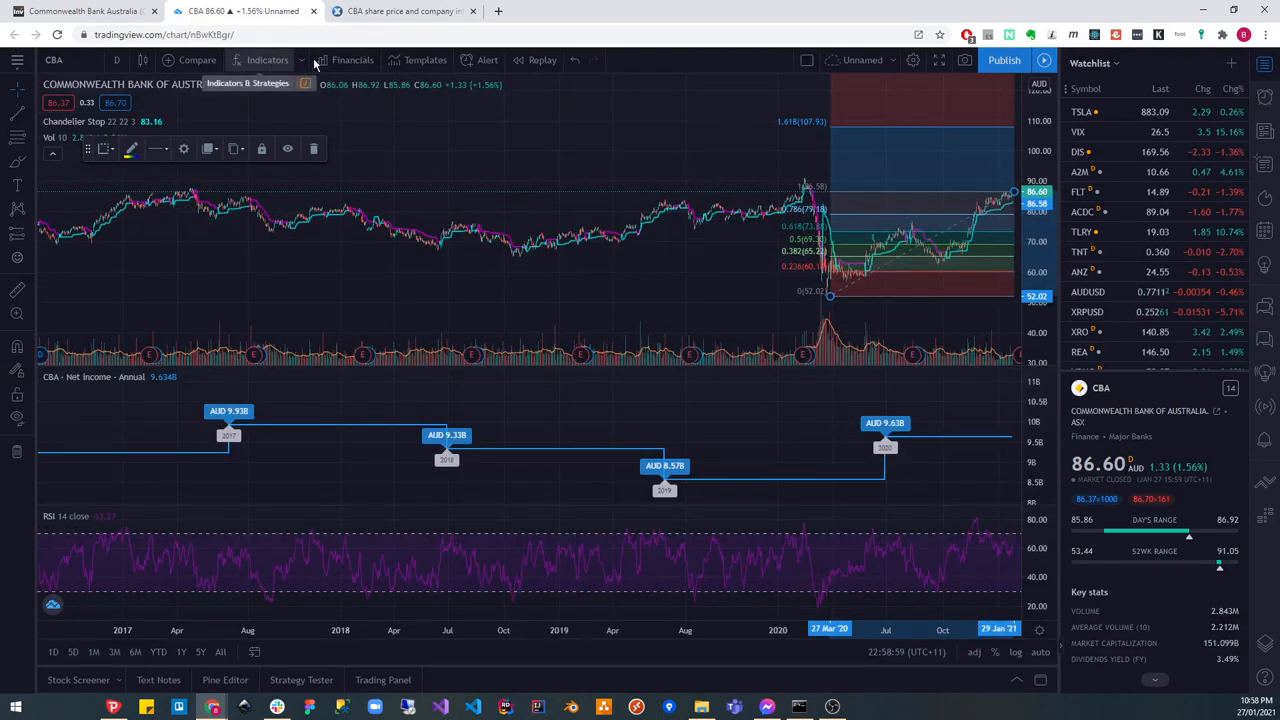
Add the MACD indicator from favourites and dismiss the indicator-limit upgrade offer.
{"action": "left_click", "coordinate": [352, 60]}
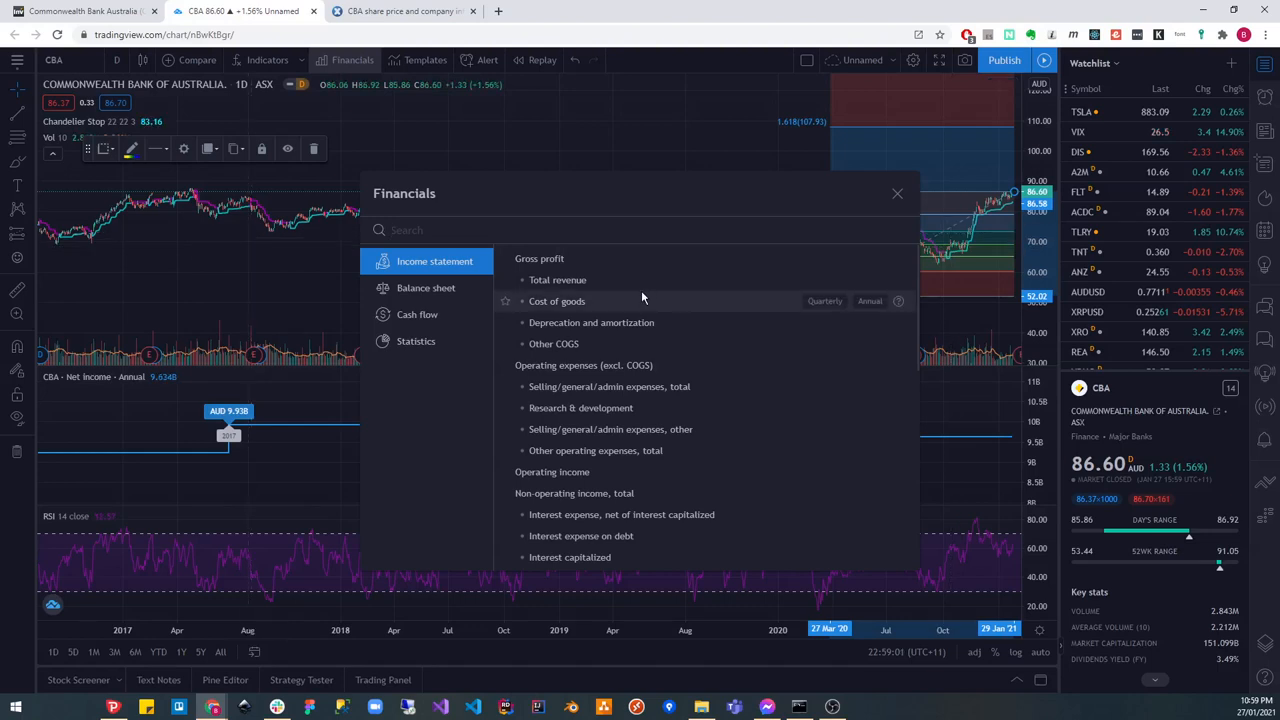
{"action": "left_click", "coordinate": [268, 60]}
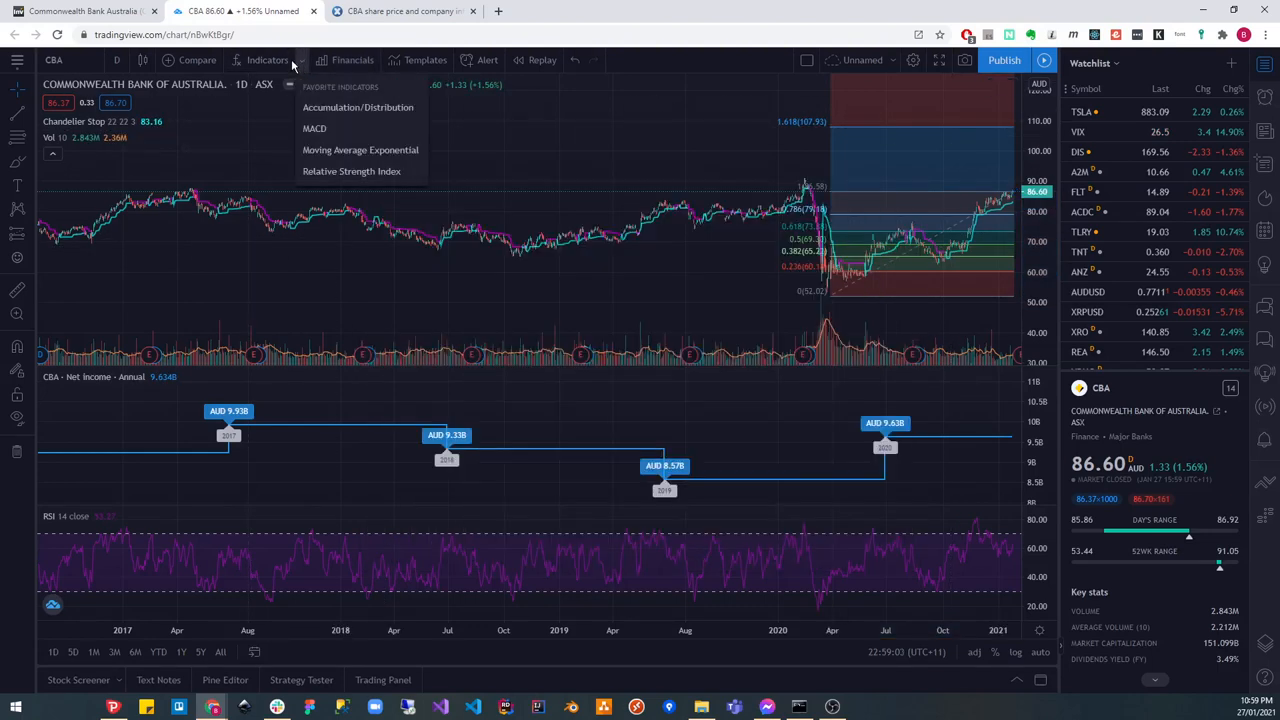
{"action": "left_click", "coordinate": [268, 60]}
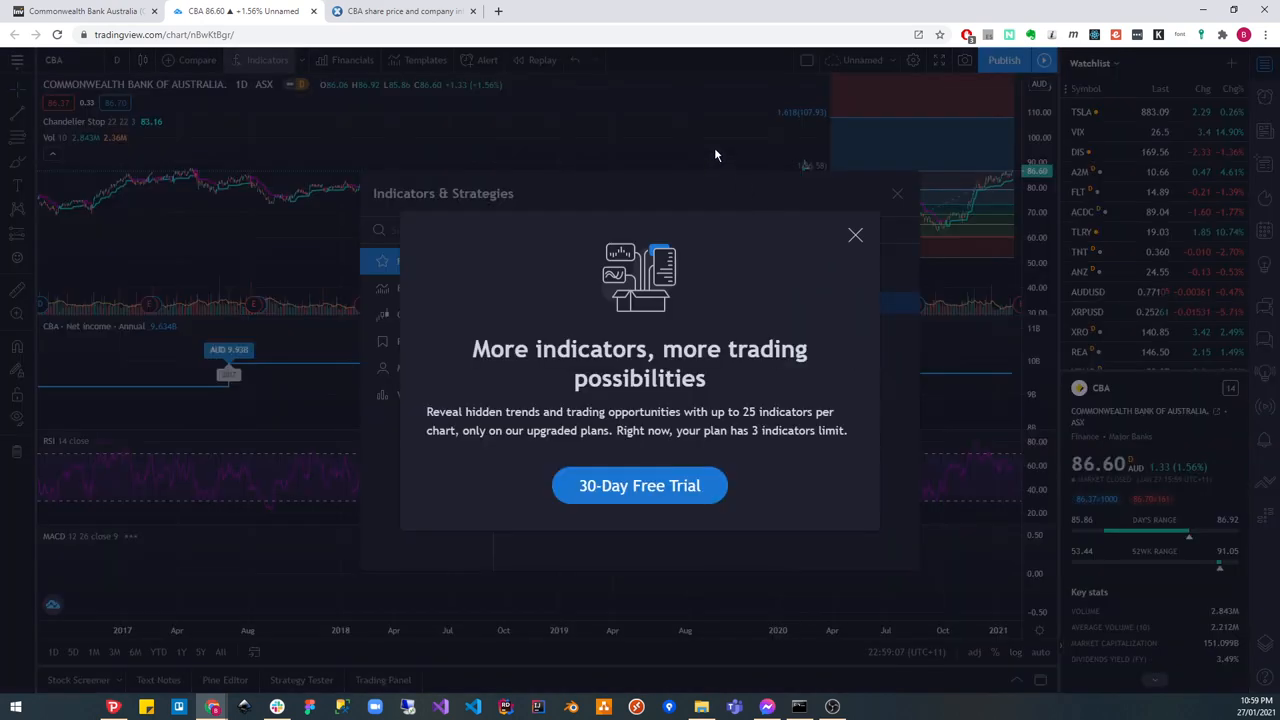
{"action": "left_click", "coordinate": [856, 234]}
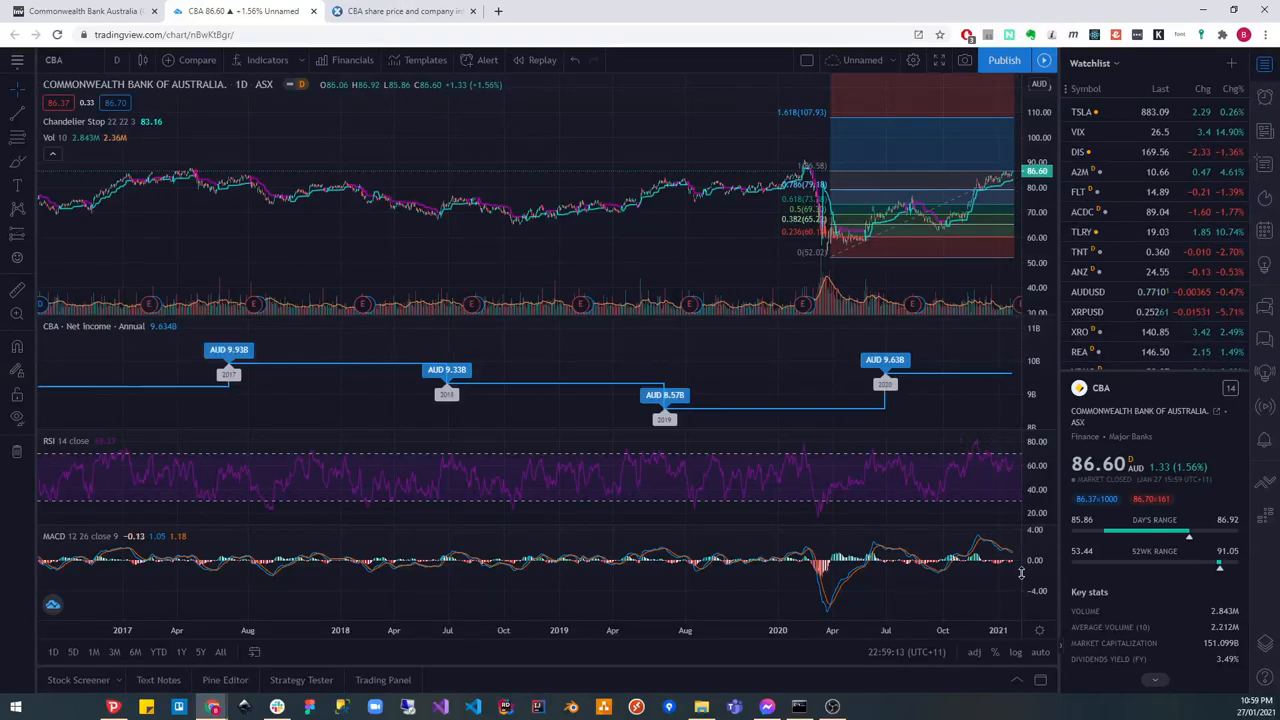
{"action": "mouse_move", "coordinate": [904, 262]}
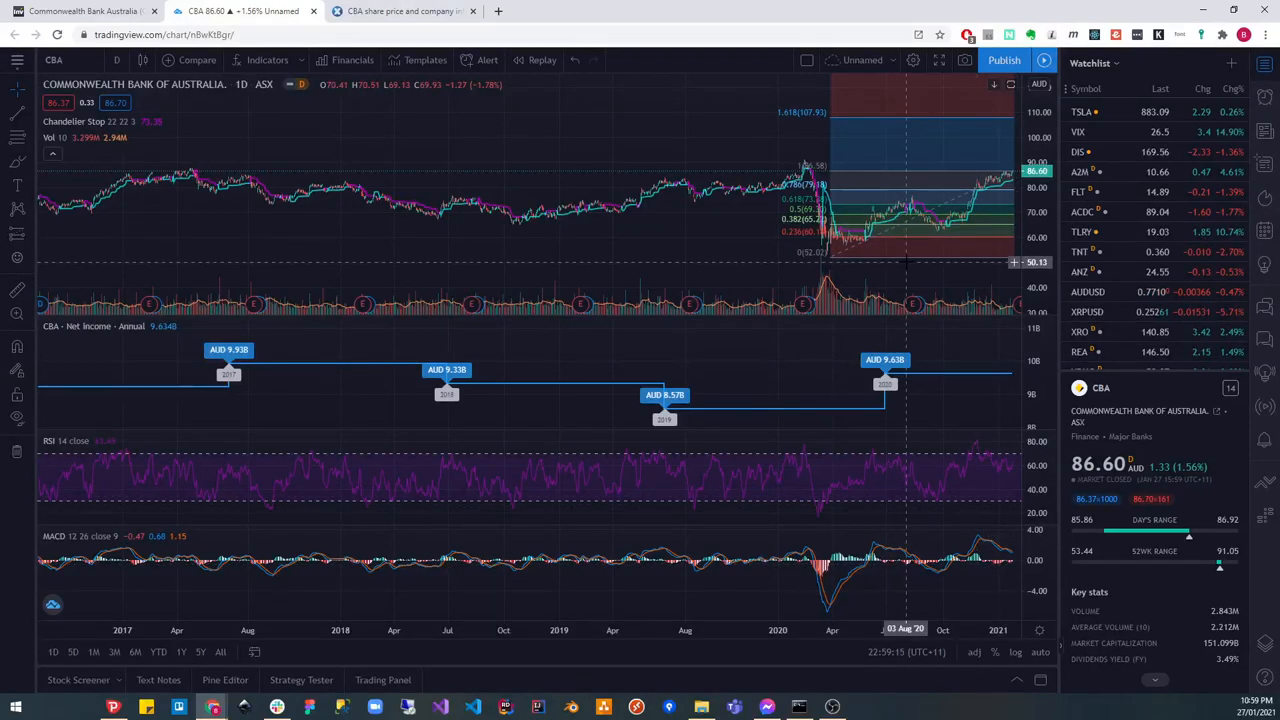